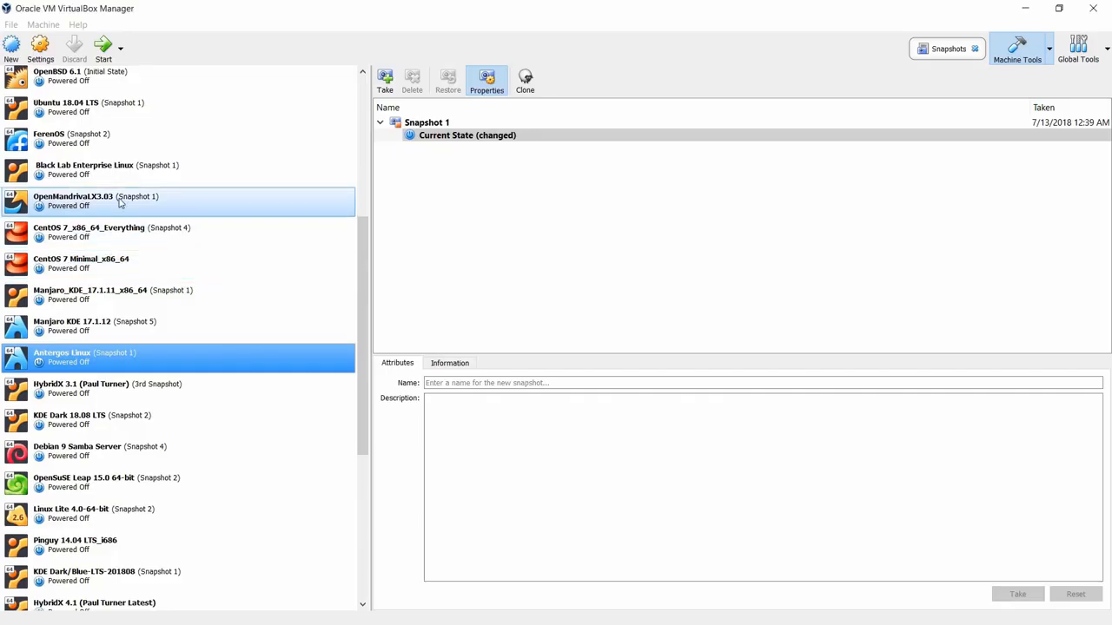
- Select the OpenMandriva LX3.03 virtual machine in the VirtualBox list
left_click(95, 200)
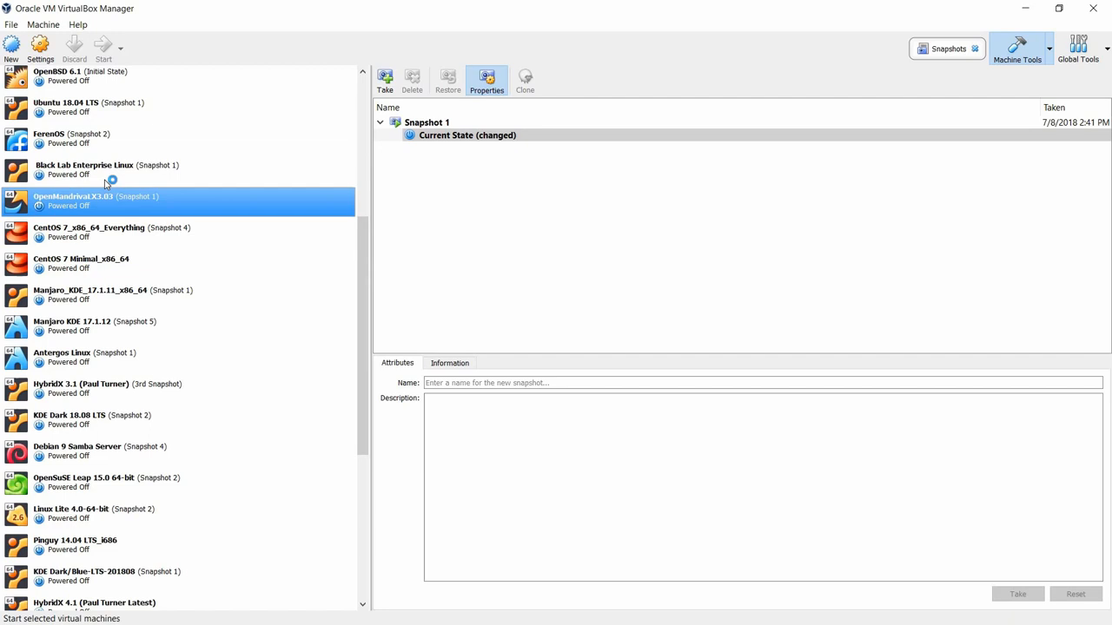
mouse_move(234, 396)
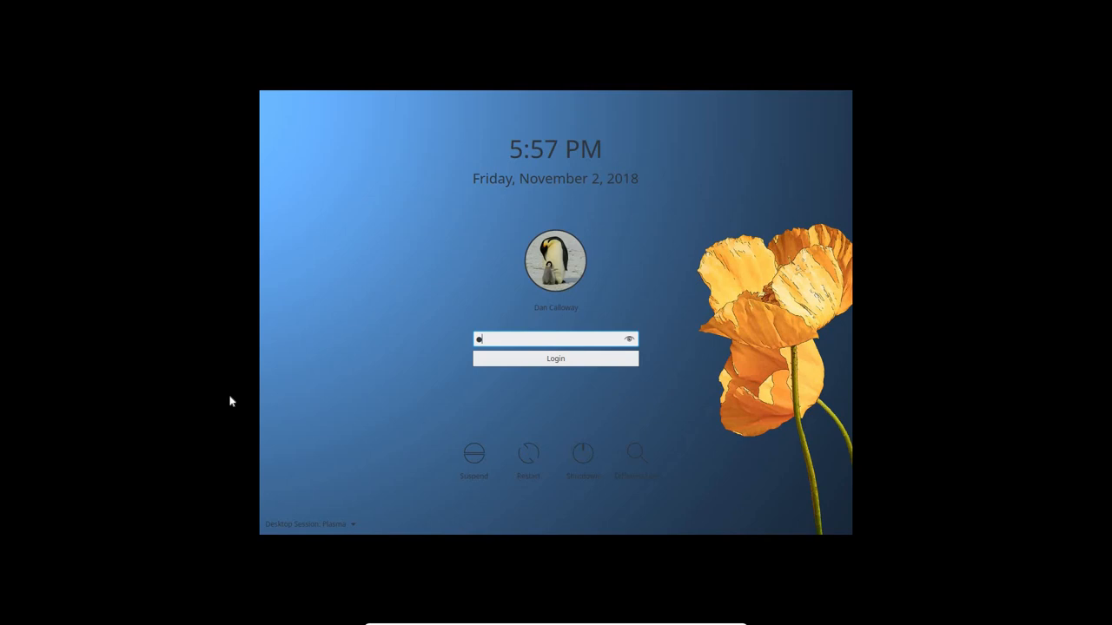
- Enter the account password and log in to the KDE desktop
type("password")
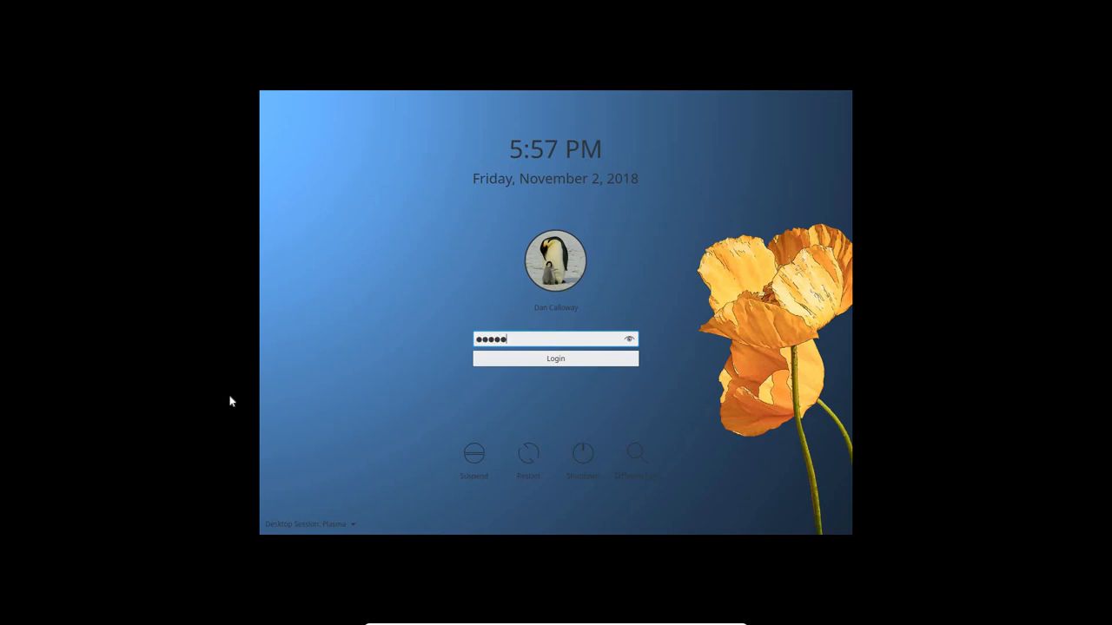
left_click(556, 358)
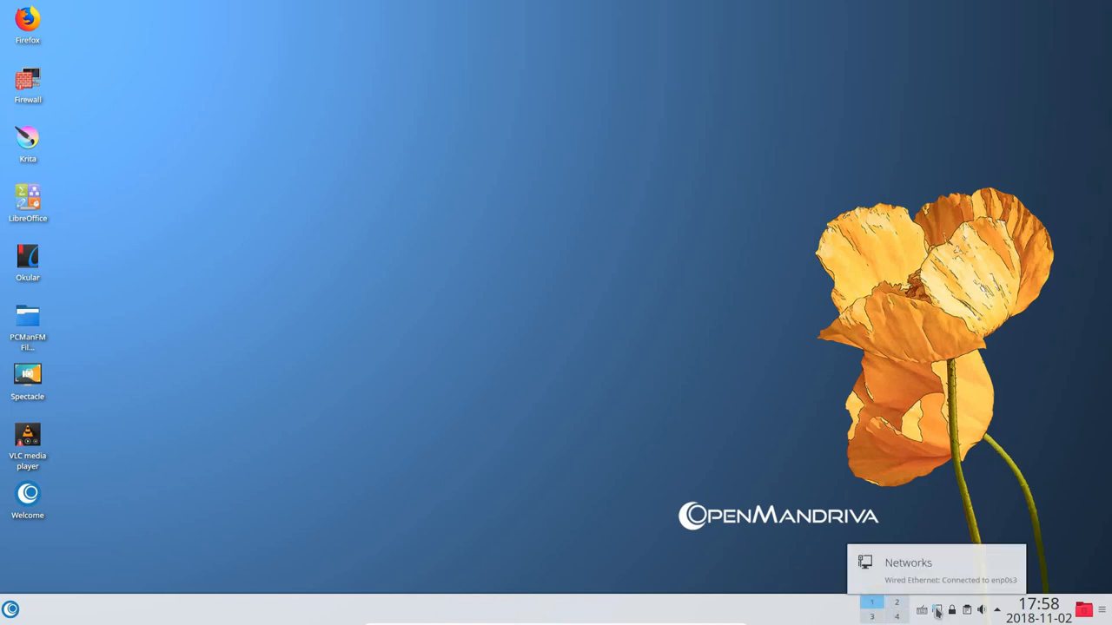
- Check the enp0s3 wired connection from the tray, then launch PCManFM from the desktop
left_click(938, 610)
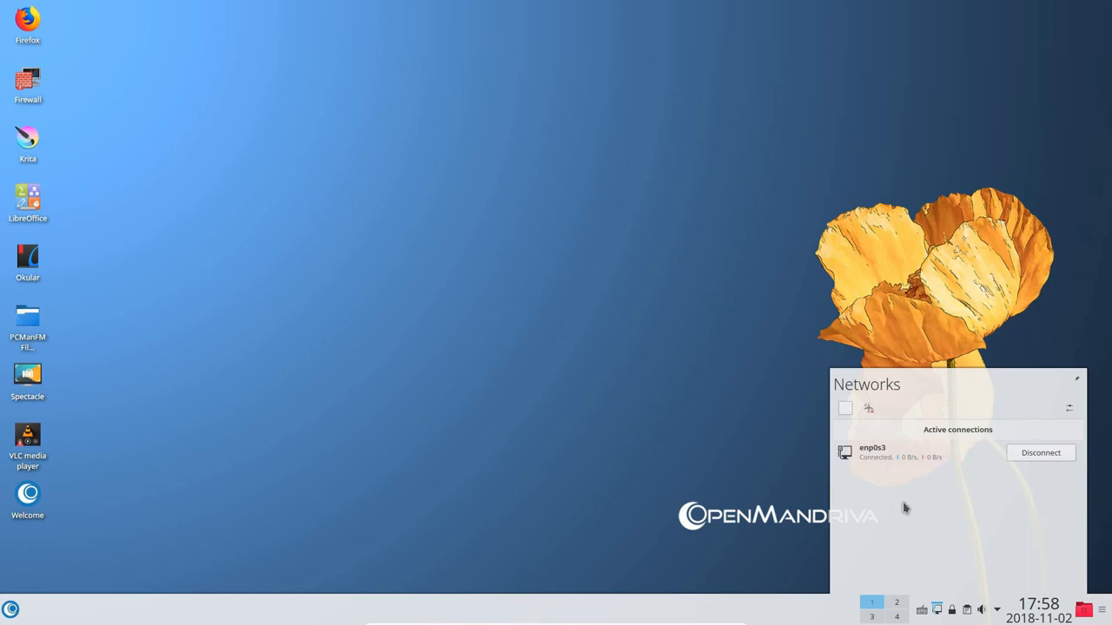
mouse_move(966, 609)
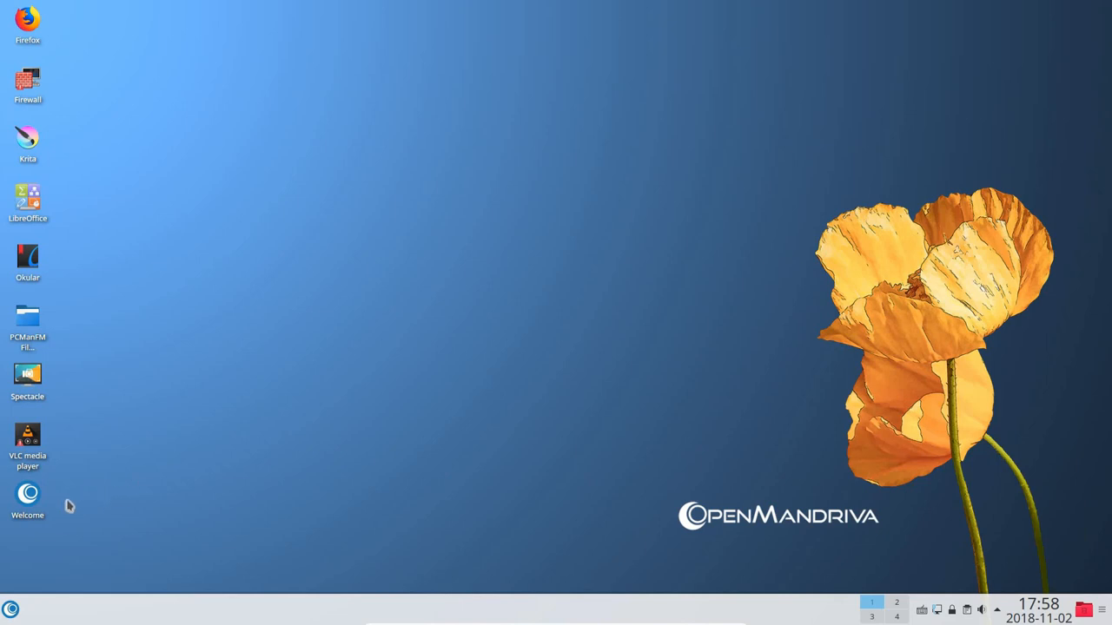
mouse_move(46, 328)
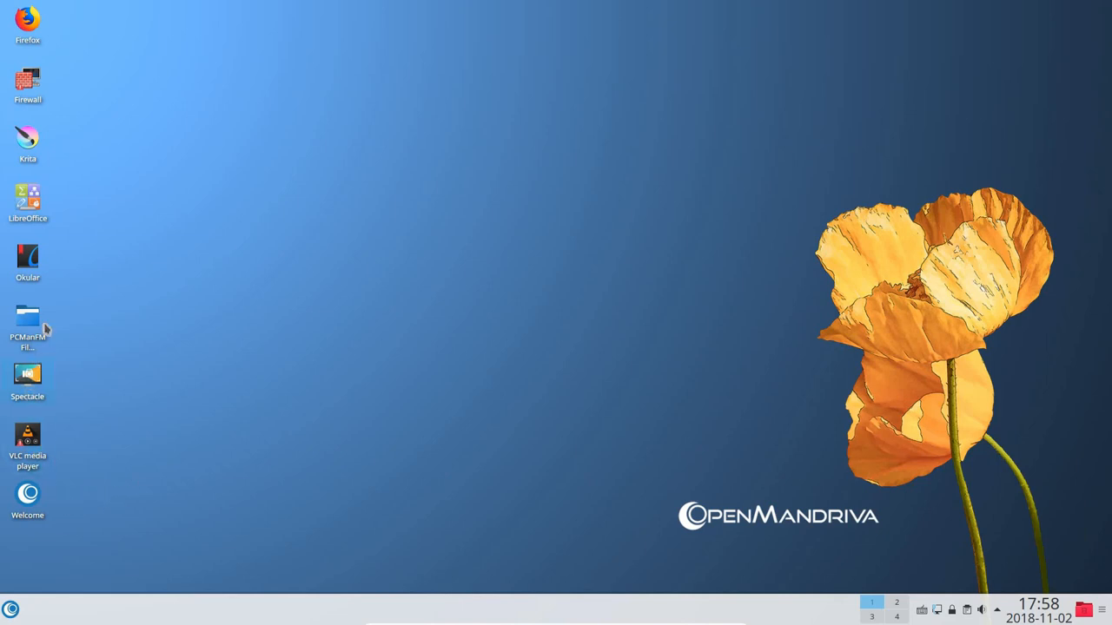
mouse_move(28, 327)
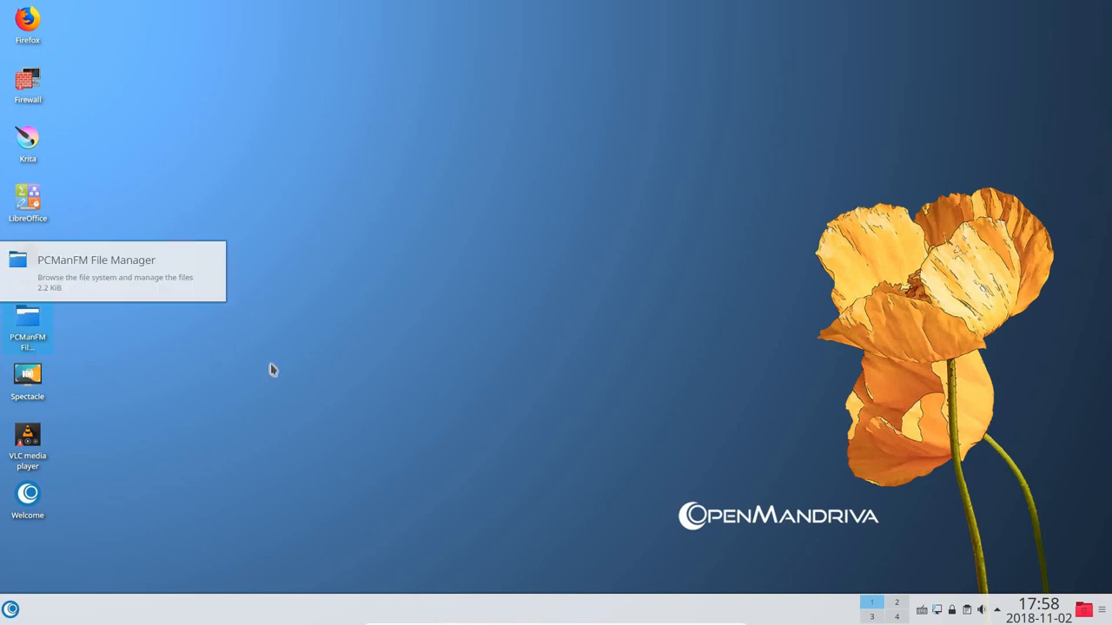
double_click(27, 327)
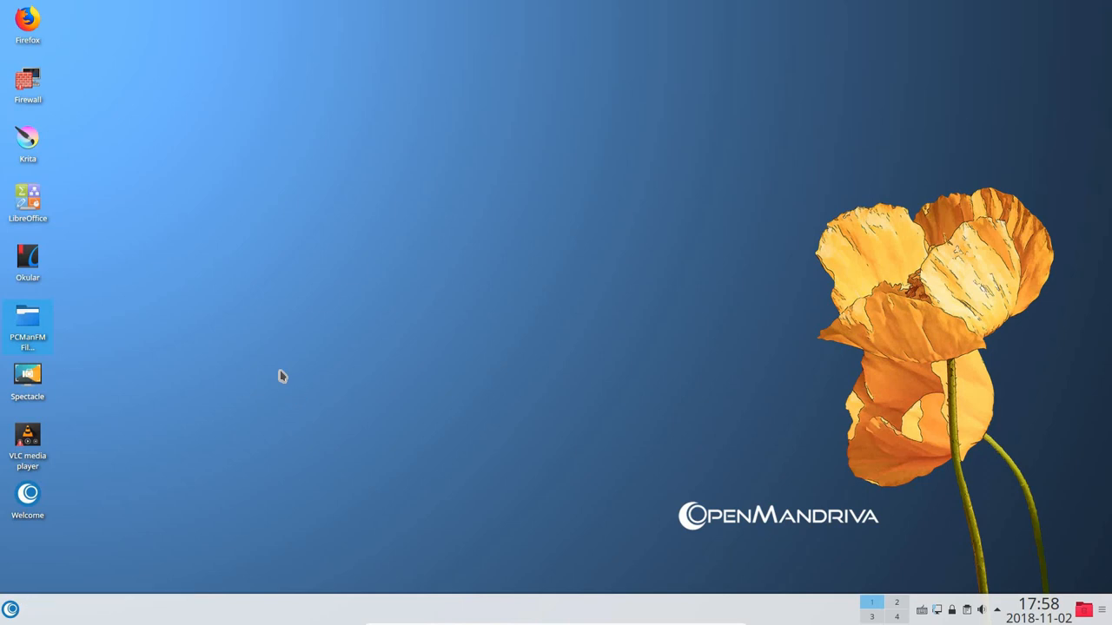
mouse_move(282, 372)
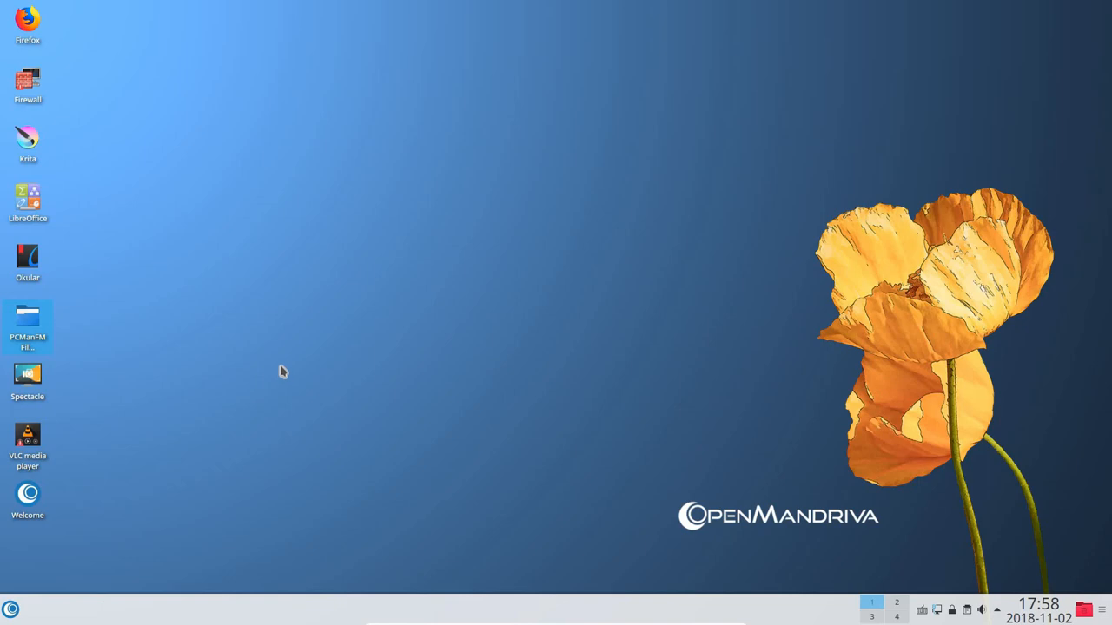
- Browse the Documents, Downloads and Pictures folders in PCManFM, returning home between them
double_click(28, 327)
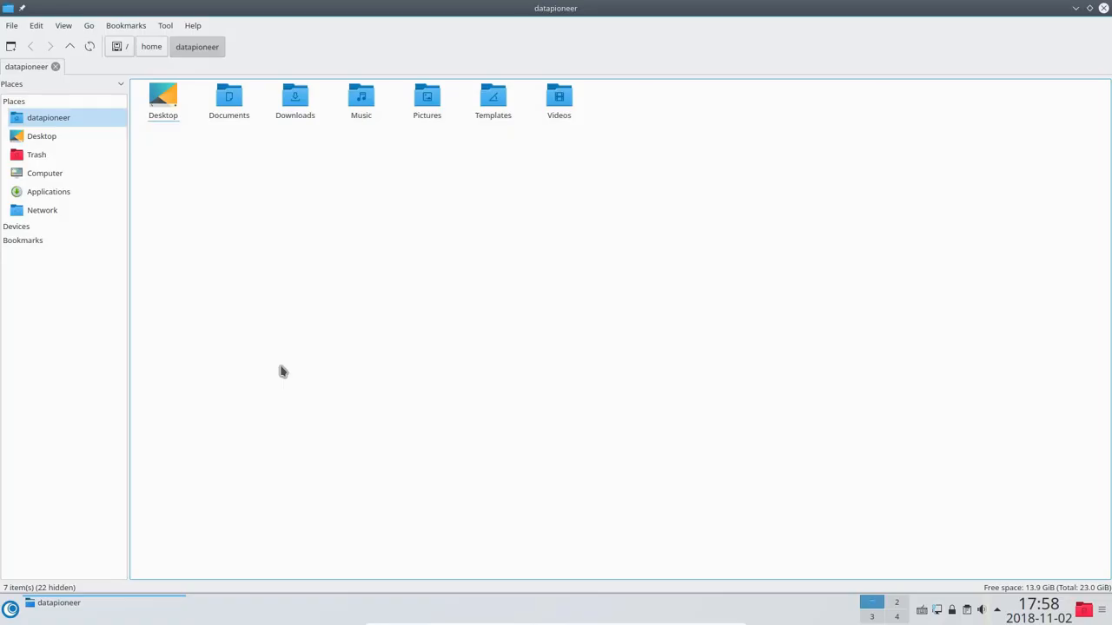
mouse_move(167, 265)
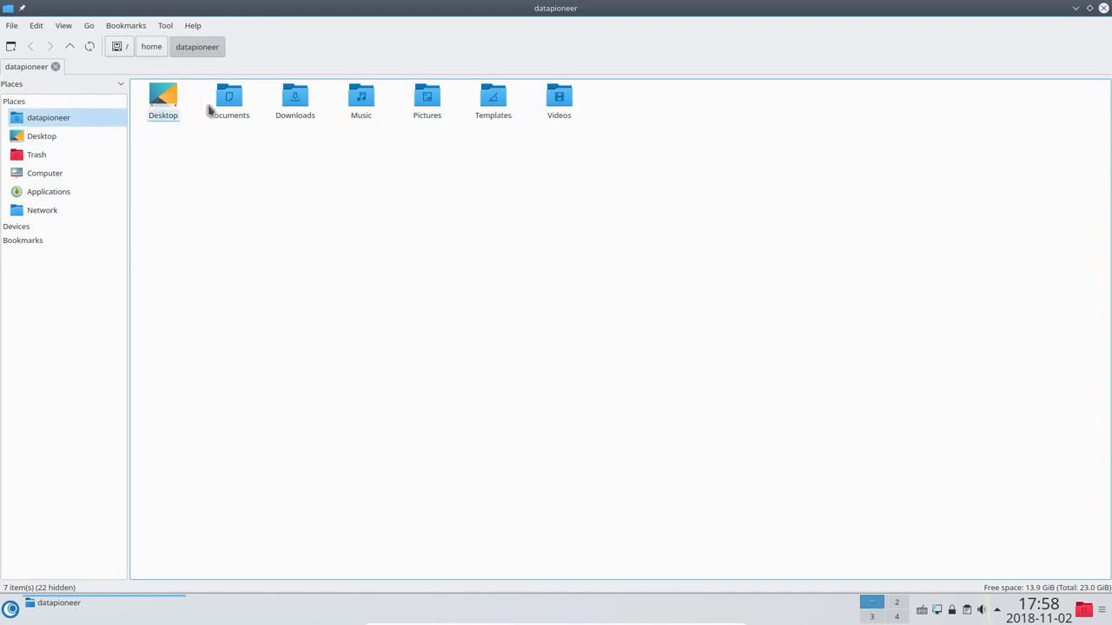
double_click(229, 99)
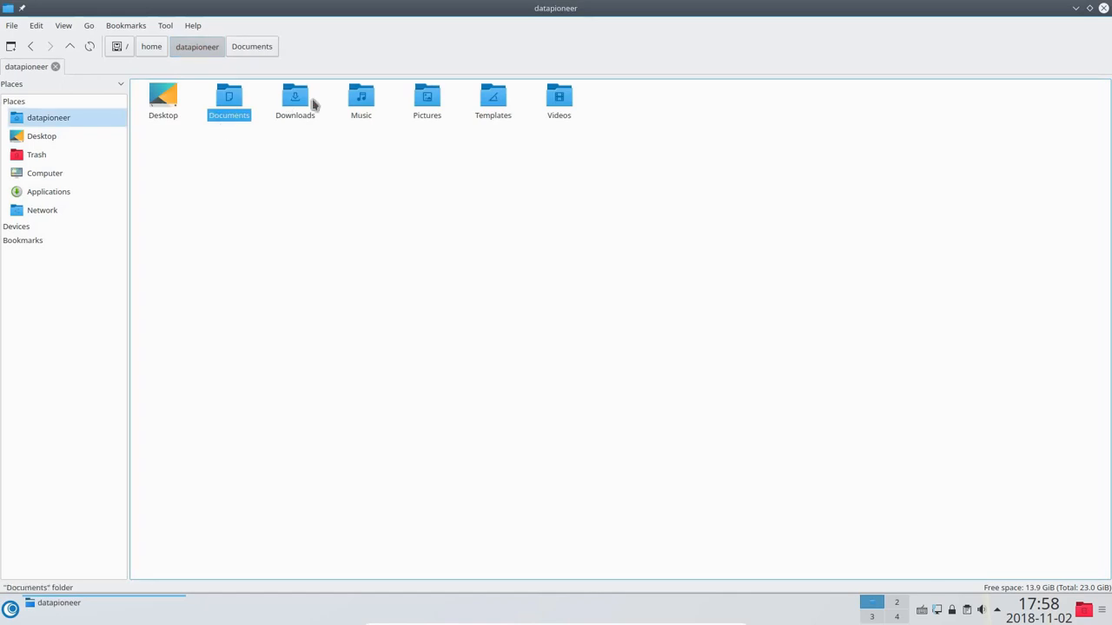
double_click(295, 99)
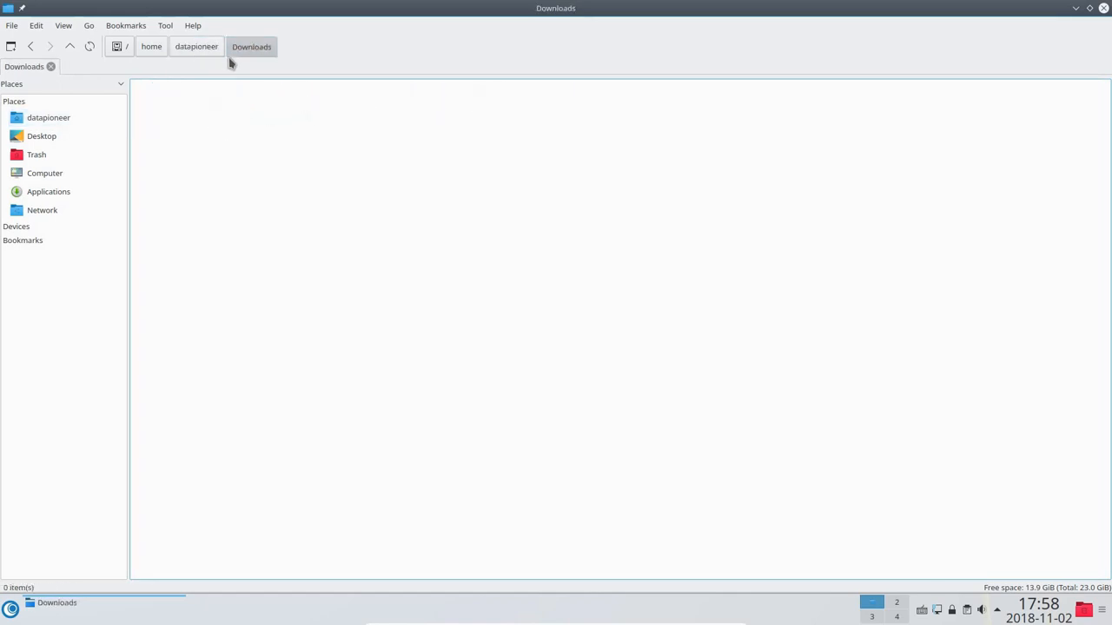
left_click(197, 46)
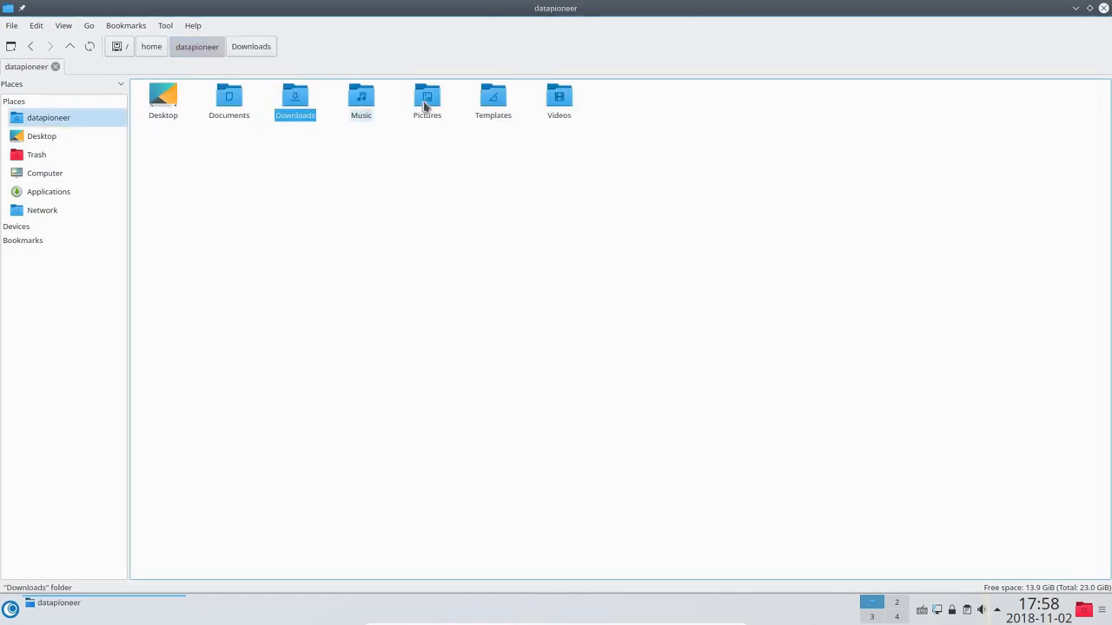
double_click(428, 97)
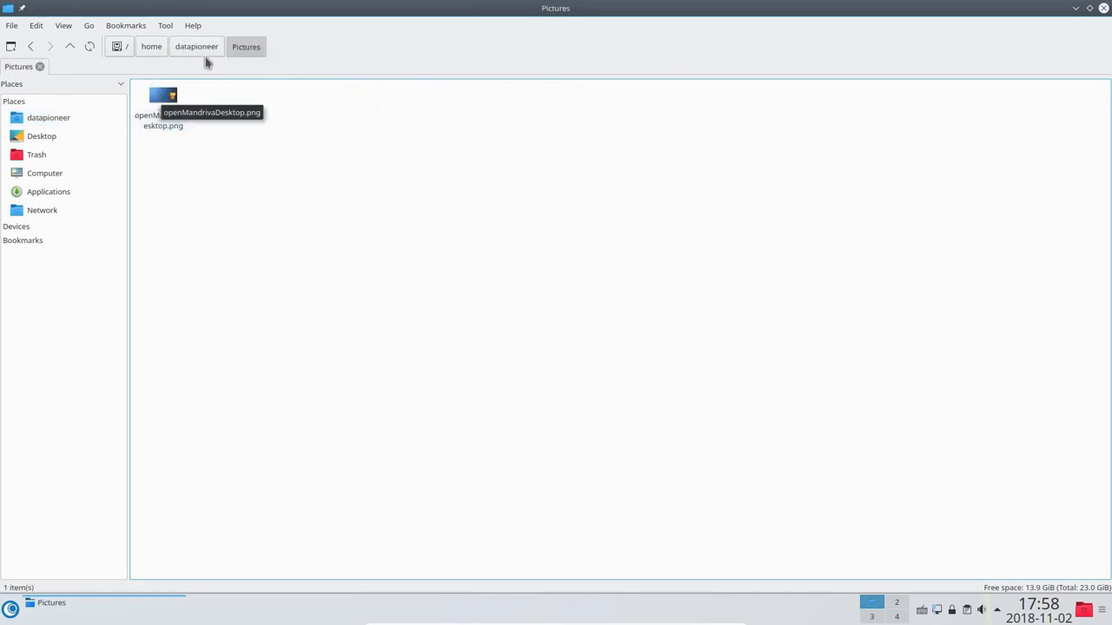
left_click(196, 45)
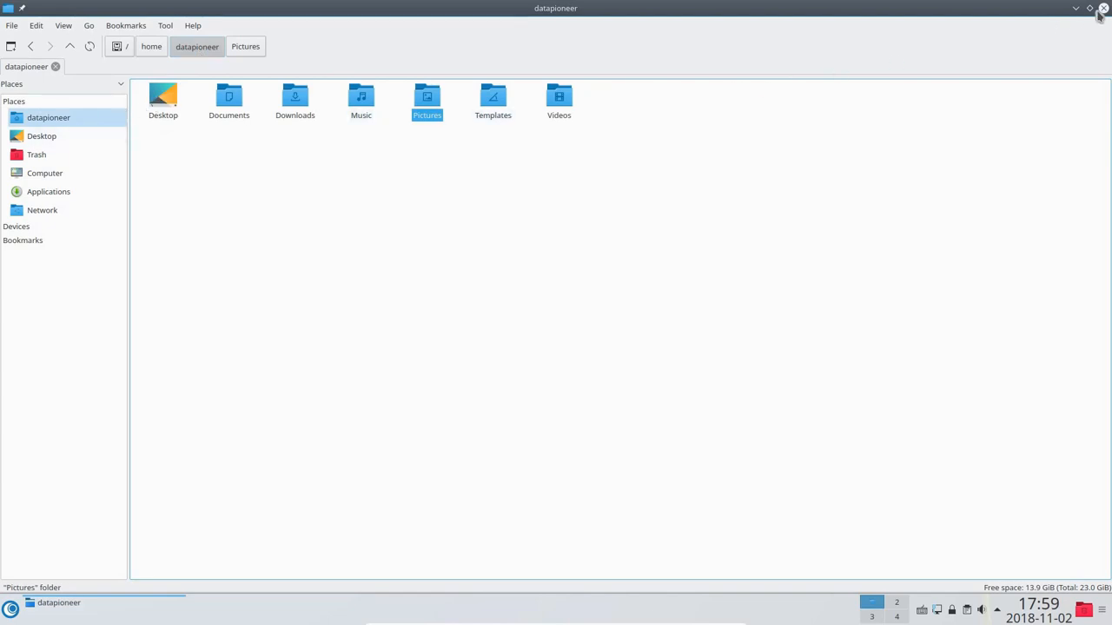
- Close the file manager and launch LibreOffice from the desktop icon
left_click(1104, 7)
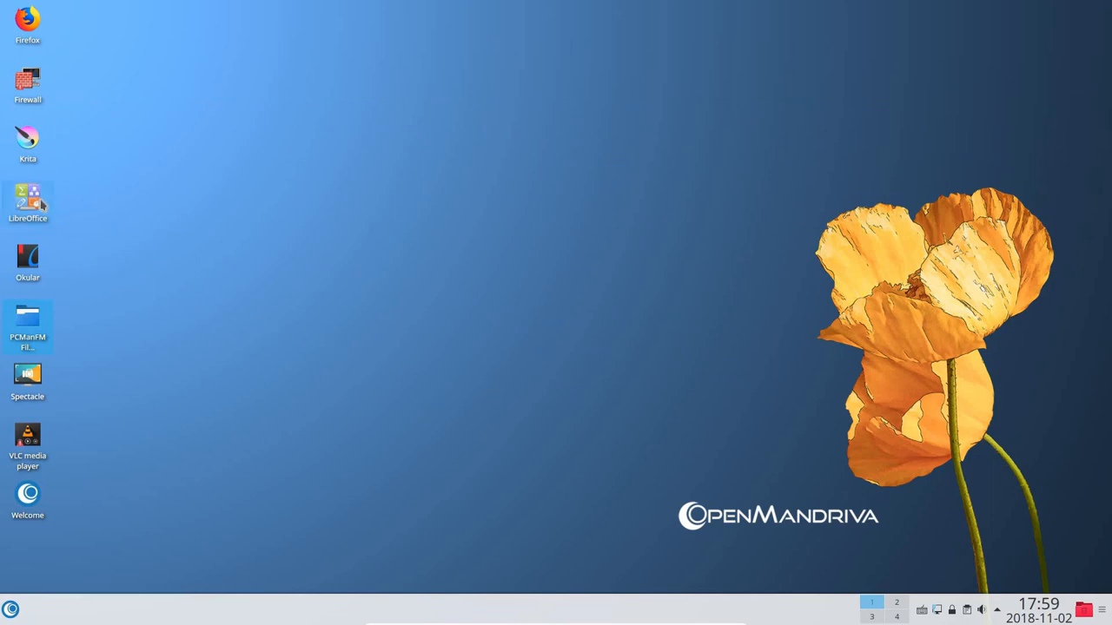
double_click(28, 205)
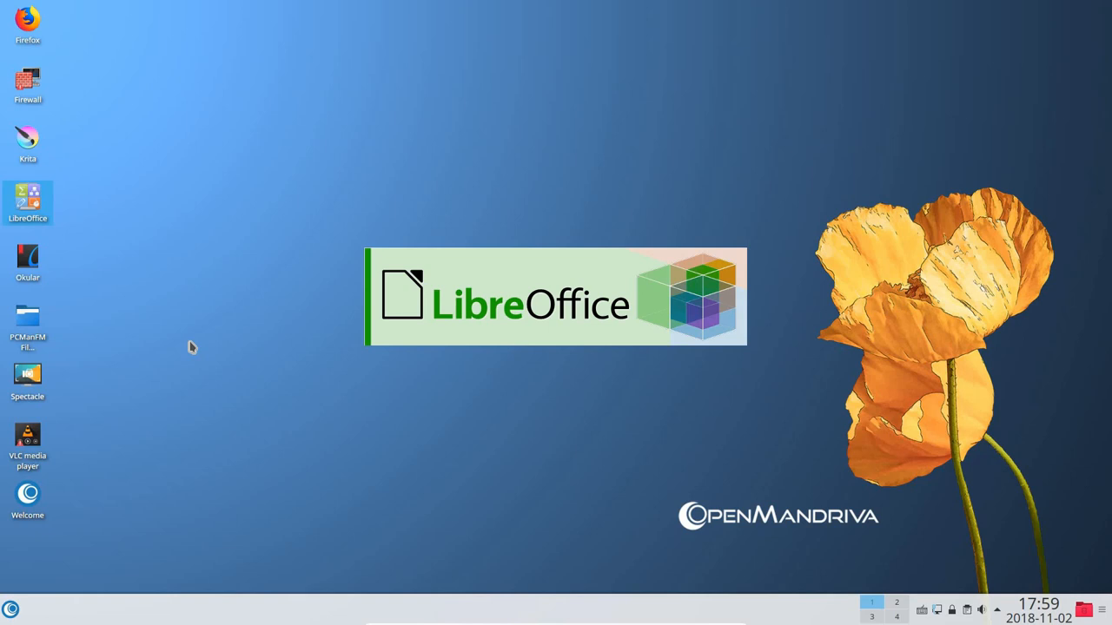
- Start LibreOffice and create a new blank Writer document
left_click(28, 205)
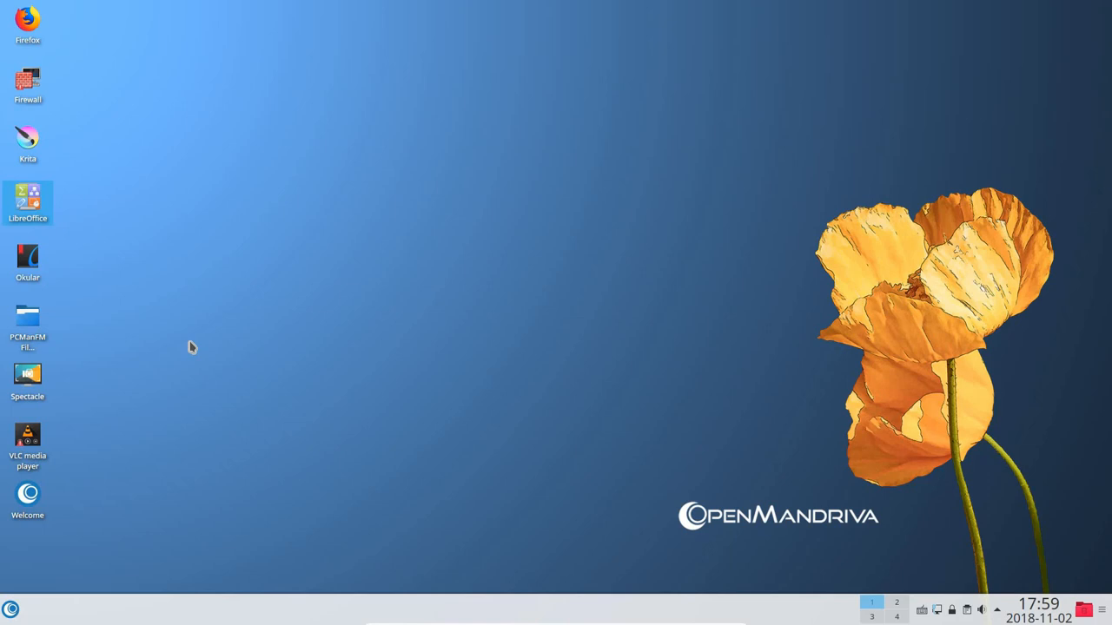
double_click(28, 205)
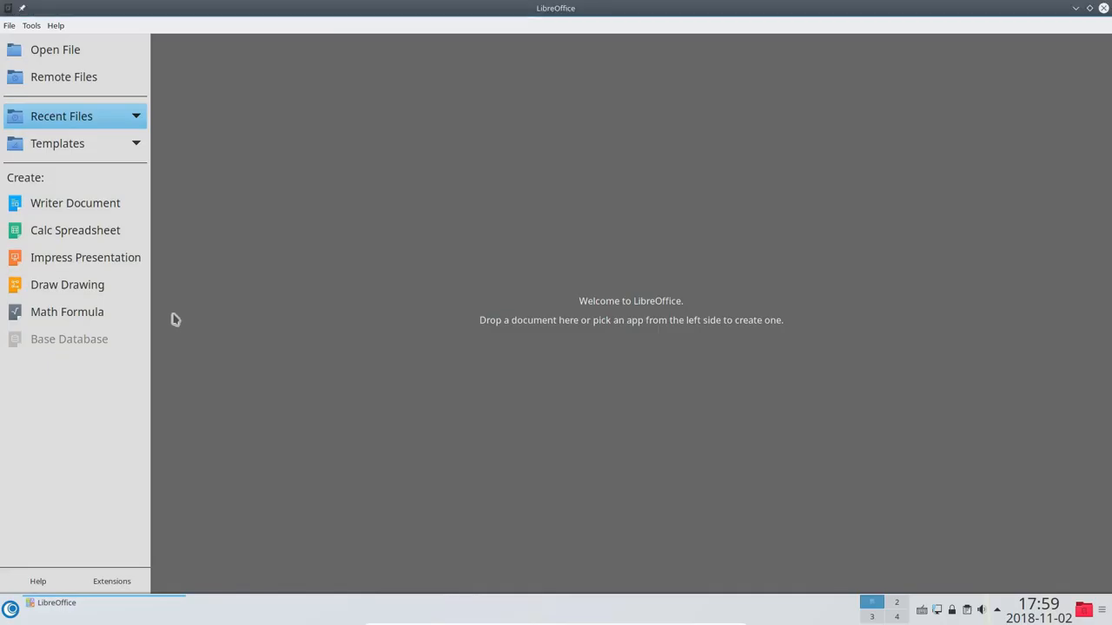
left_click(74, 201)
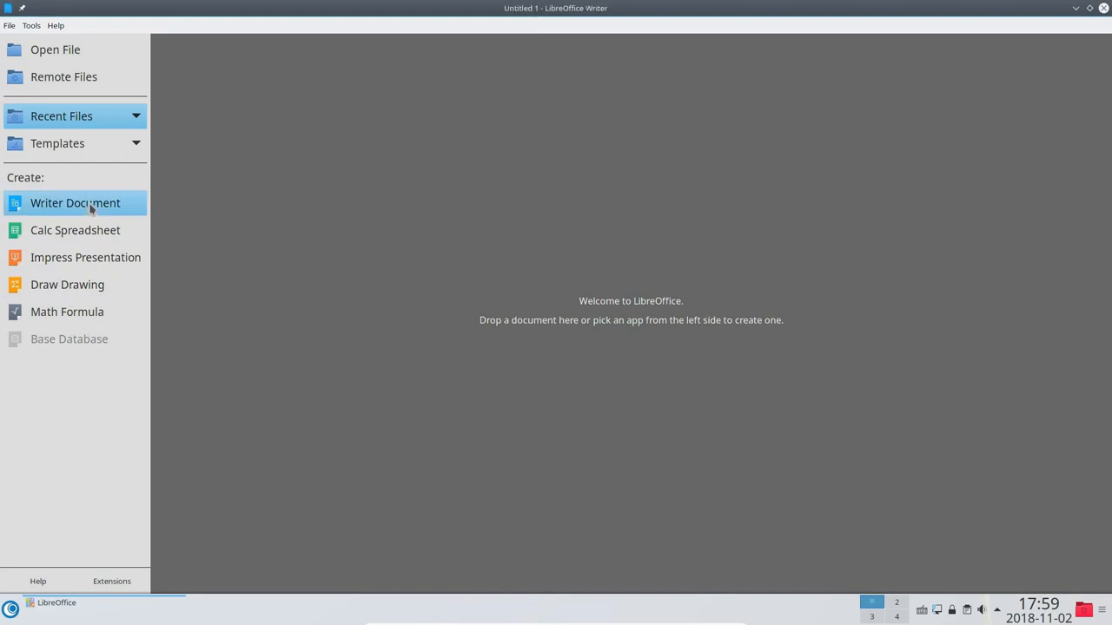
left_click(75, 201)
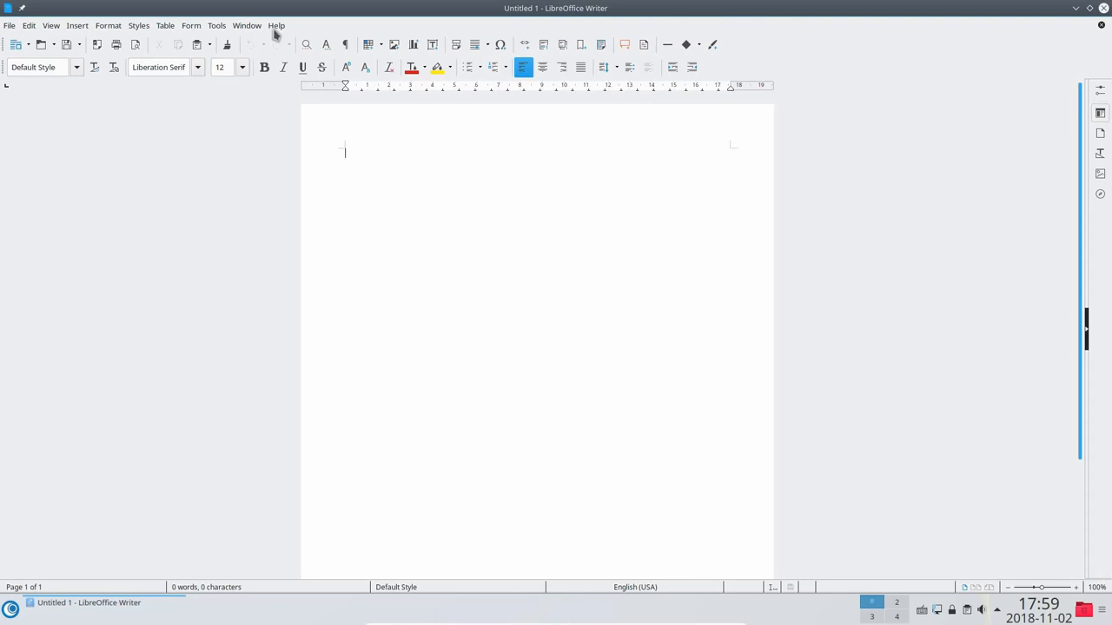
mouse_move(271, 289)
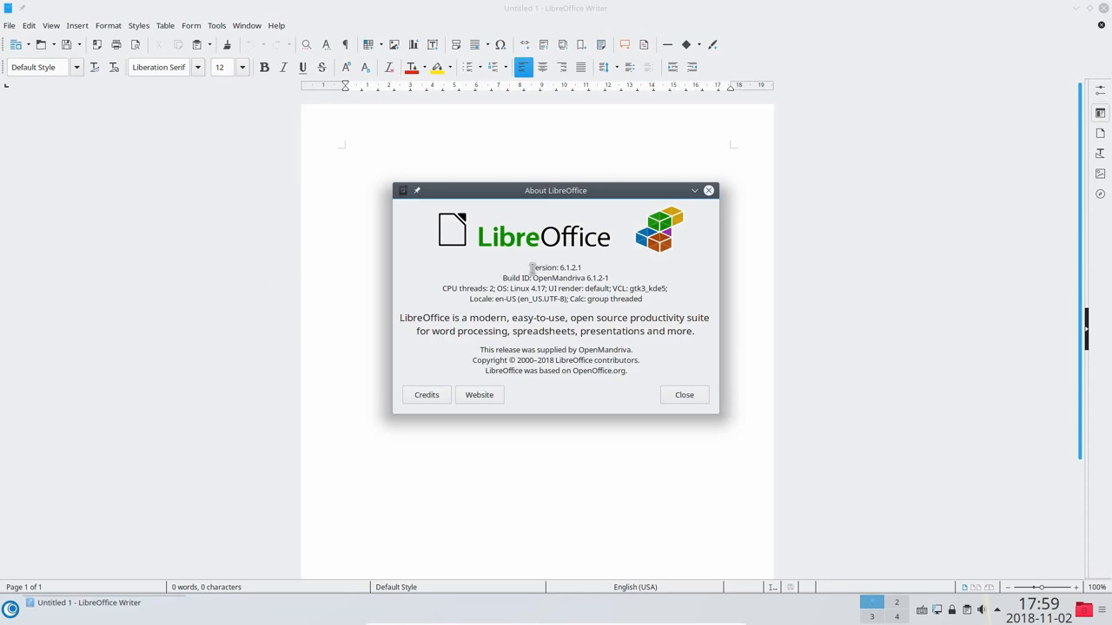
- View the LibreOffice 6.1.2.1 version in the About dialog and close it
double_click(546, 267)
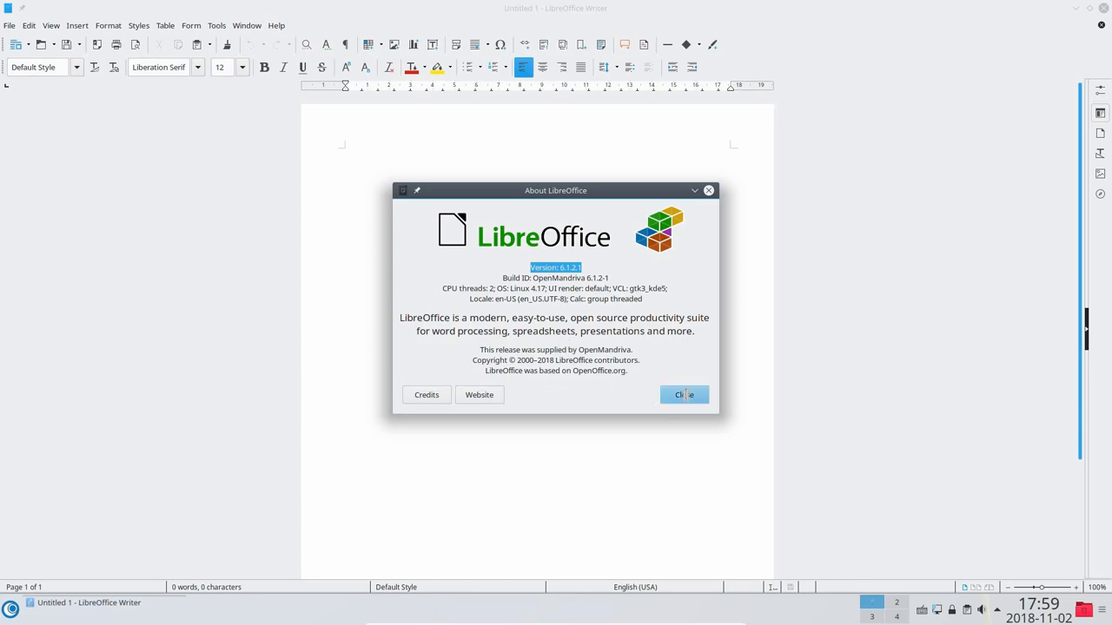
left_click(685, 395)
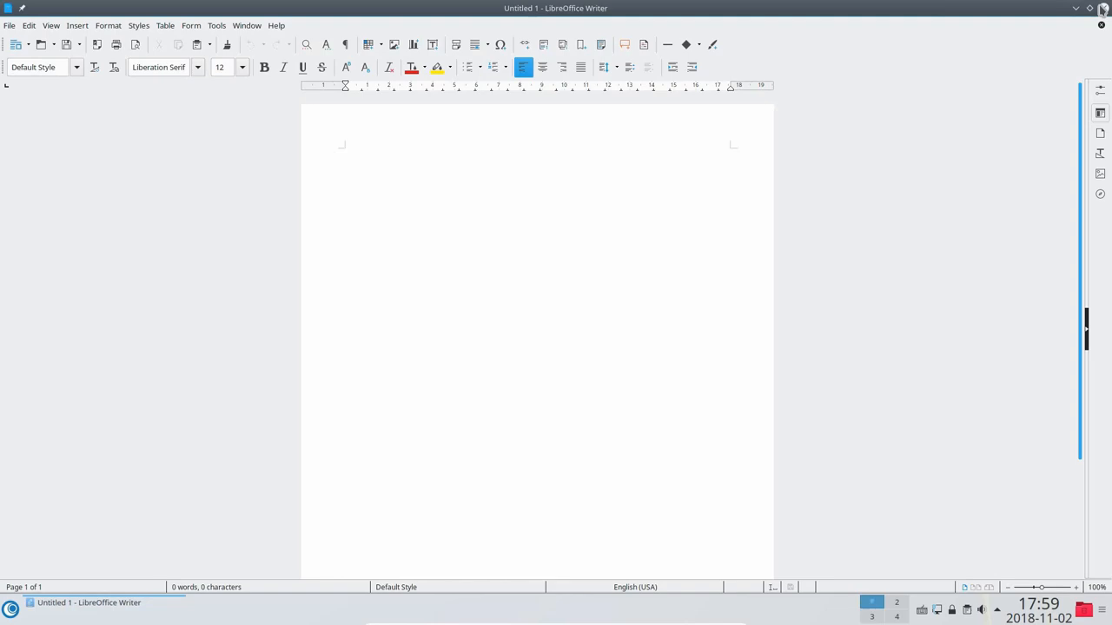
left_click(1076, 7)
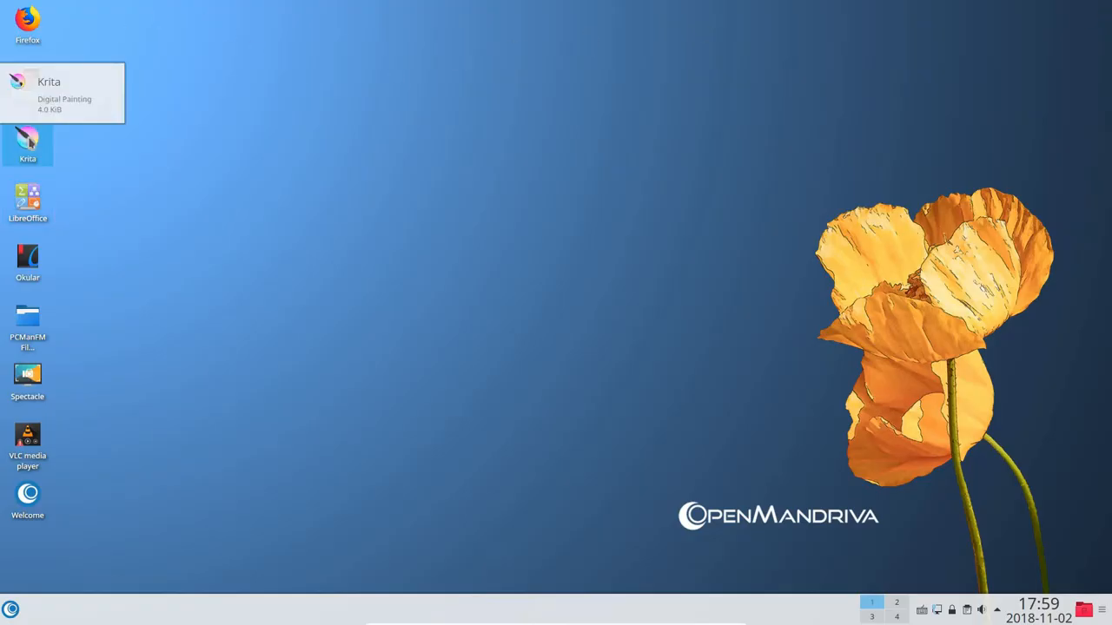
double_click(27, 142)
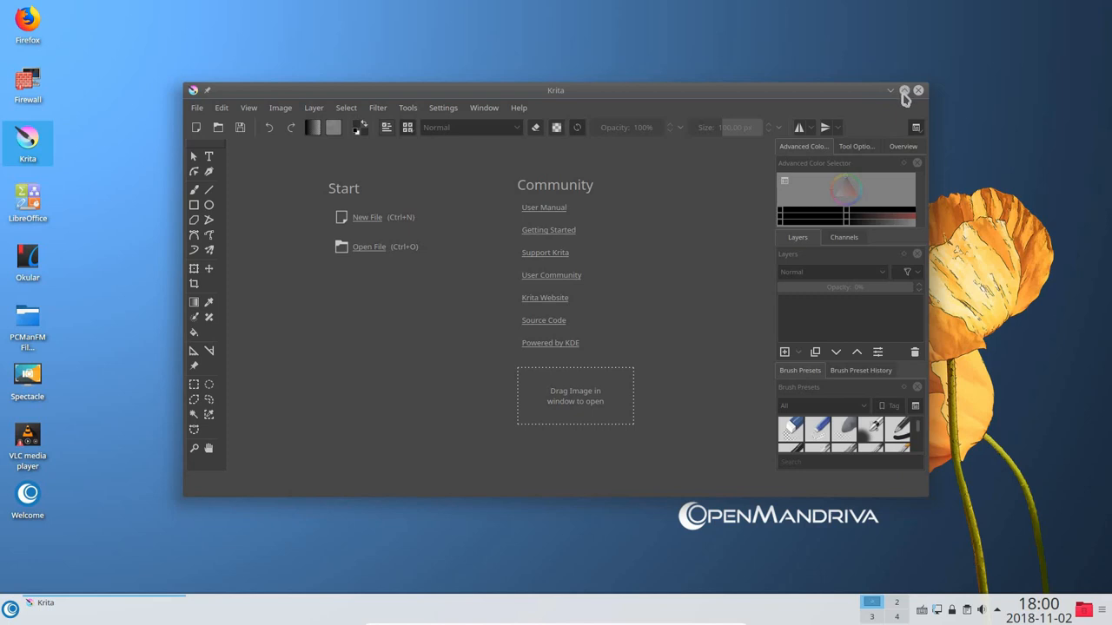
left_click(905, 90)
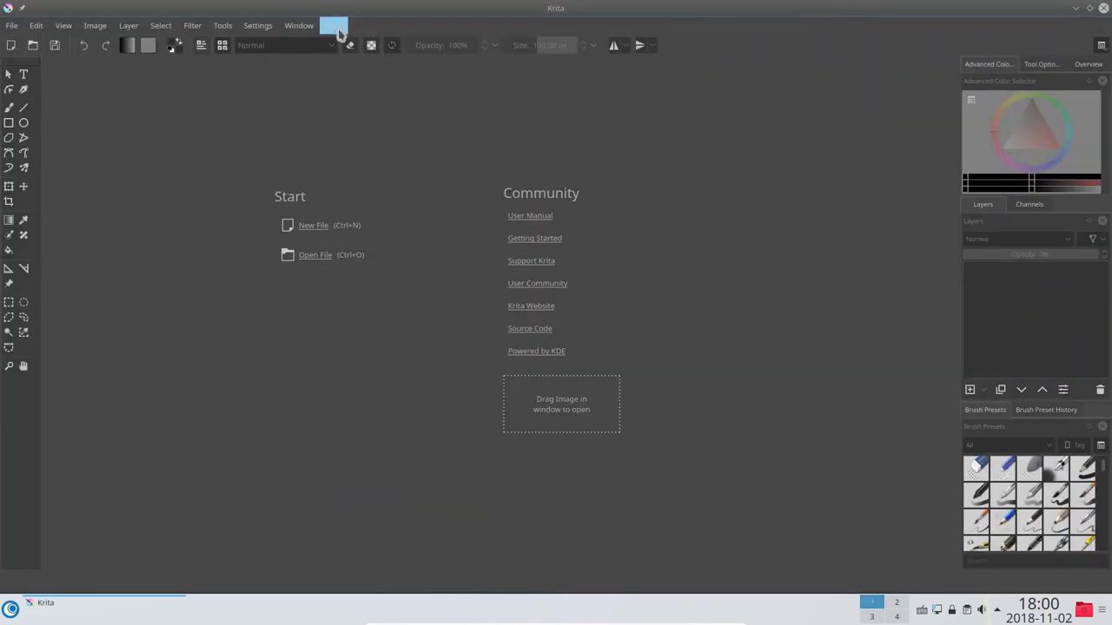
left_click(334, 24)
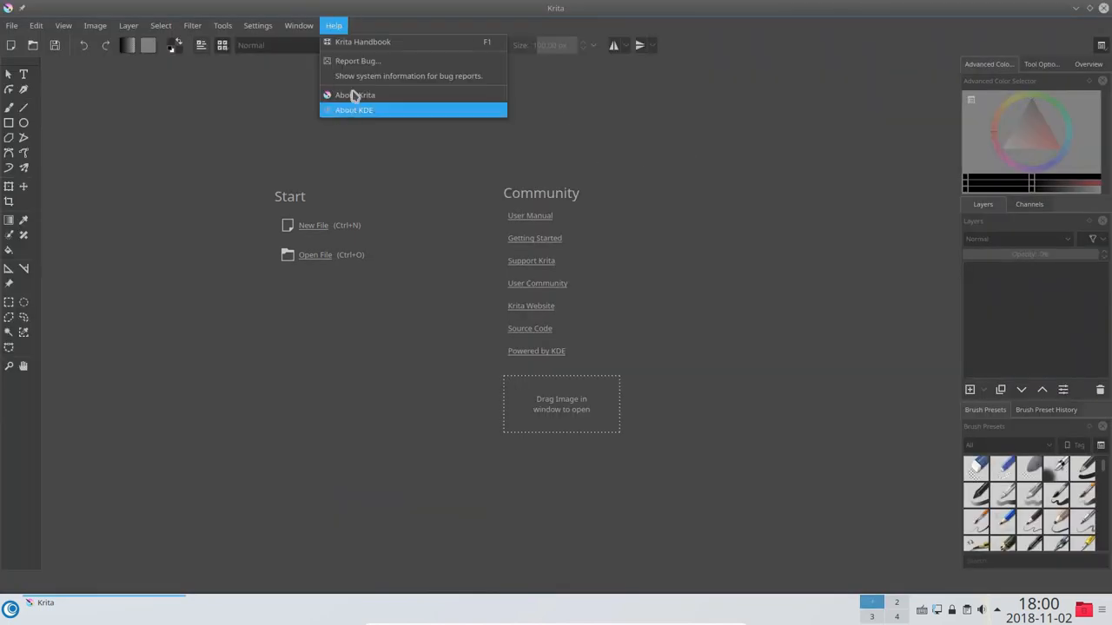
left_click(355, 94)
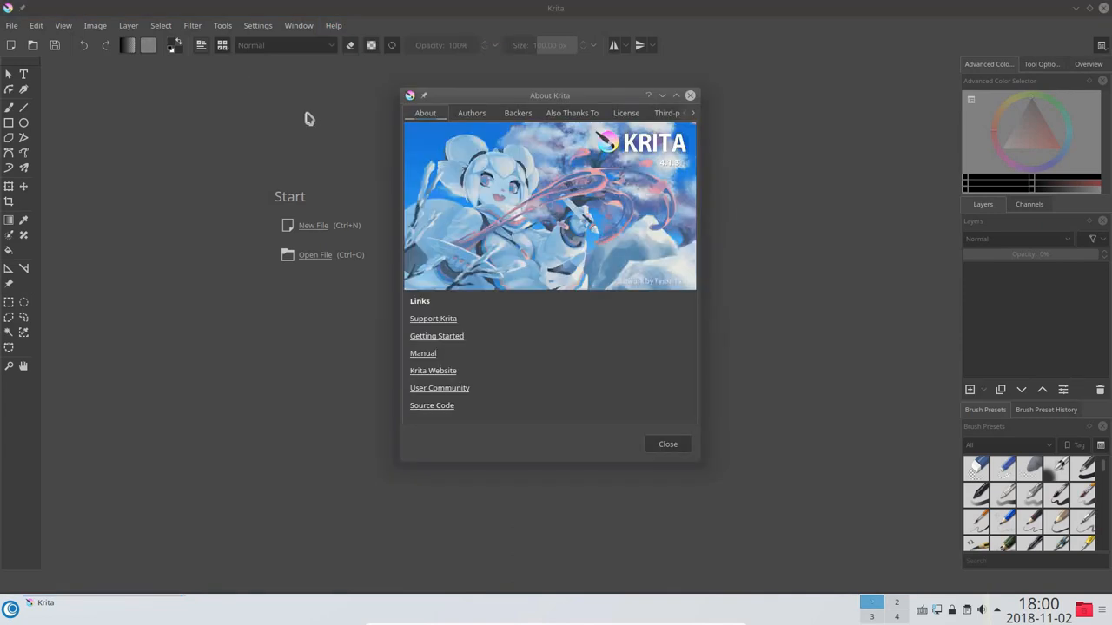
mouse_move(317, 120)
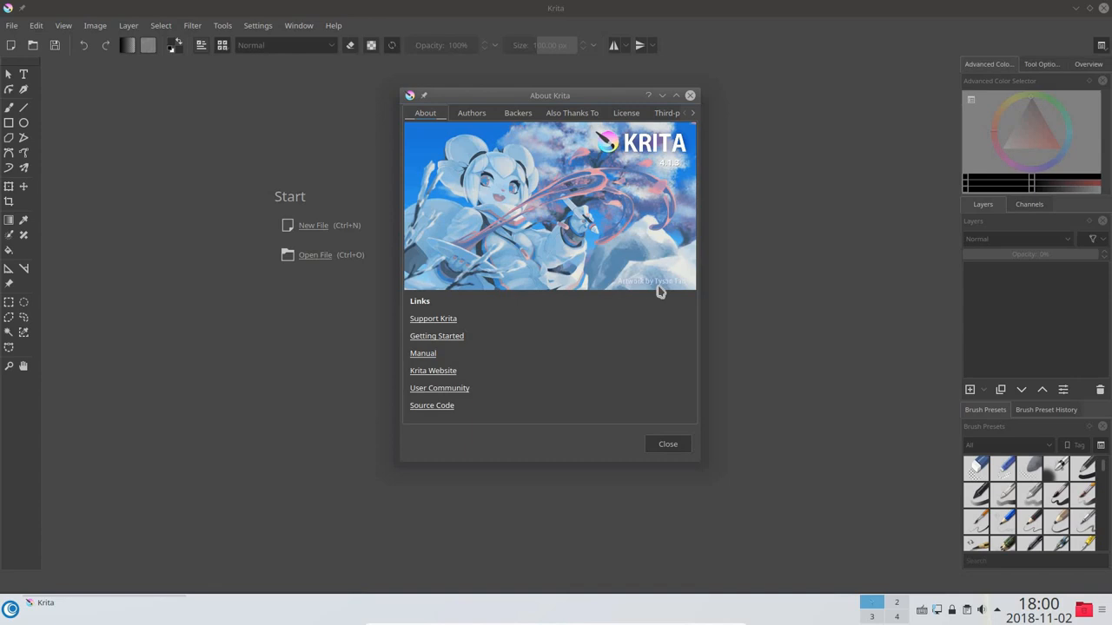
mouse_move(658, 163)
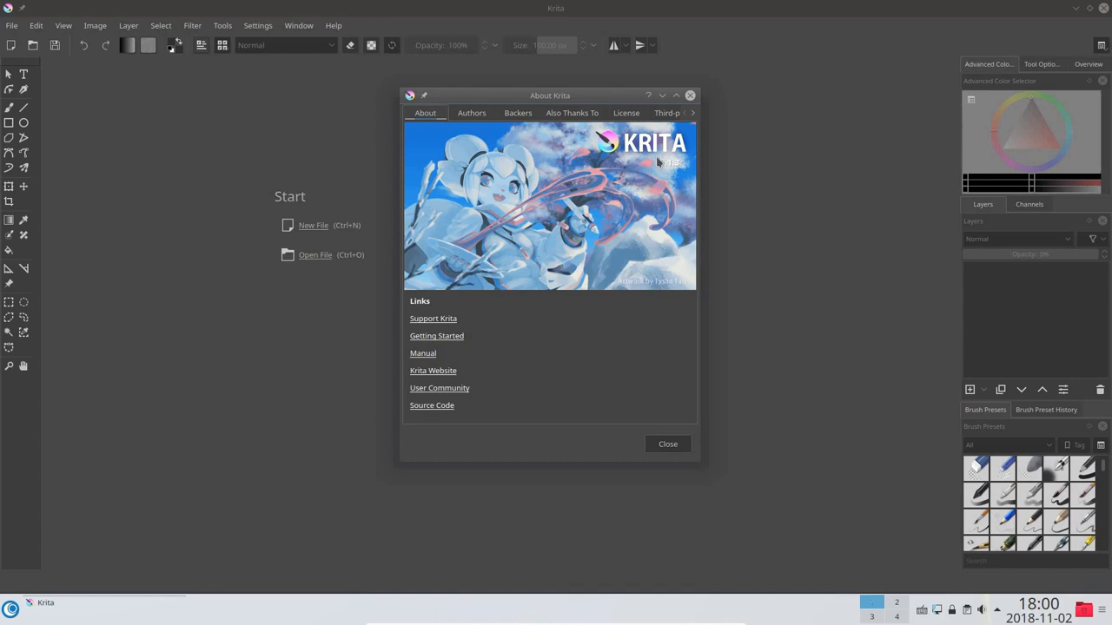
mouse_move(667, 444)
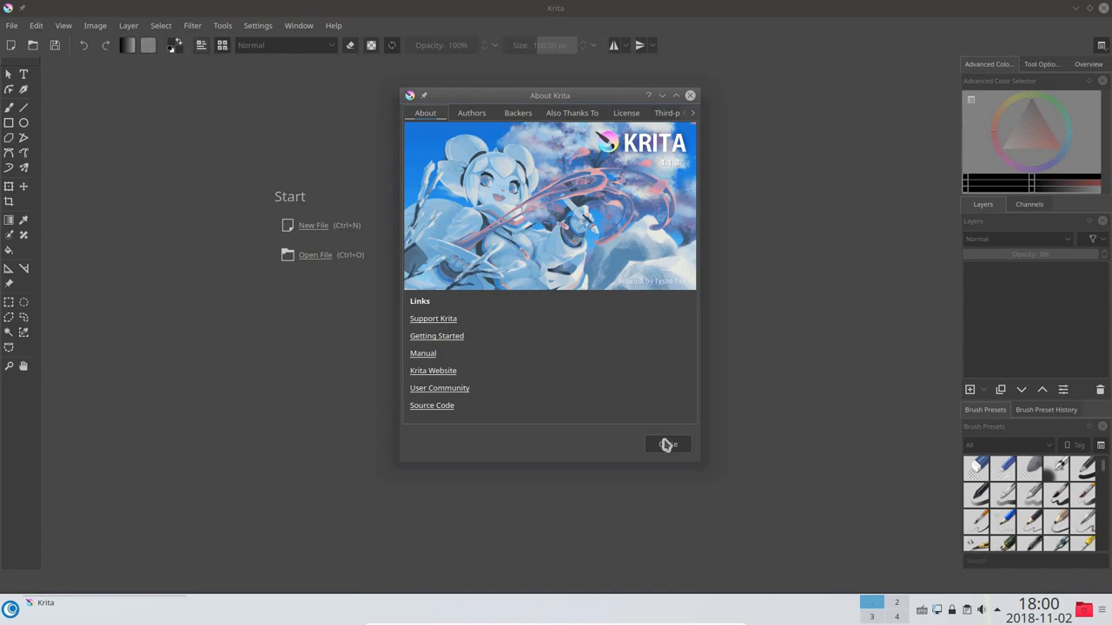
left_click(667, 445)
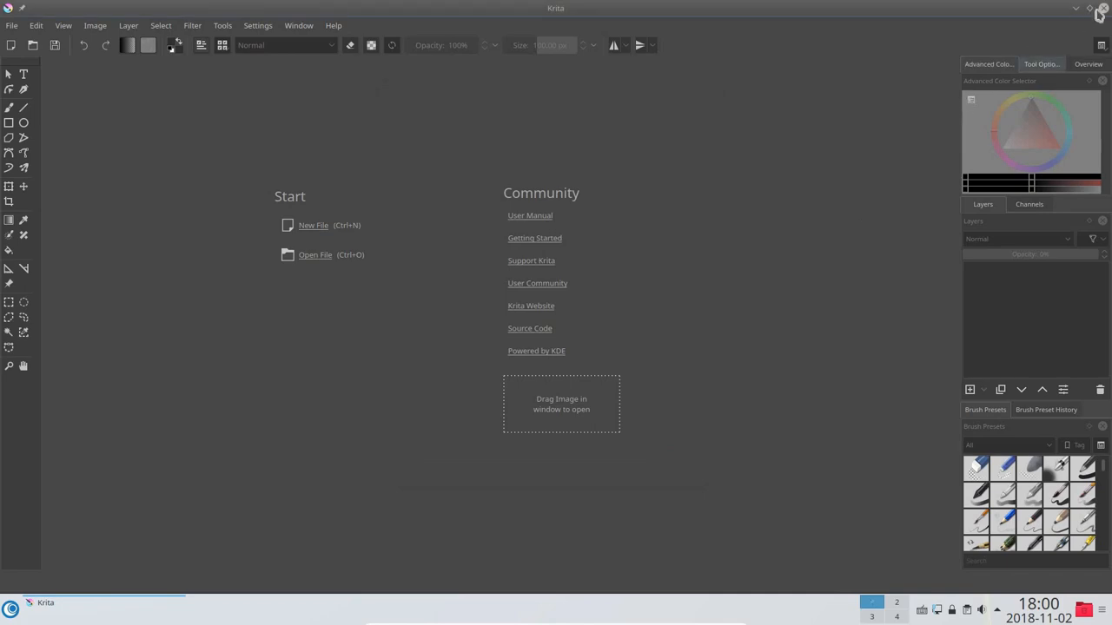
left_click(1098, 13)
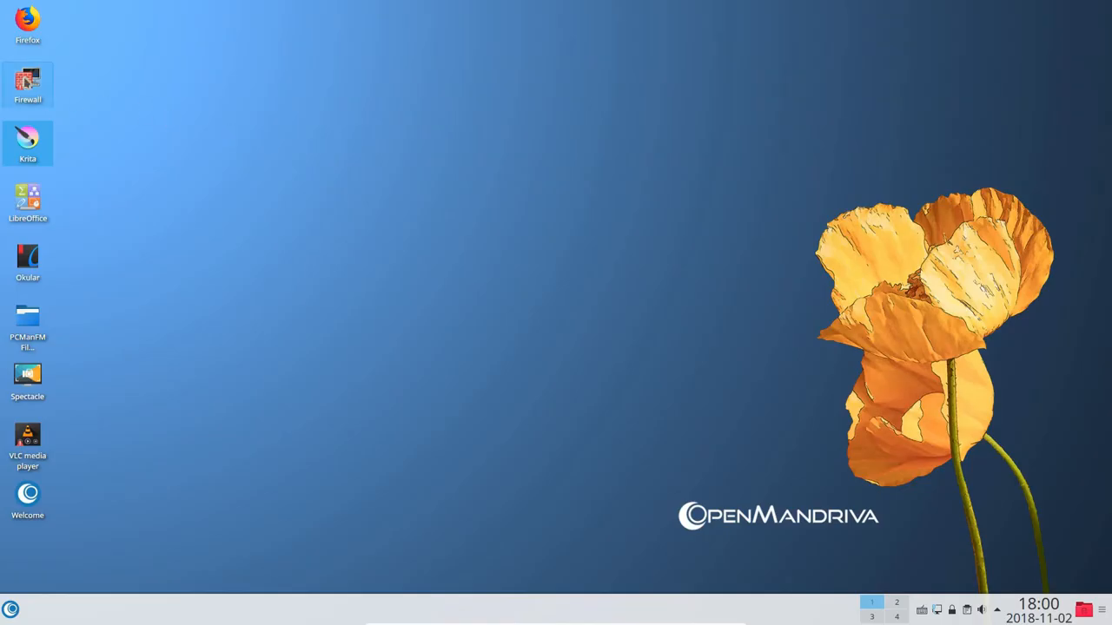
- Launch Firewall Configuration, accept the warning and authenticate with the root password
double_click(27, 83)
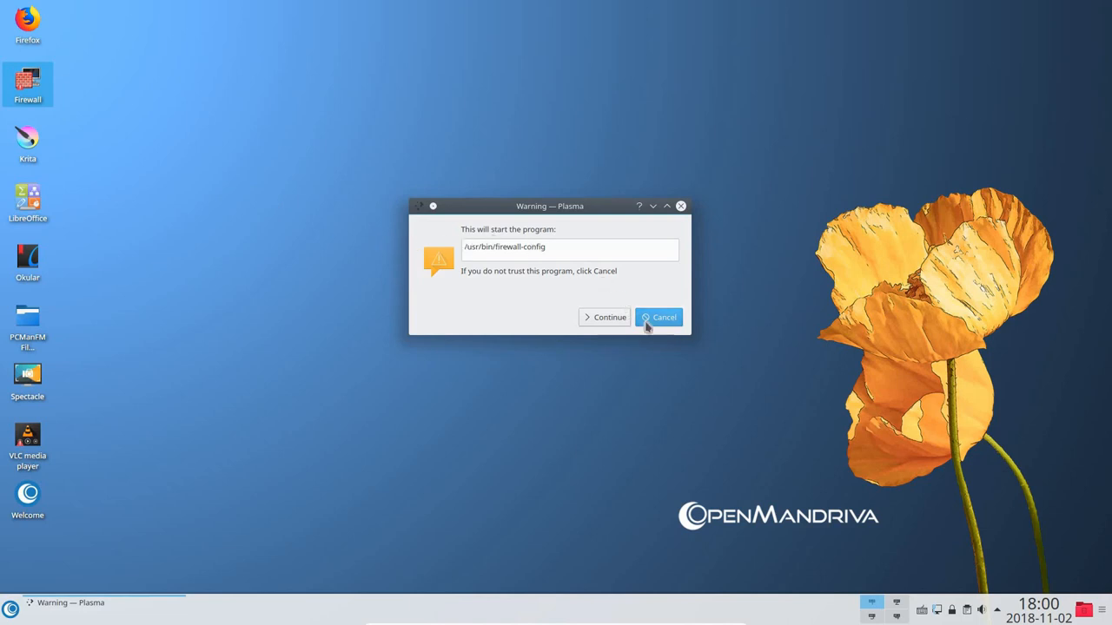
left_click(659, 316)
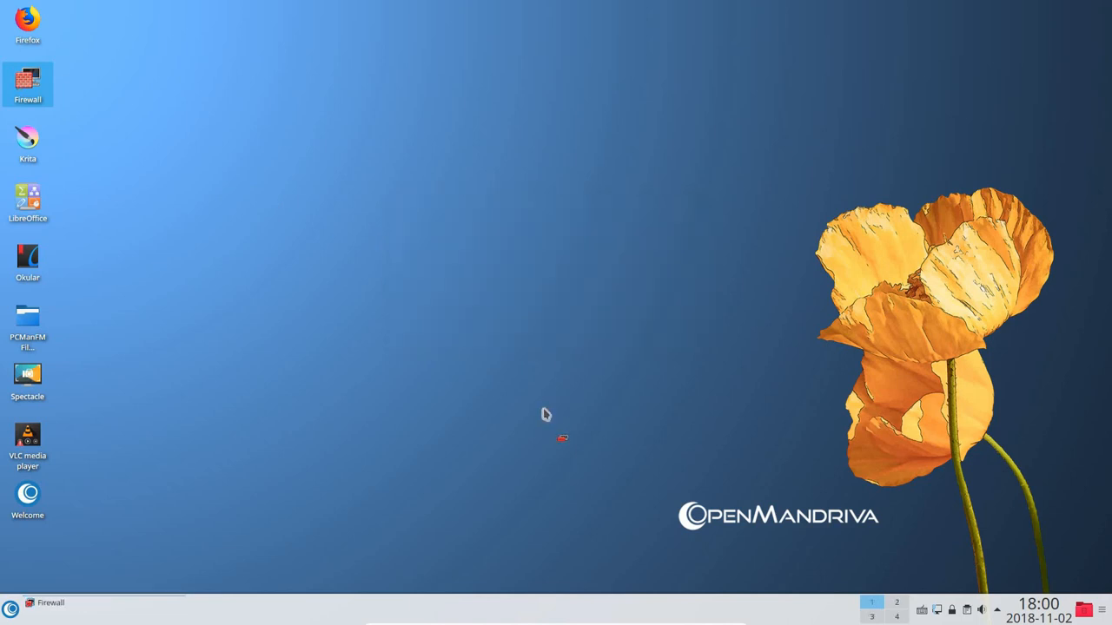
double_click(28, 83)
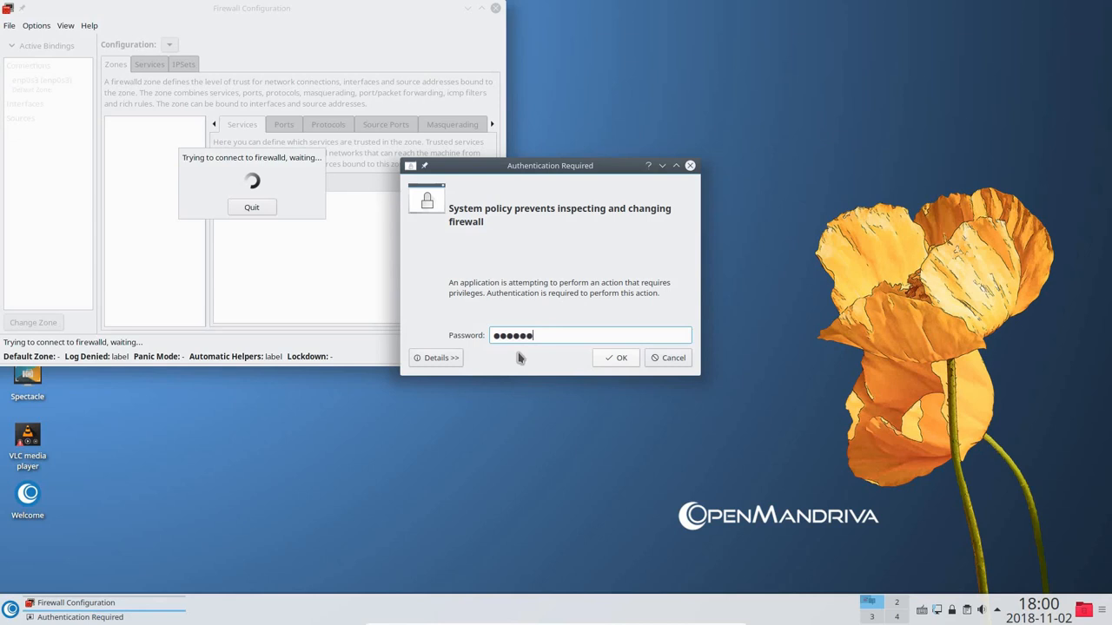
left_click(615, 358)
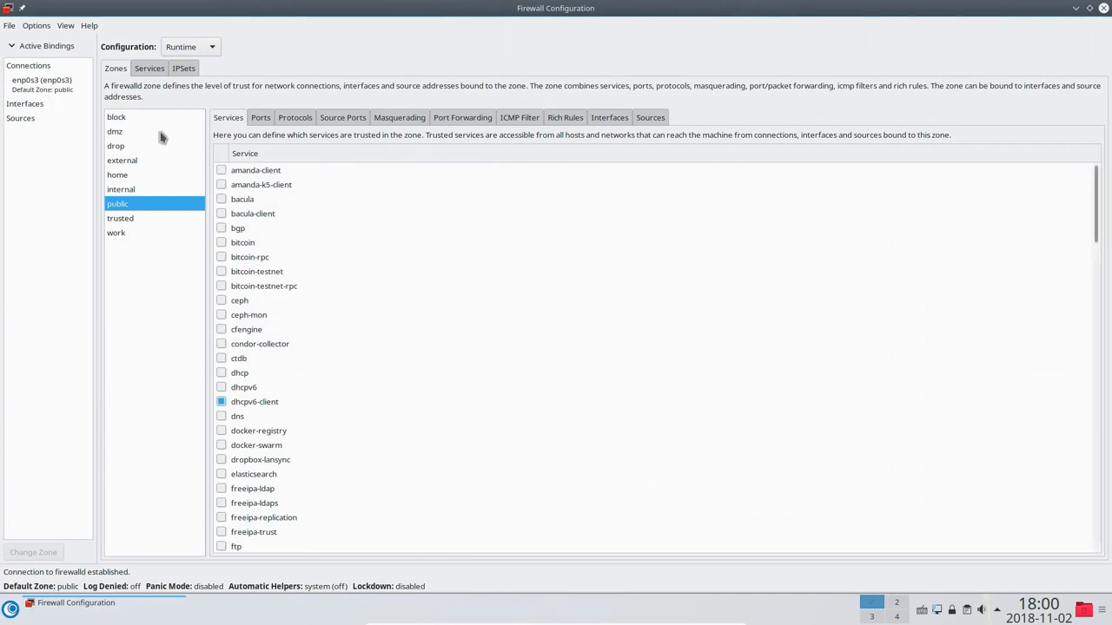
mouse_move(87, 28)
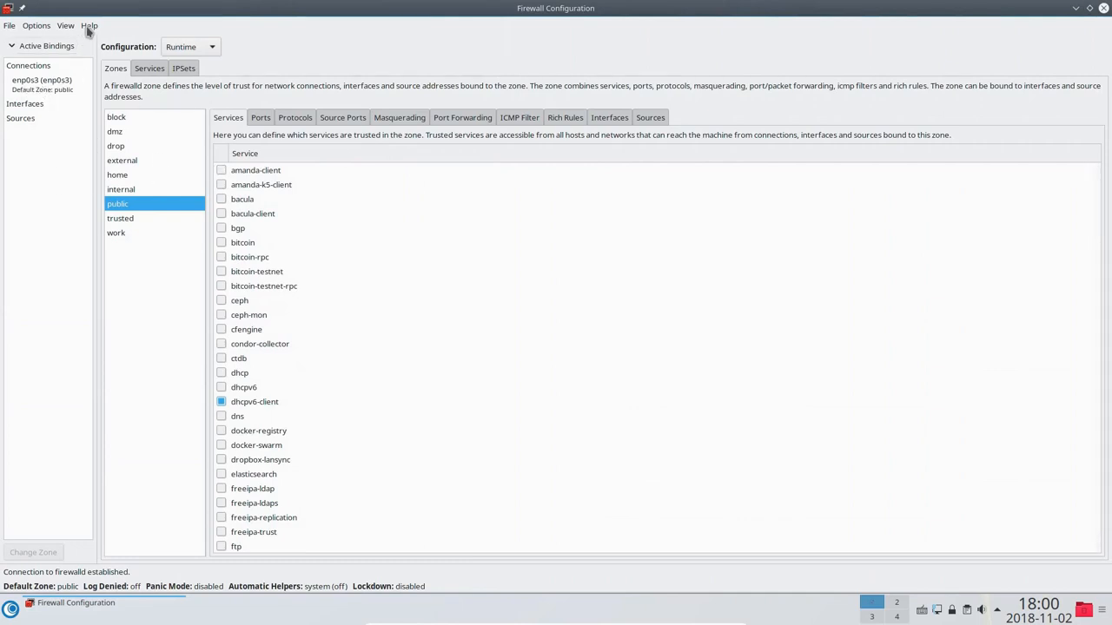
- Show About firewall-config from Help and follow its Website link
left_click(88, 24)
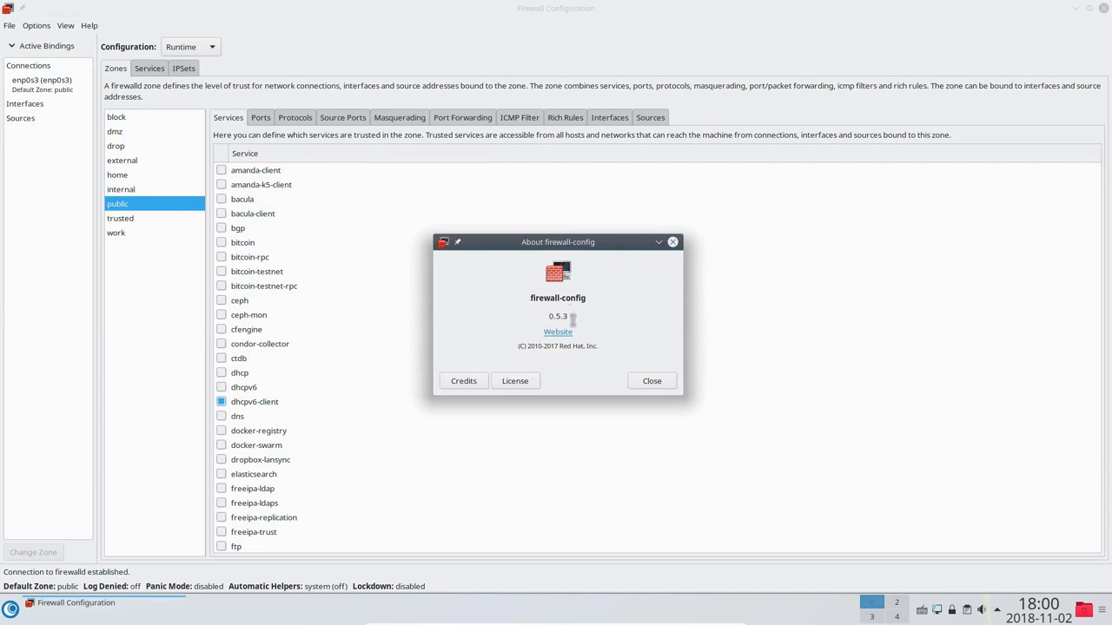
mouse_move(542, 409)
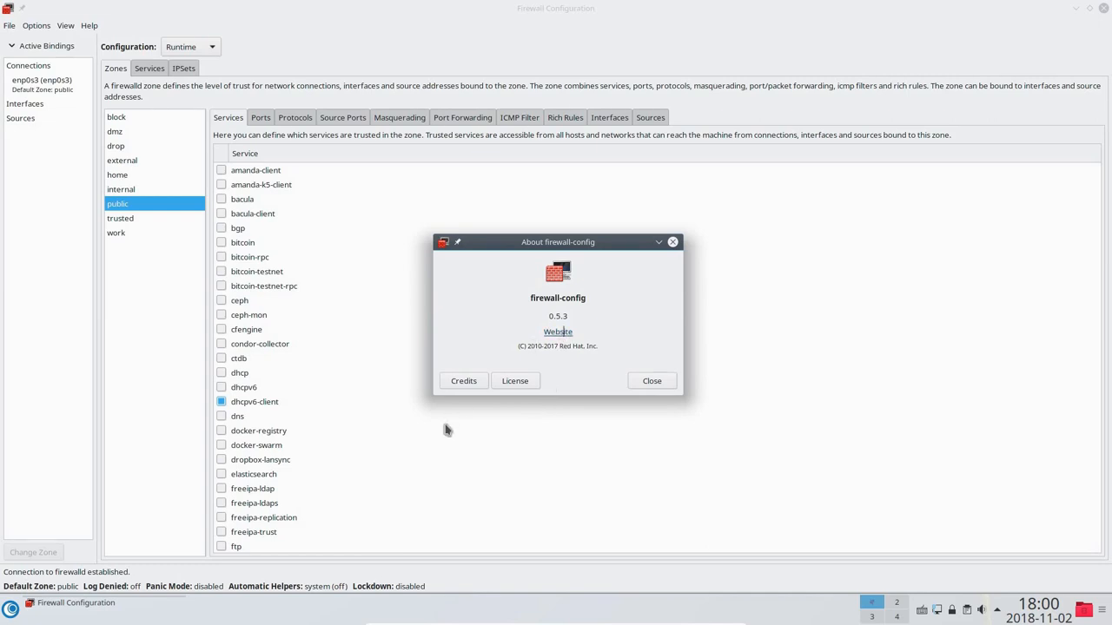
mouse_move(459, 420)
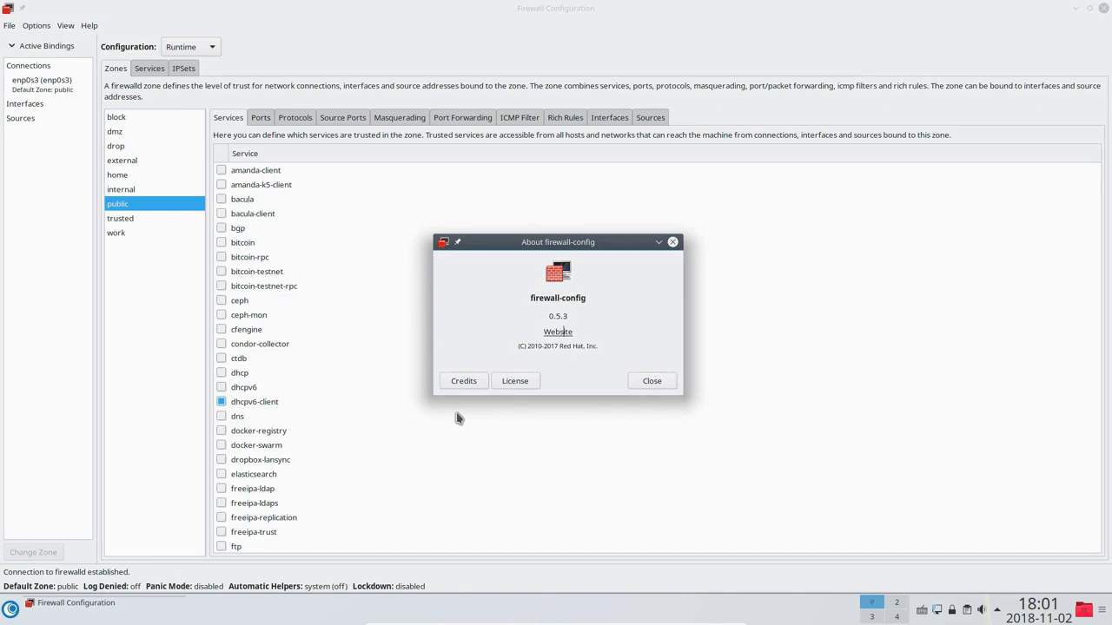
left_click(558, 332)
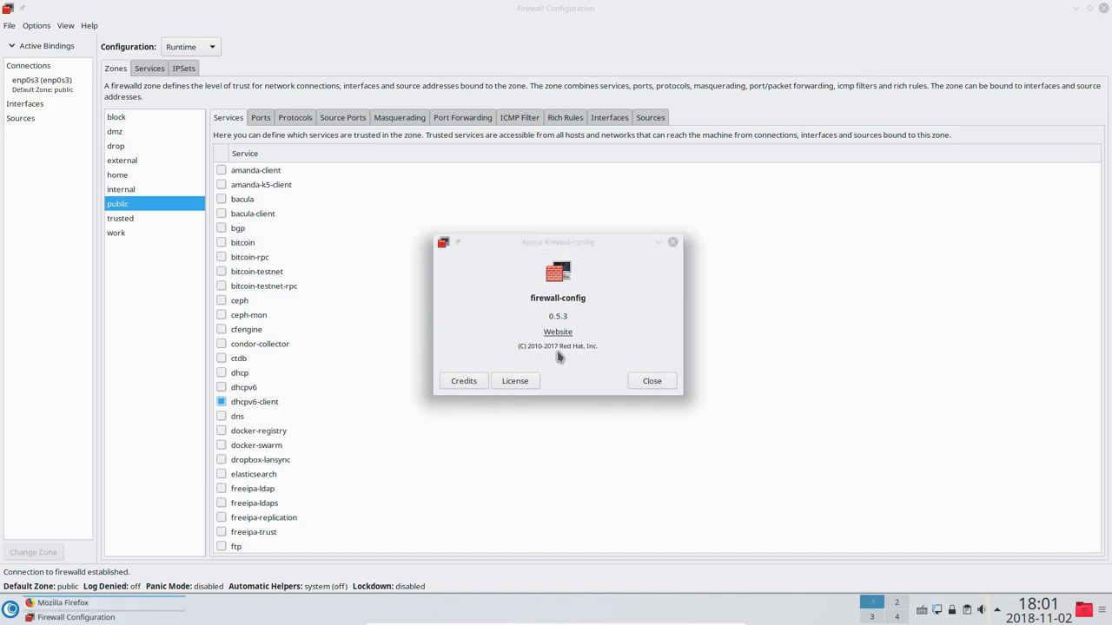
- Load firewalld.org in Firefox and bring up the browser's main menu
left_click(555, 332)
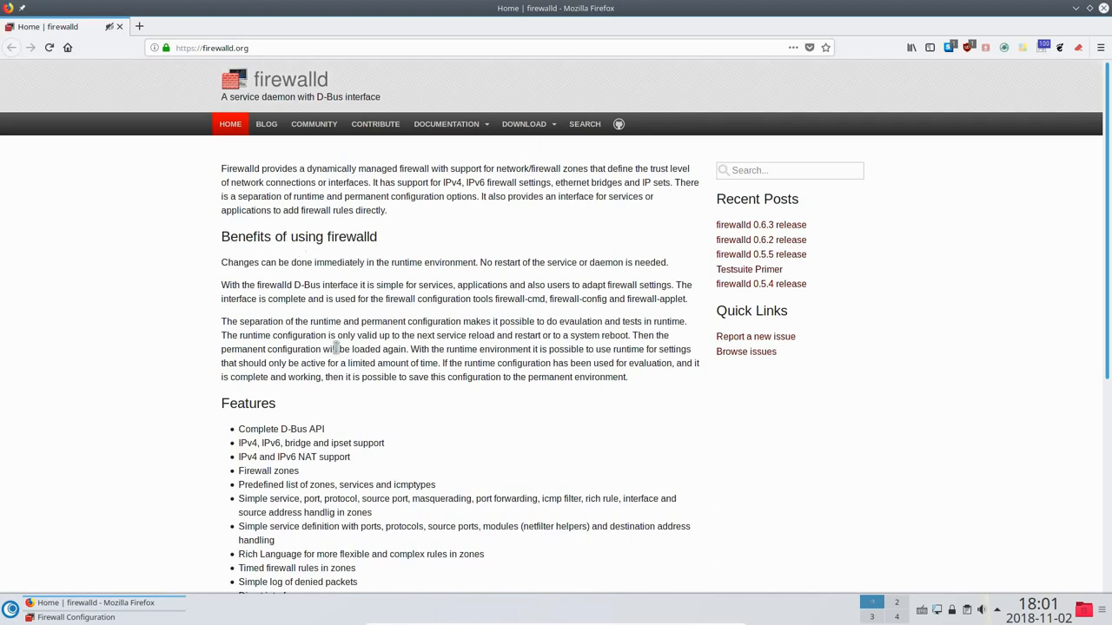
mouse_move(222, 311)
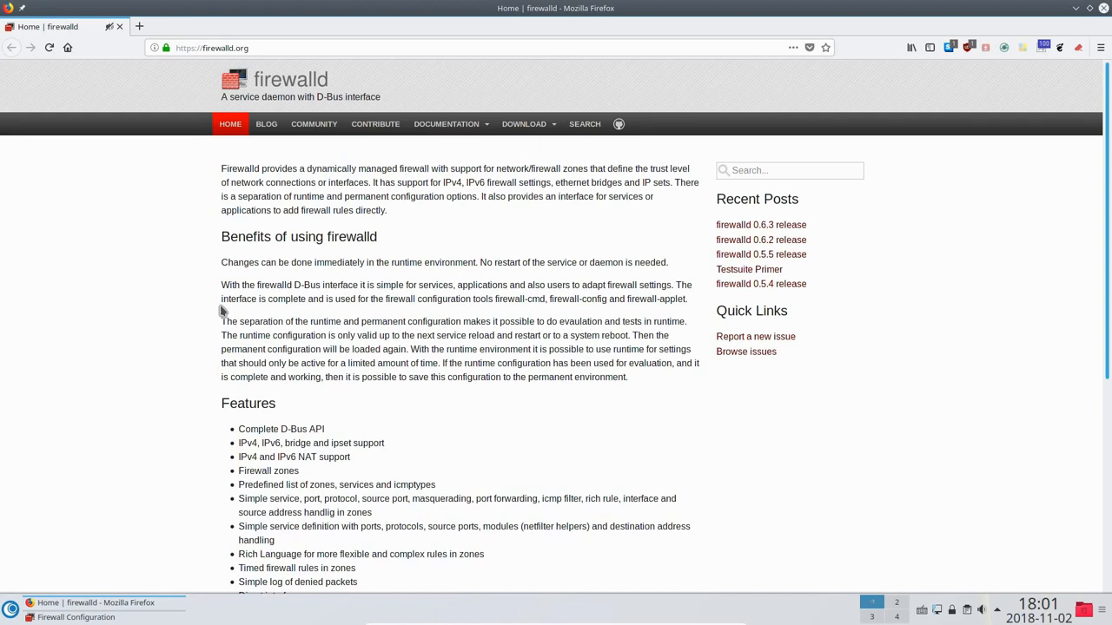
mouse_move(158, 64)
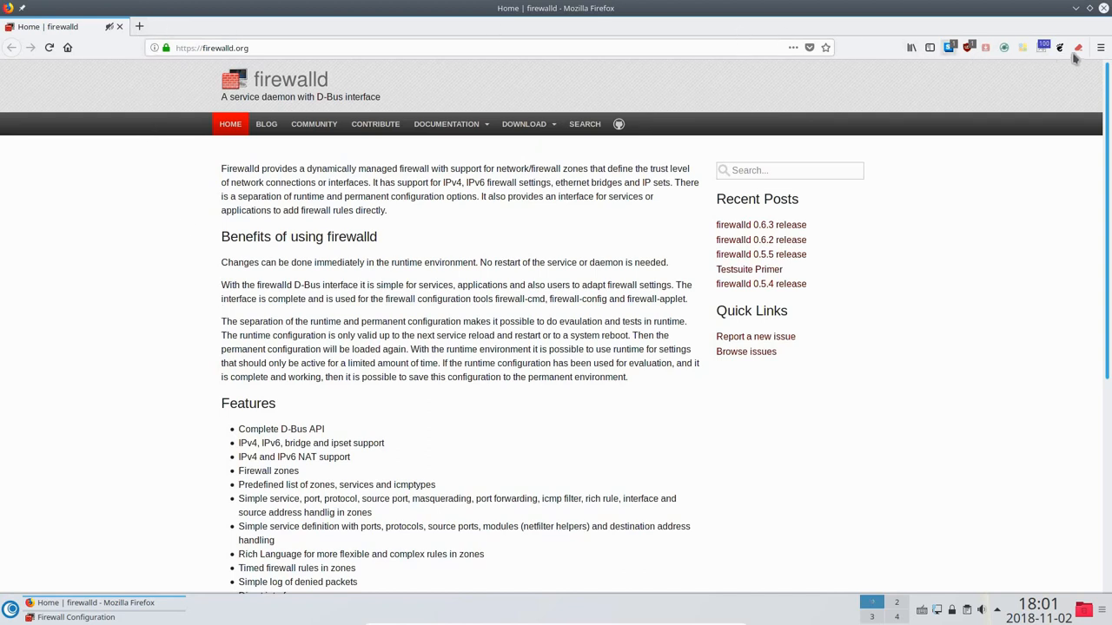
left_click(1099, 49)
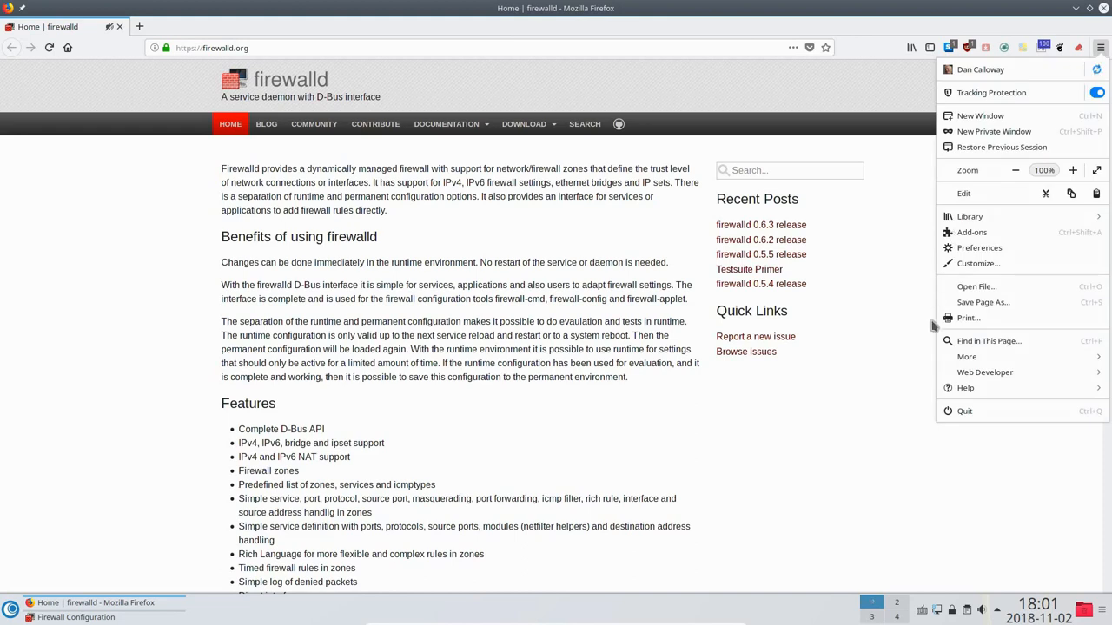
- View Firefox version 62.0.3 via Help > About, then dismiss both About dialogs
left_click(966, 388)
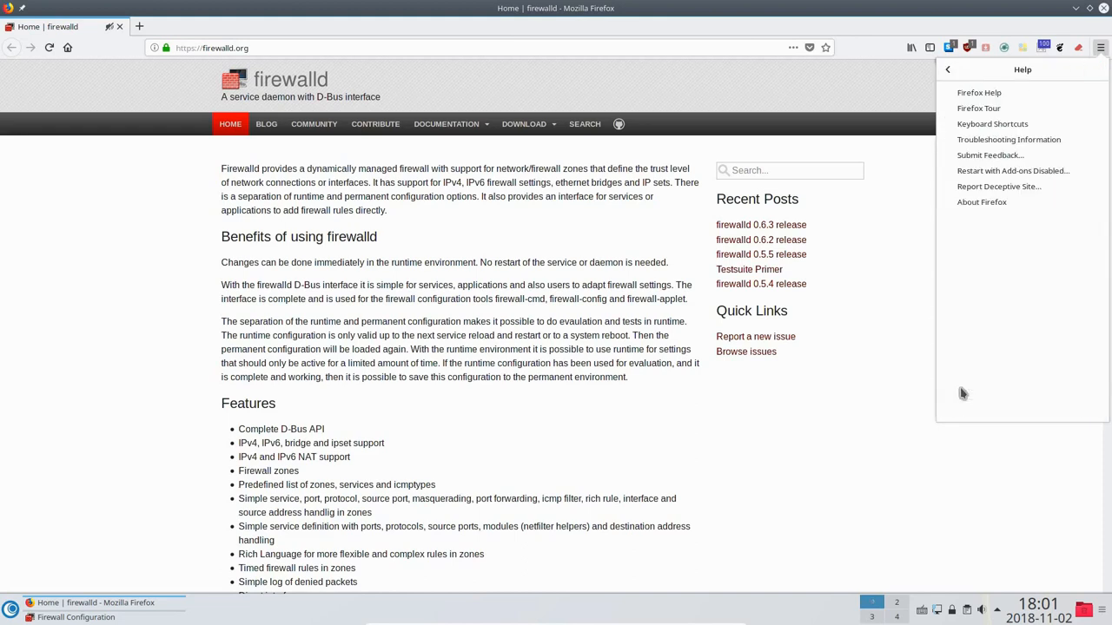
mouse_move(982, 201)
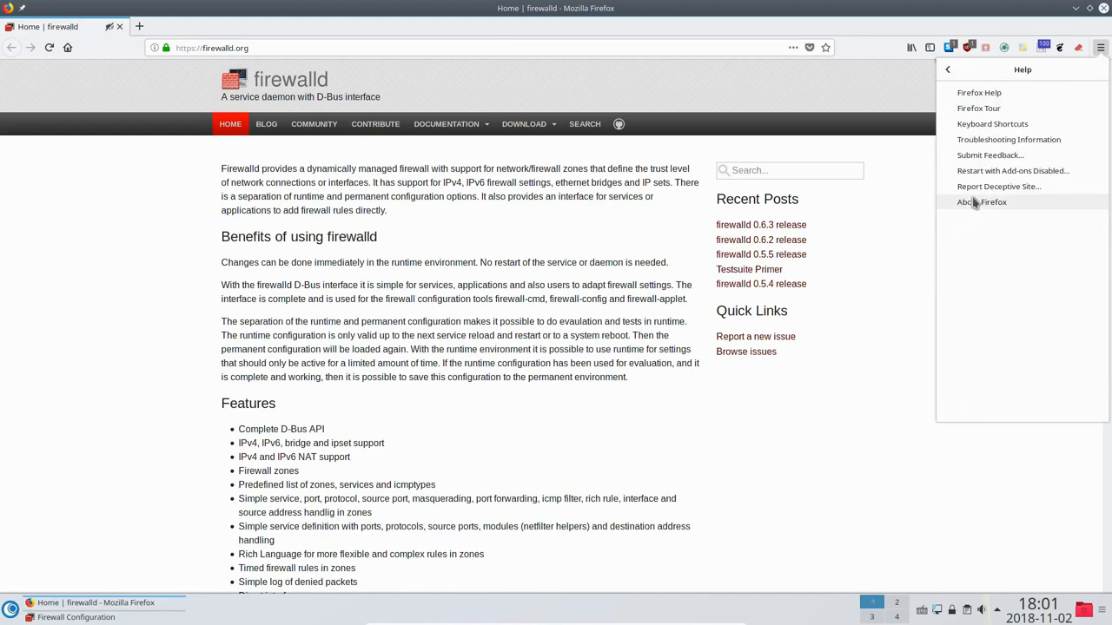
left_click(980, 202)
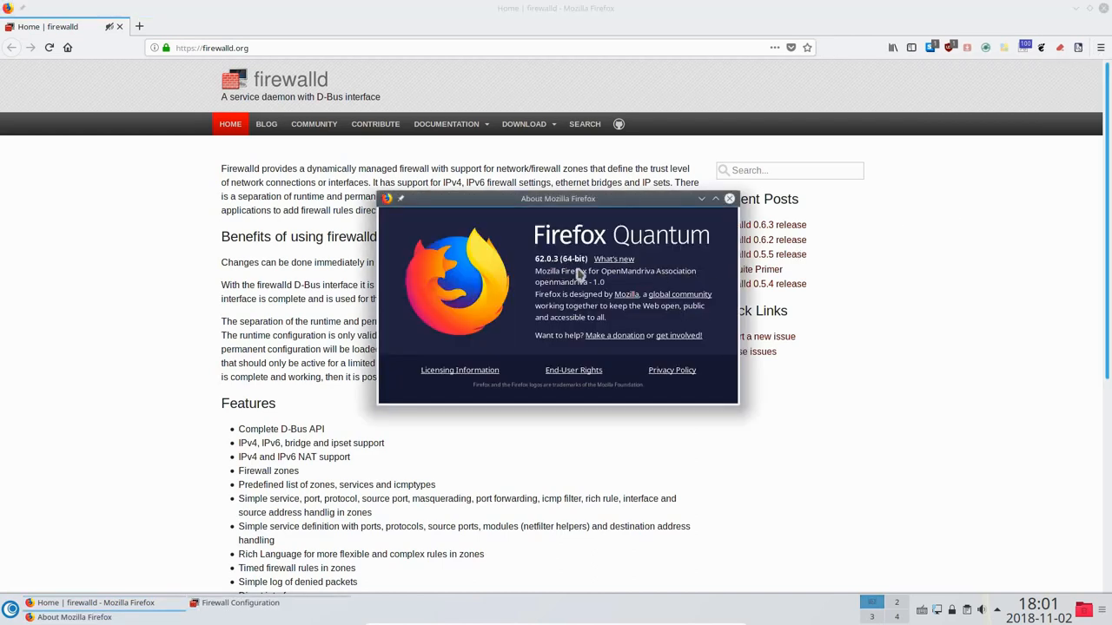
mouse_move(584, 365)
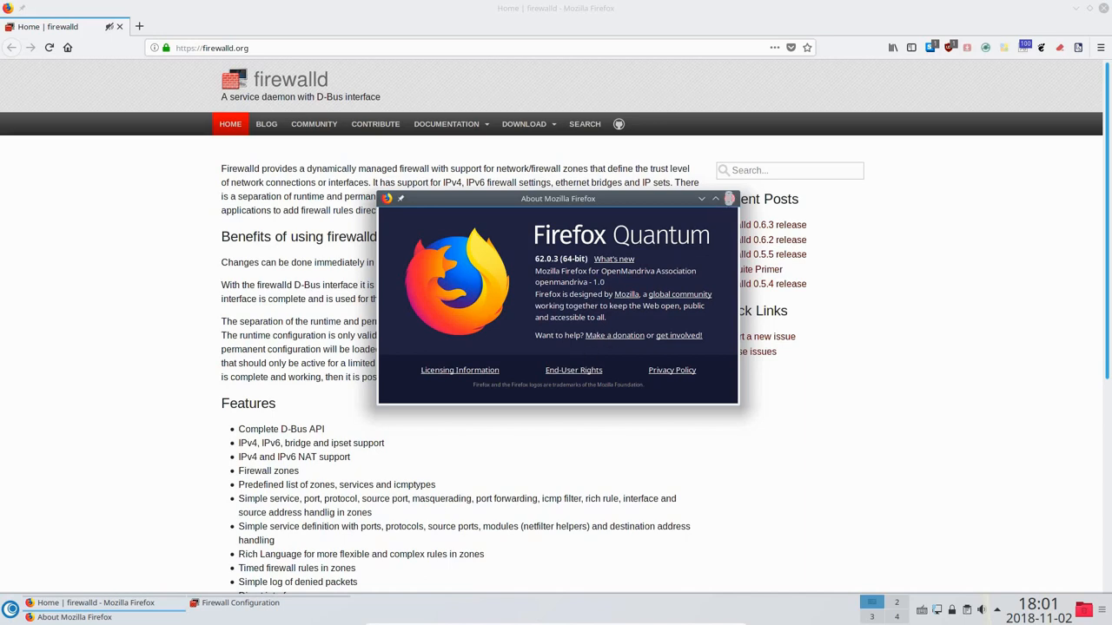
left_click(730, 198)
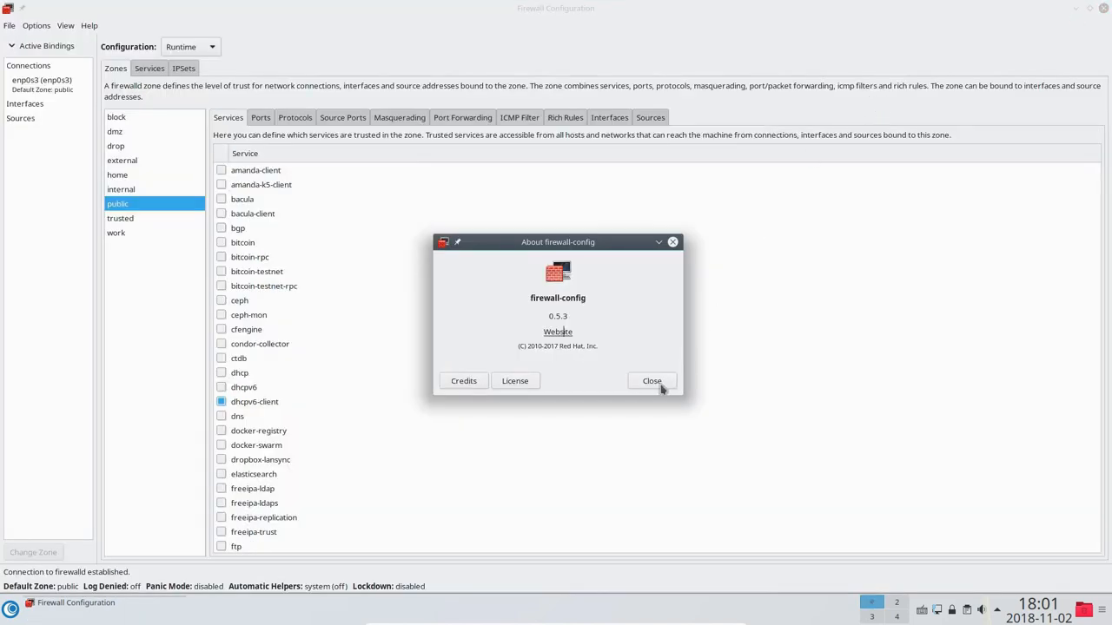
left_click(652, 380)
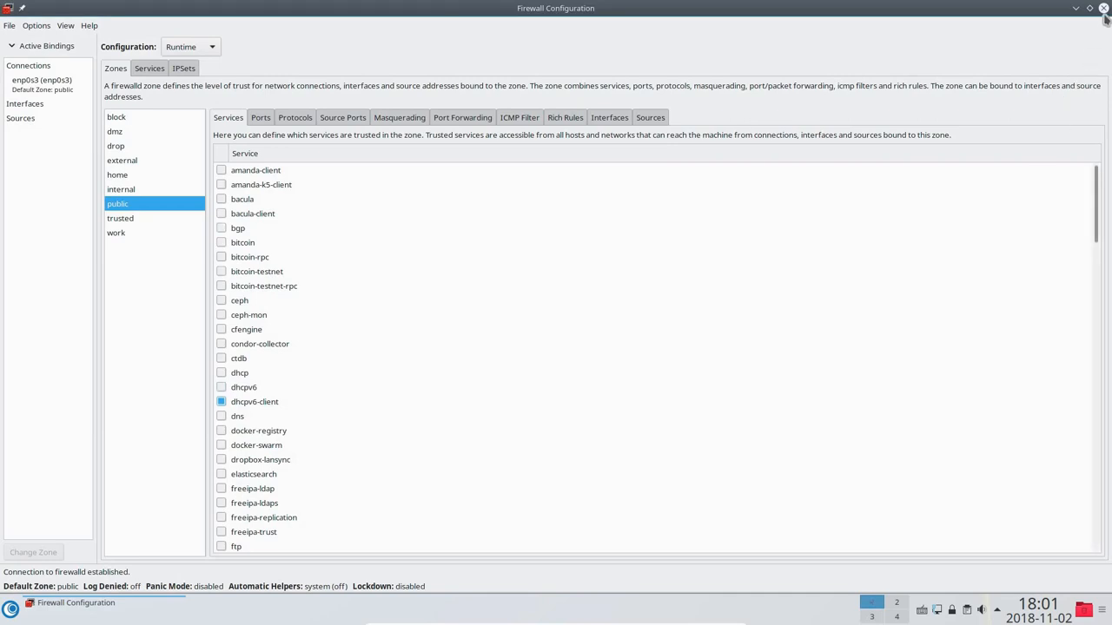
- Close firewall-config, relaunch Firefox and show the Quick Dial folder grid in a new tab
left_click(1104, 7)
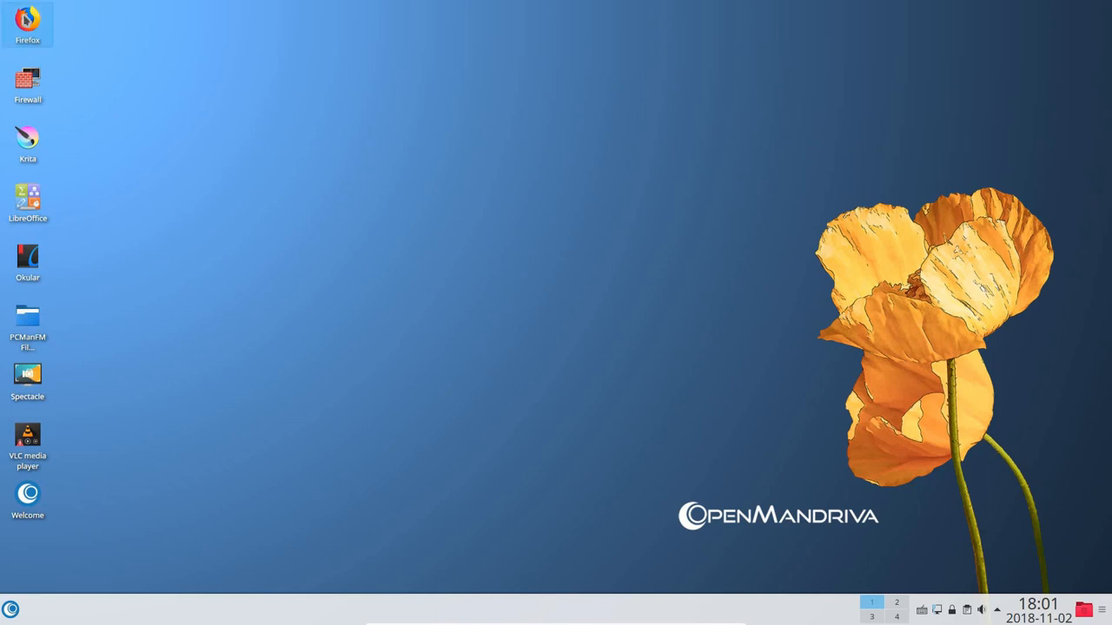
double_click(28, 24)
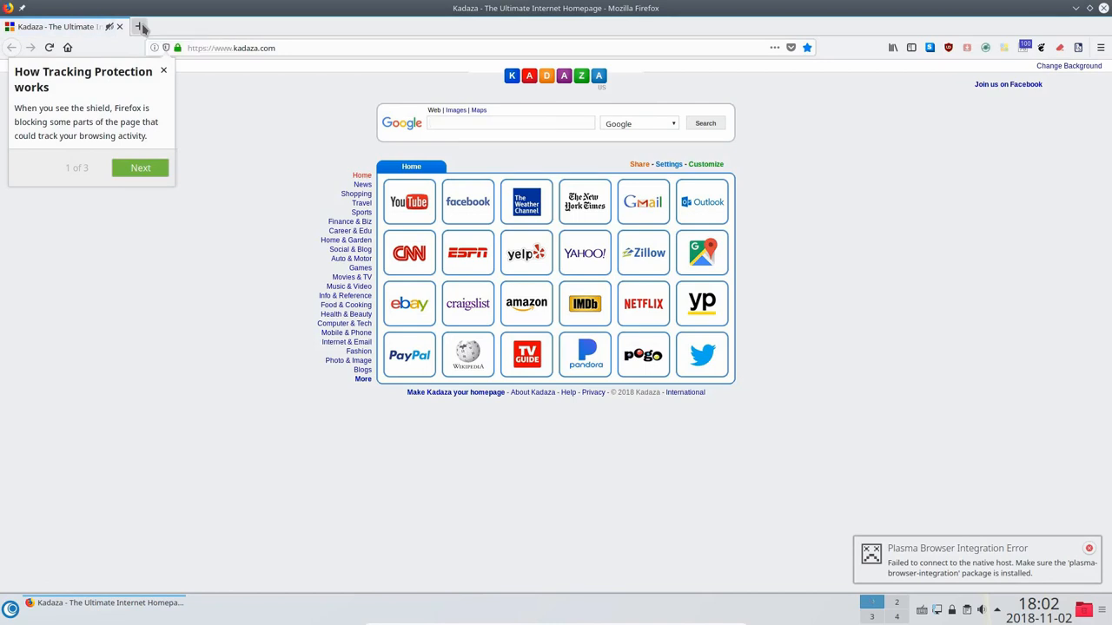
left_click(139, 26)
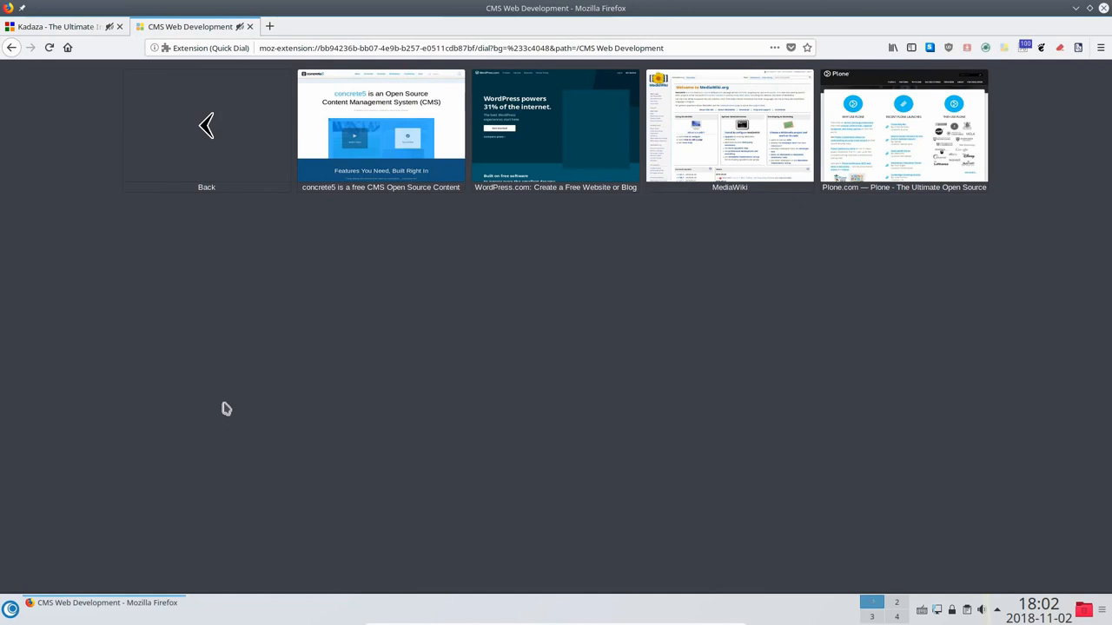
mouse_move(227, 400)
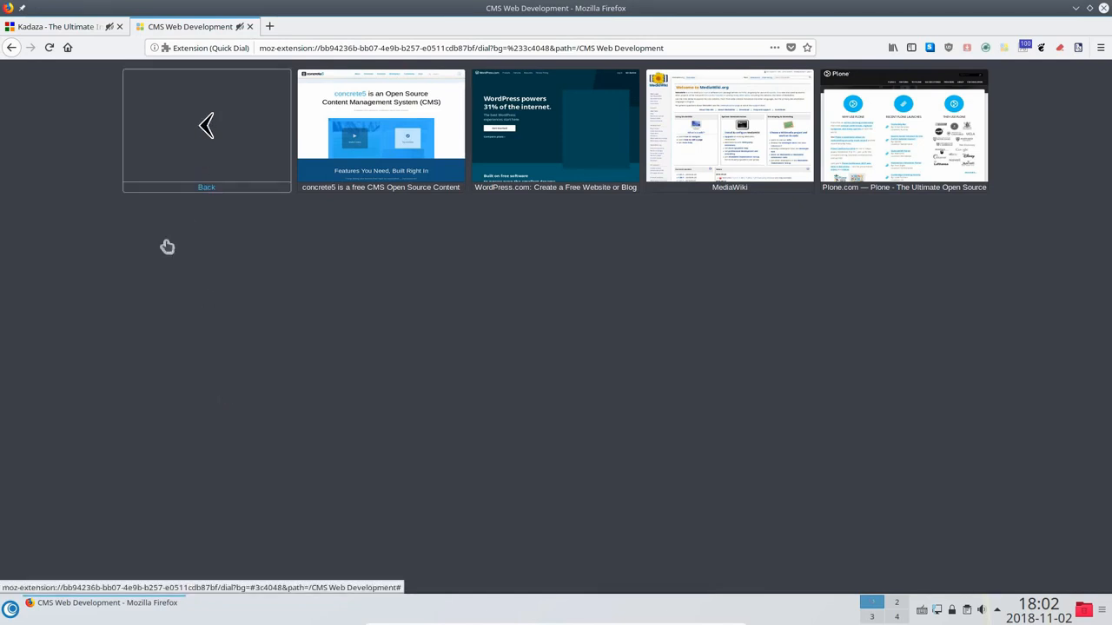
left_click(205, 125)
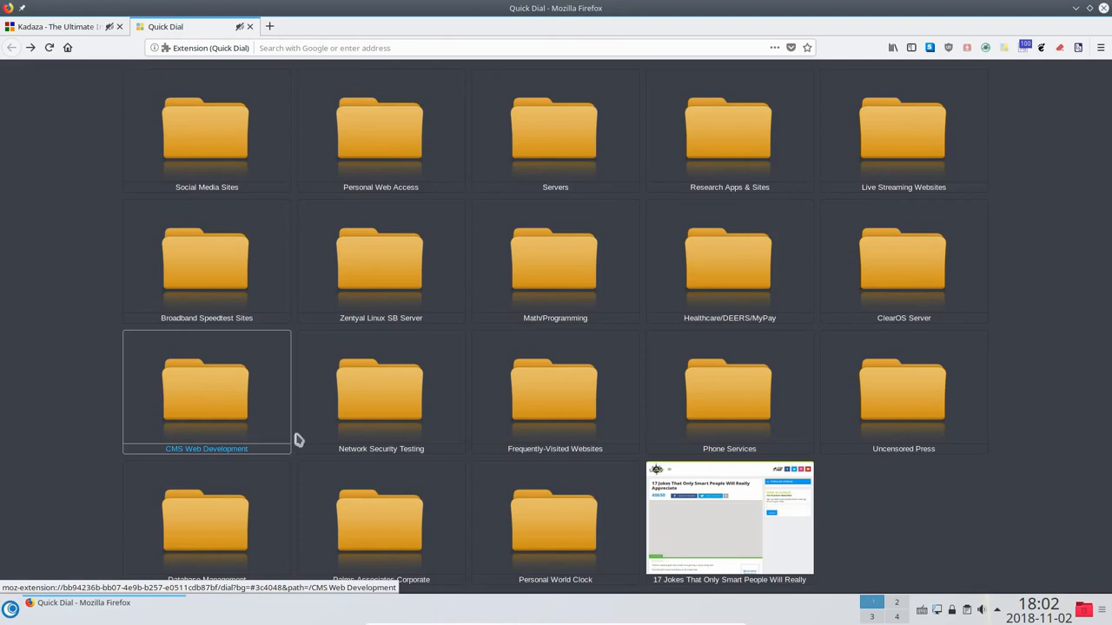
- Open DistroWatch from the Frequently-Visited Websites bookmarks folder
left_click(556, 391)
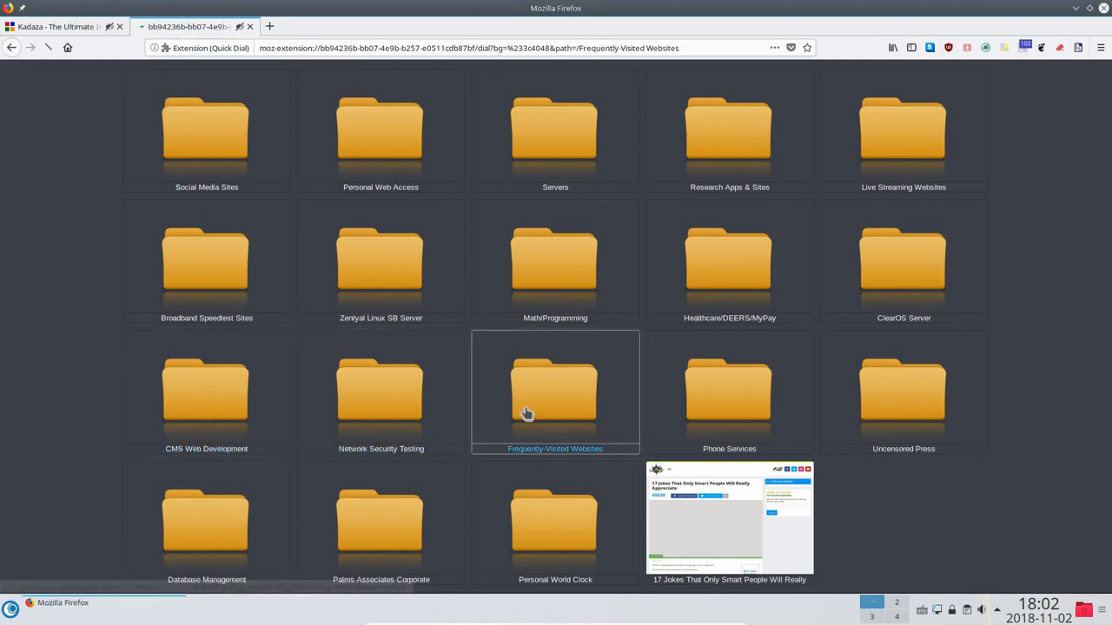
double_click(556, 390)
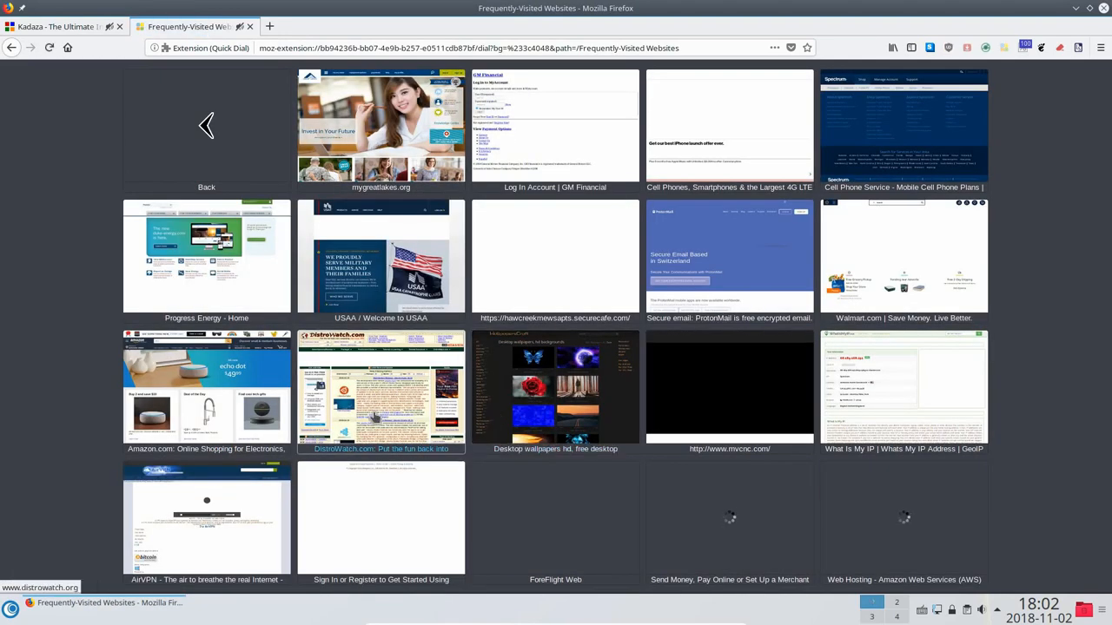
left_click(380, 389)
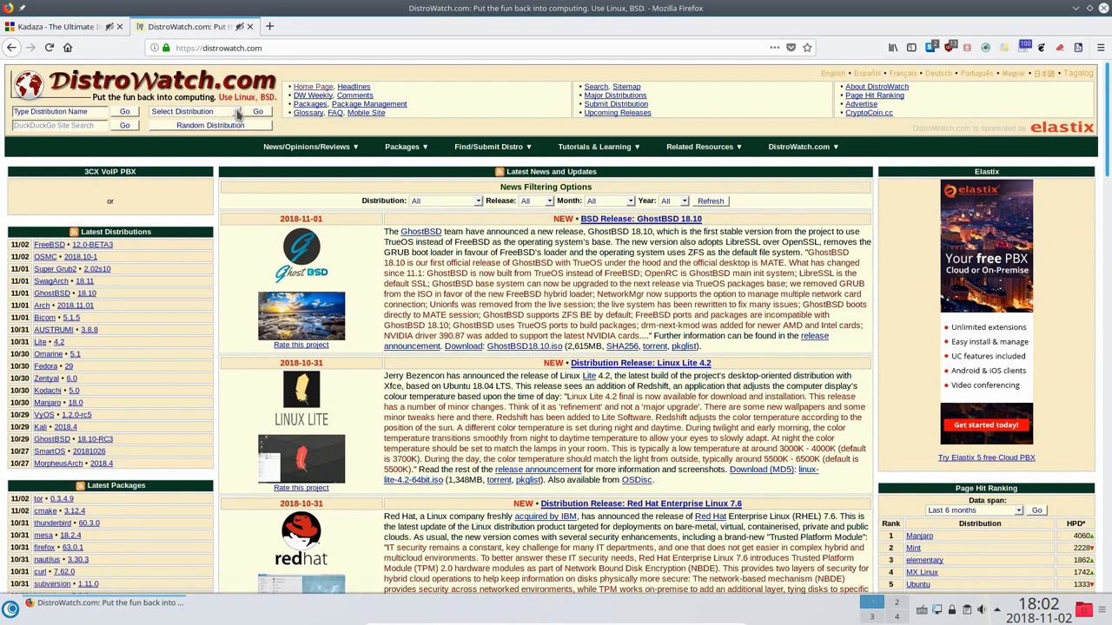
- Pick OpenMandriva from the Select Distribution list to show its DistroWatch page
left_click(187, 111)
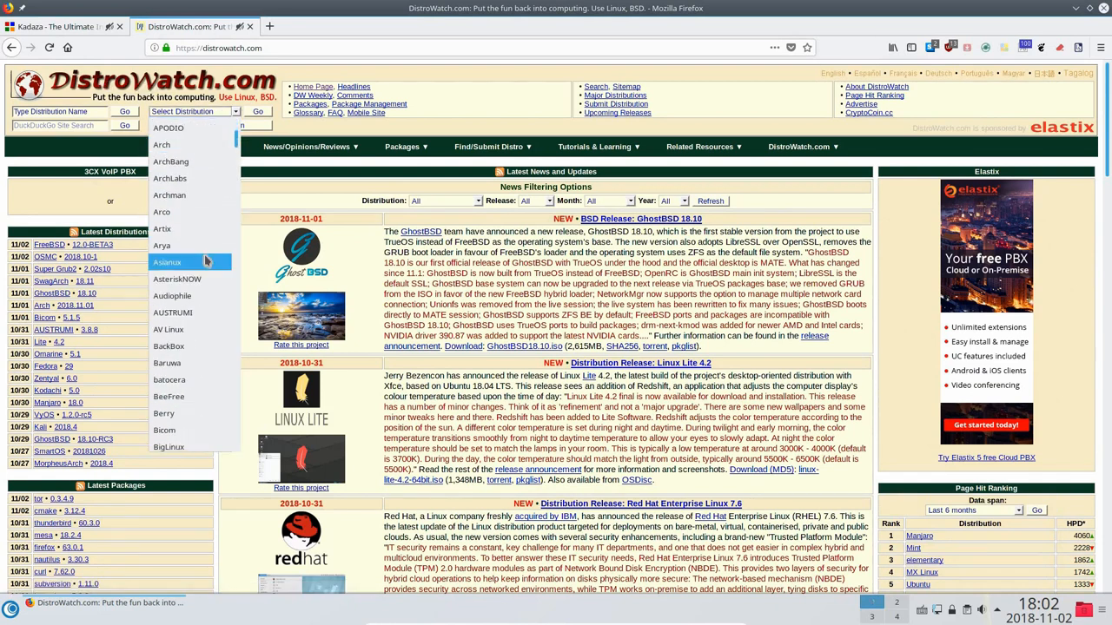
scroll("down", 3)
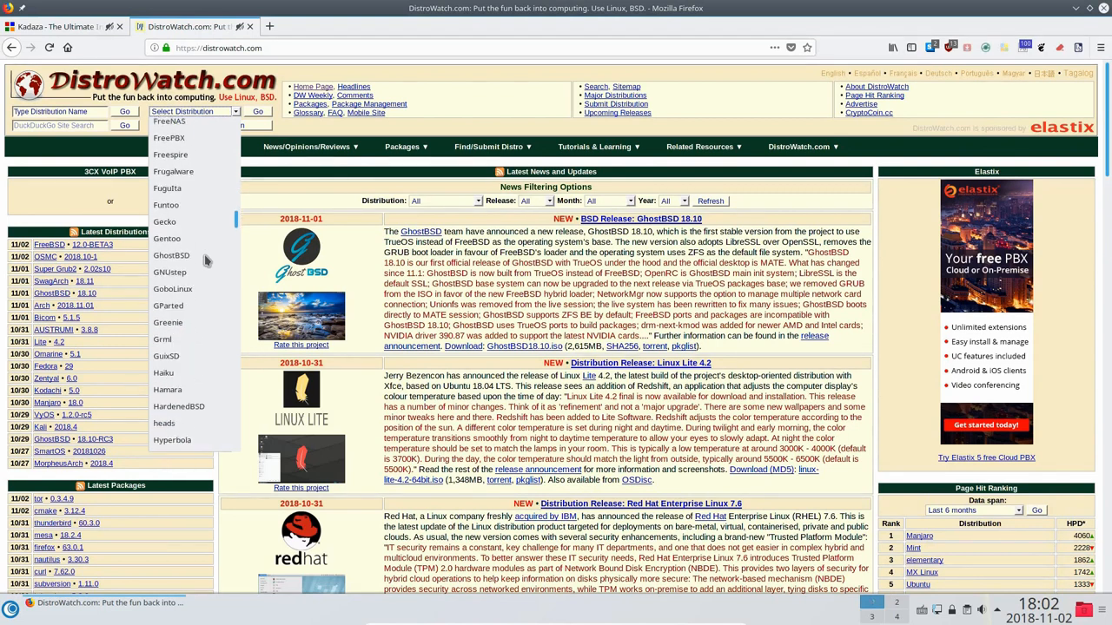
scroll("down", 3)
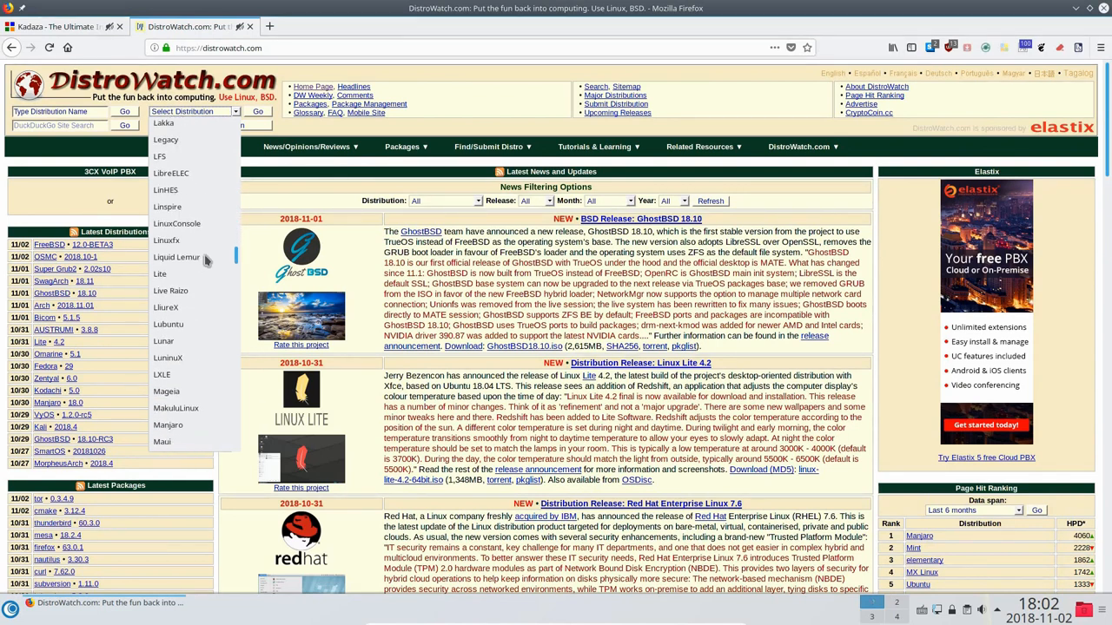
scroll("down", 3)
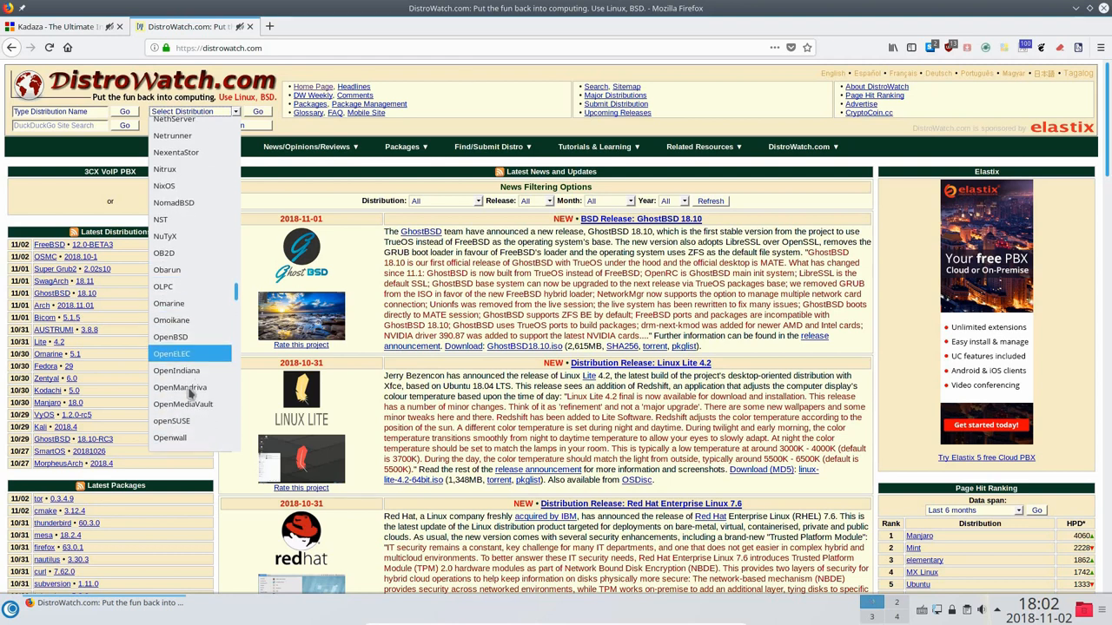
left_click(181, 387)
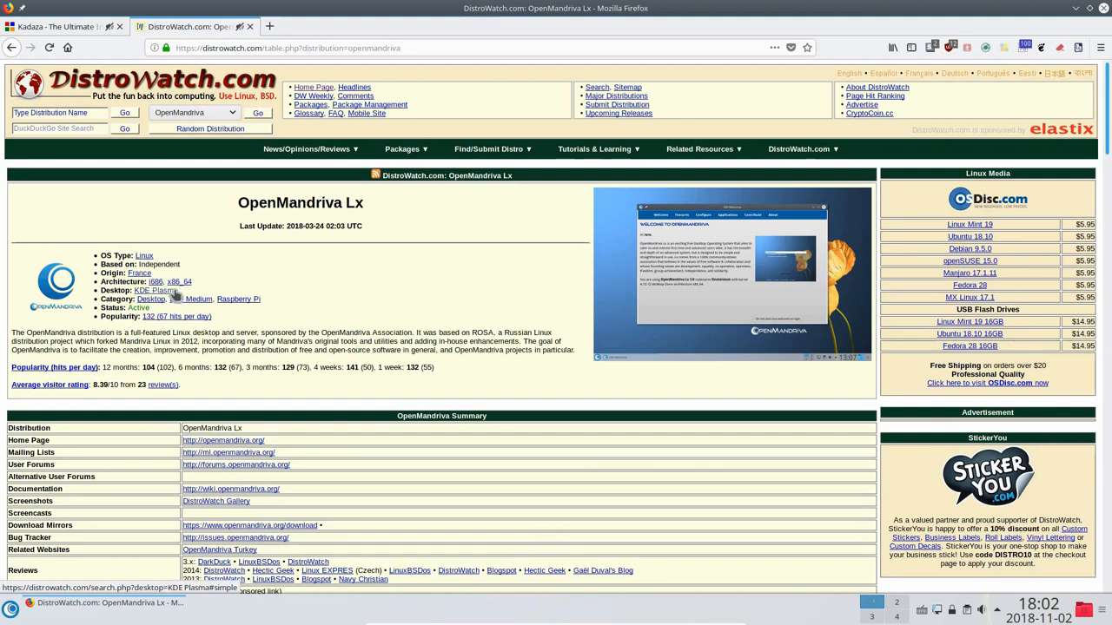
- Follow the OpenMandriva Home Page link and scroll through the Lx 3.03 site
scroll("down", 3)
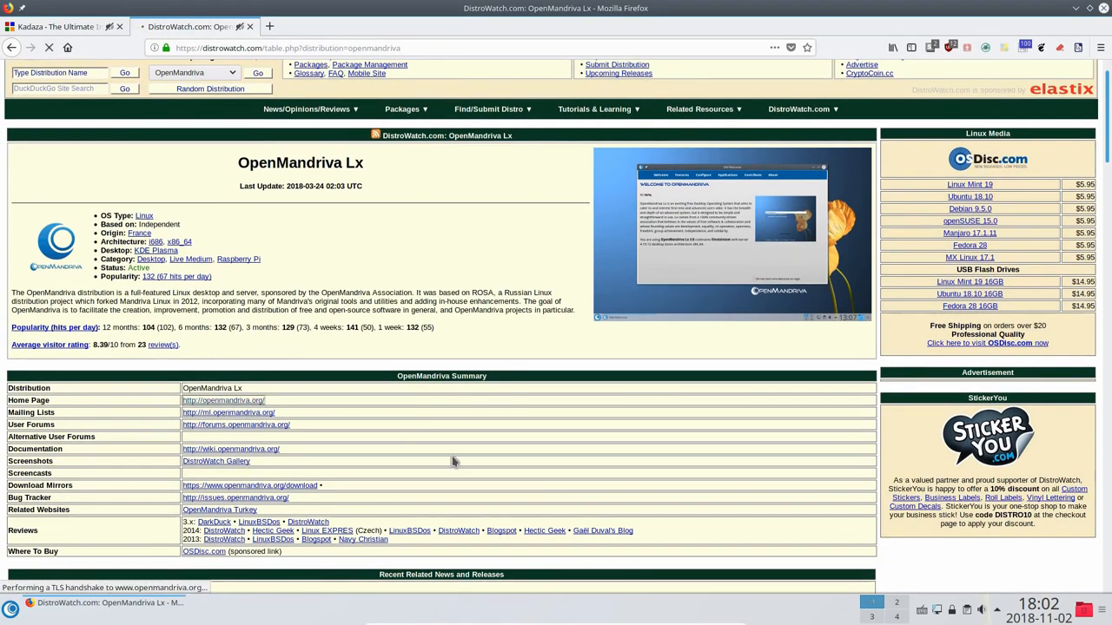
left_click(222, 400)
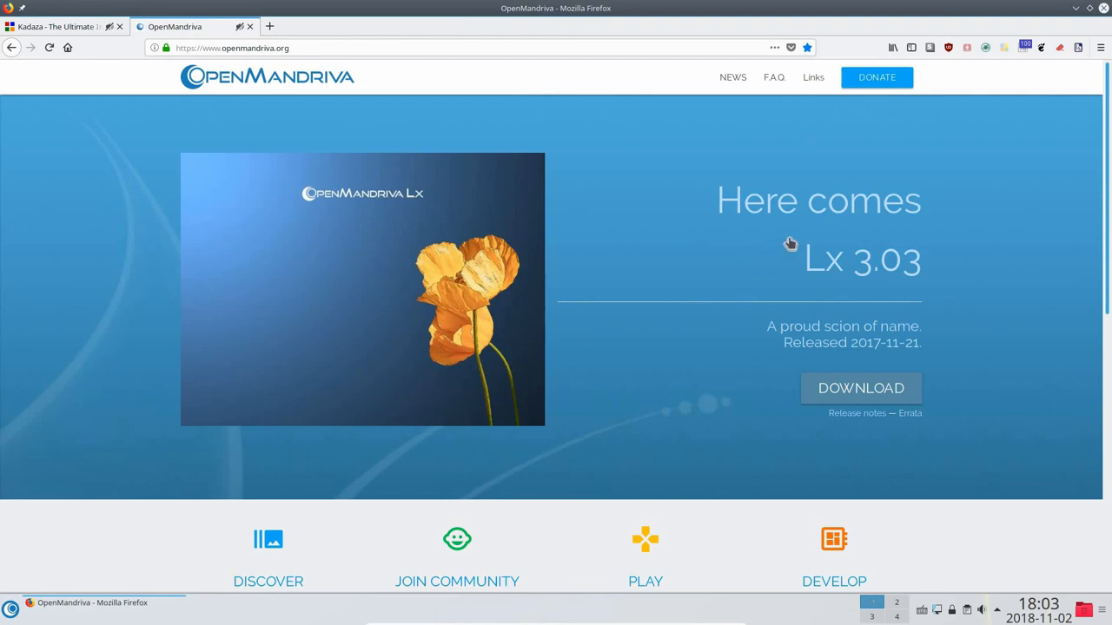
mouse_move(851, 389)
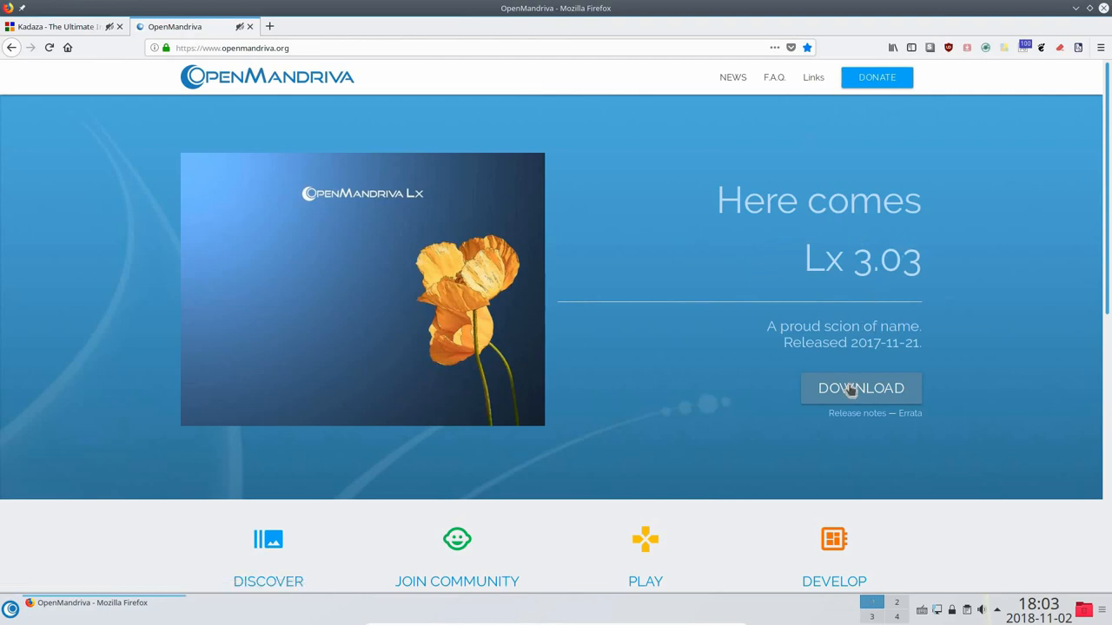
scroll("down", 3)
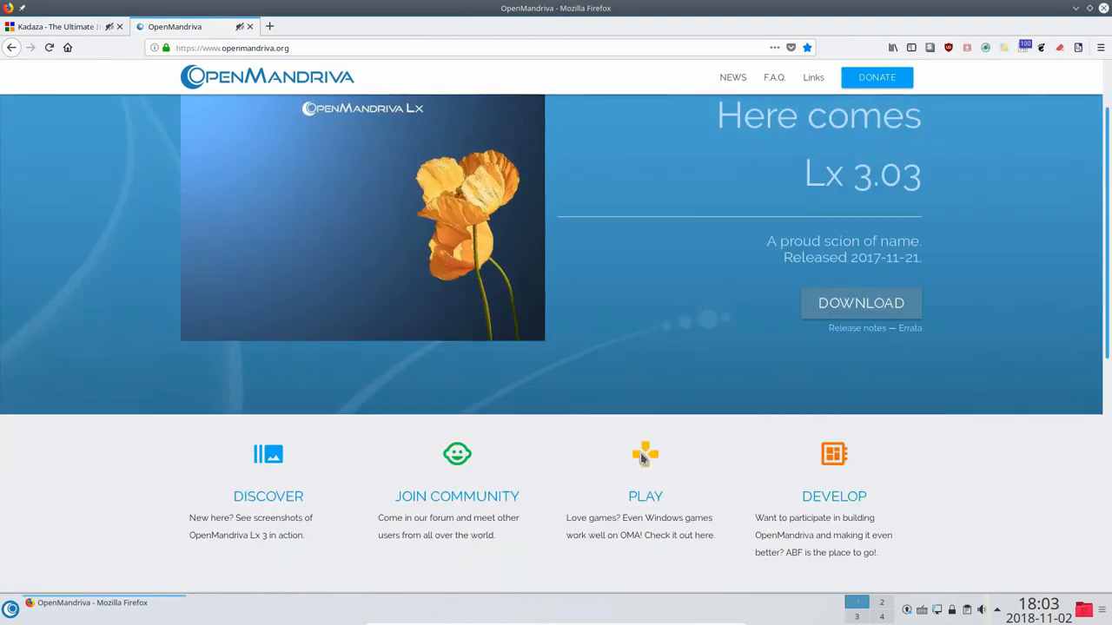
scroll("down", 3)
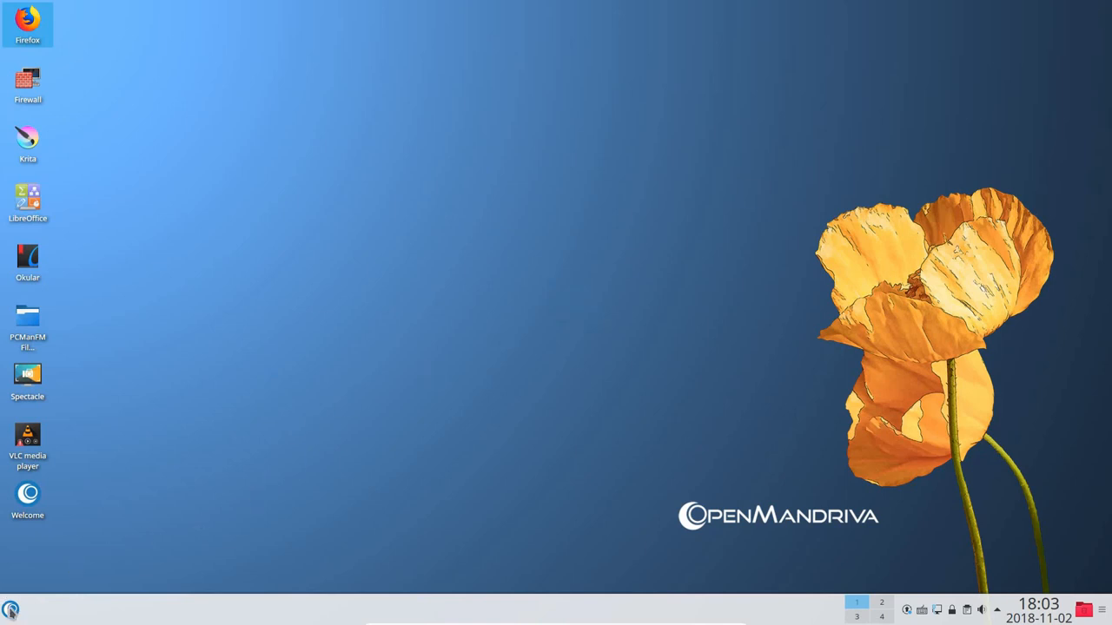
- Bring up the application launcher to browse the Office and Graphics categories
left_click(10, 609)
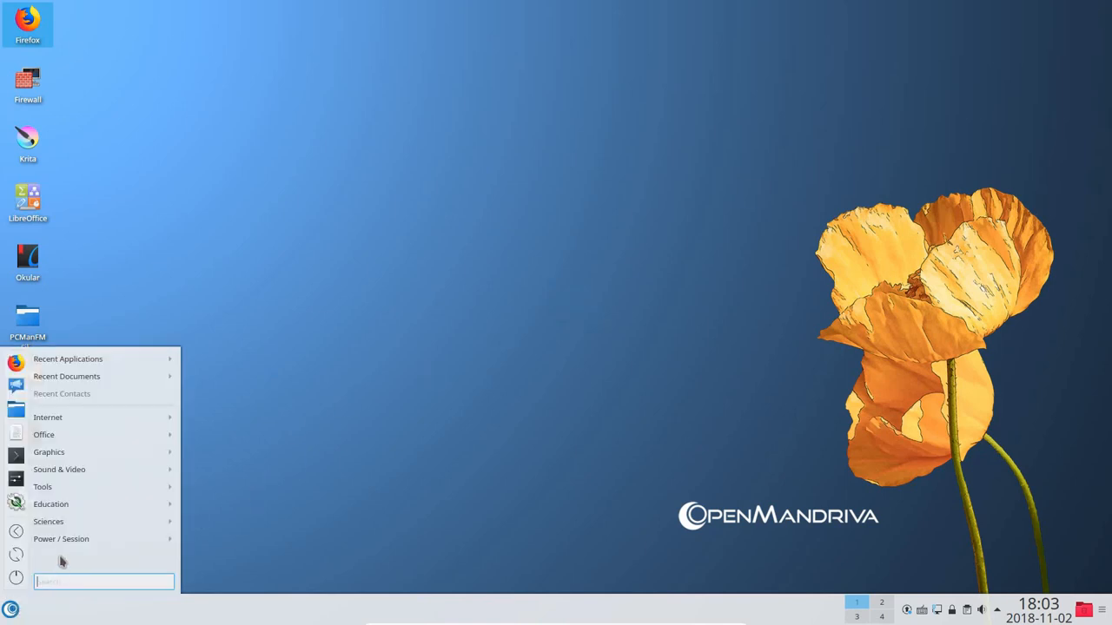
mouse_move(61, 392)
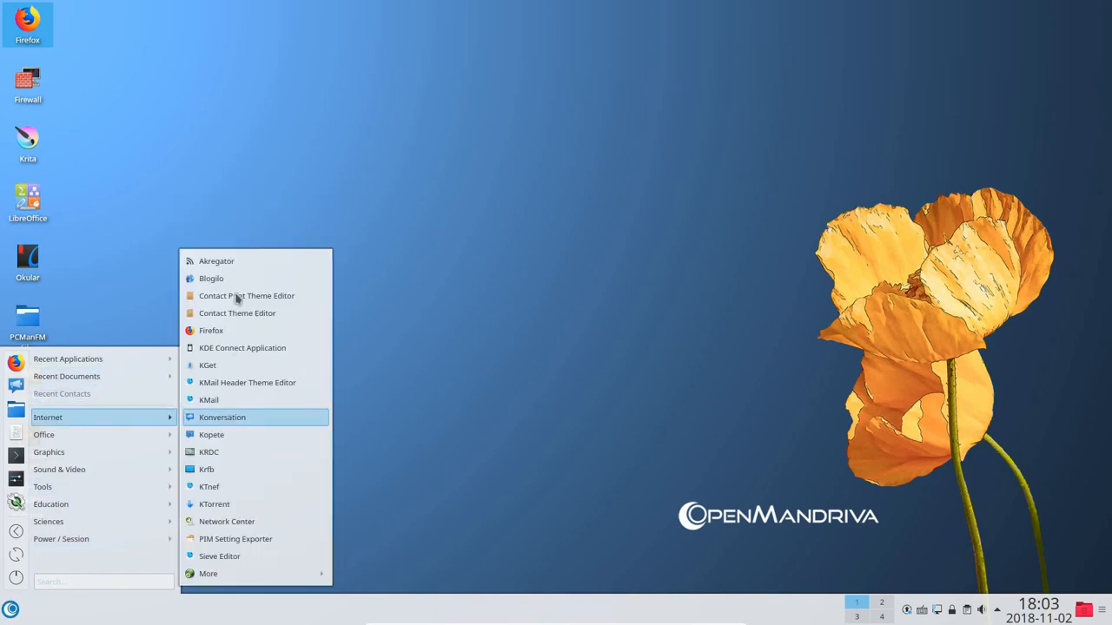
mouse_move(261, 348)
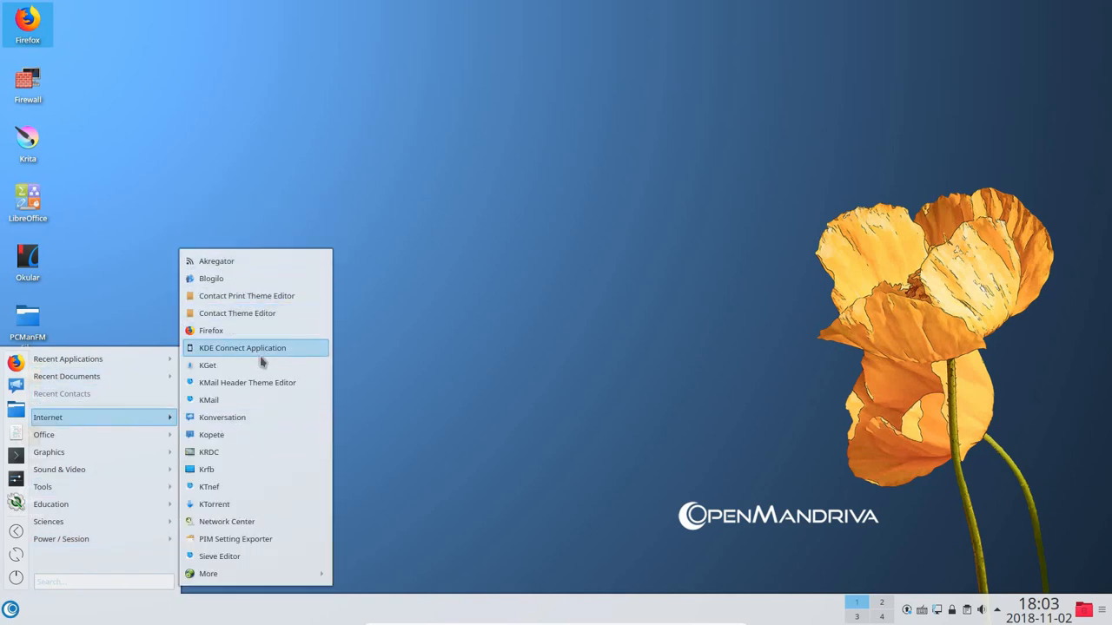
mouse_move(261, 417)
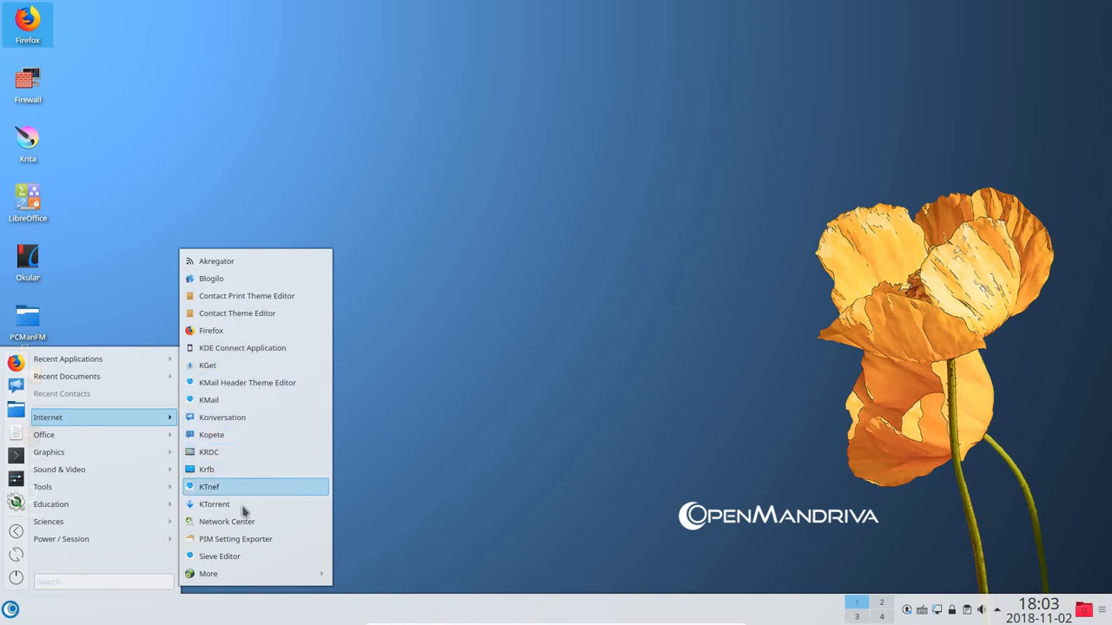
mouse_move(242, 538)
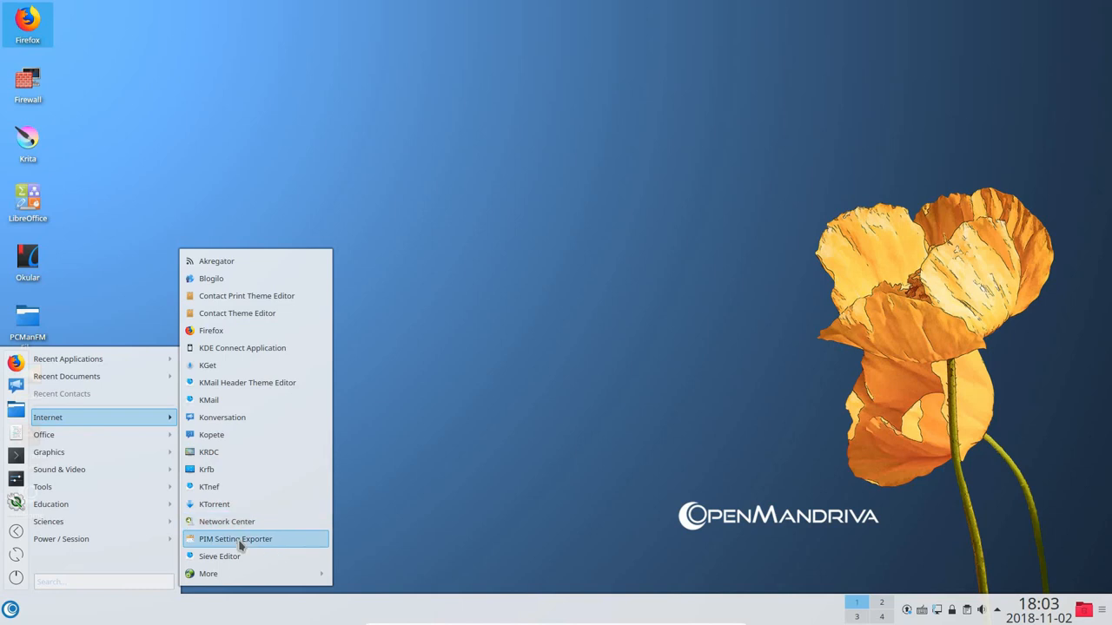
mouse_move(209, 574)
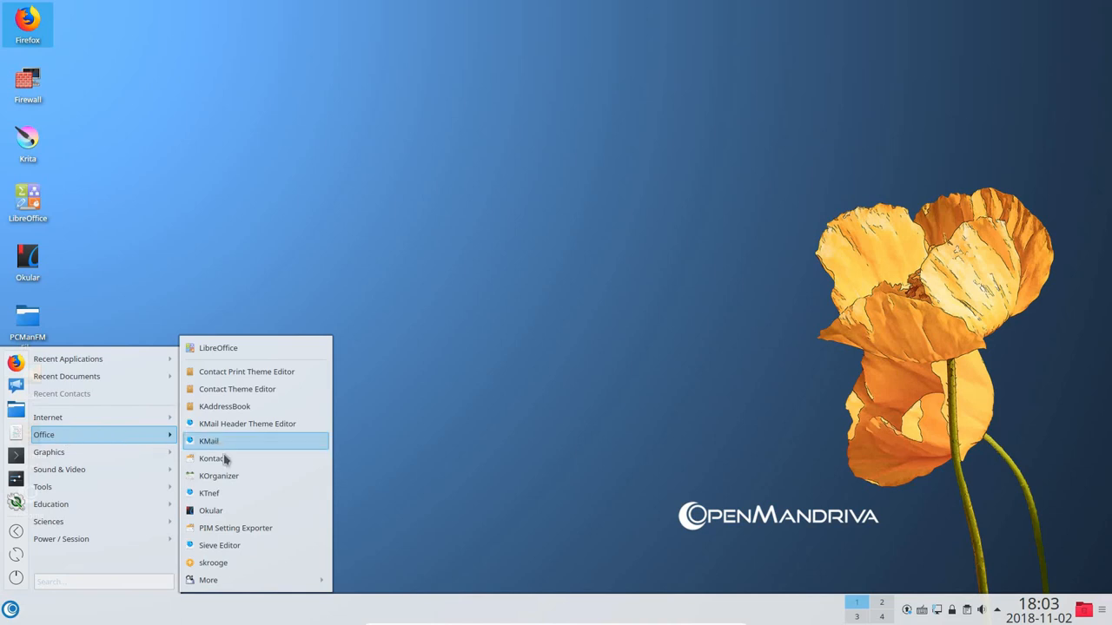
mouse_move(229, 465)
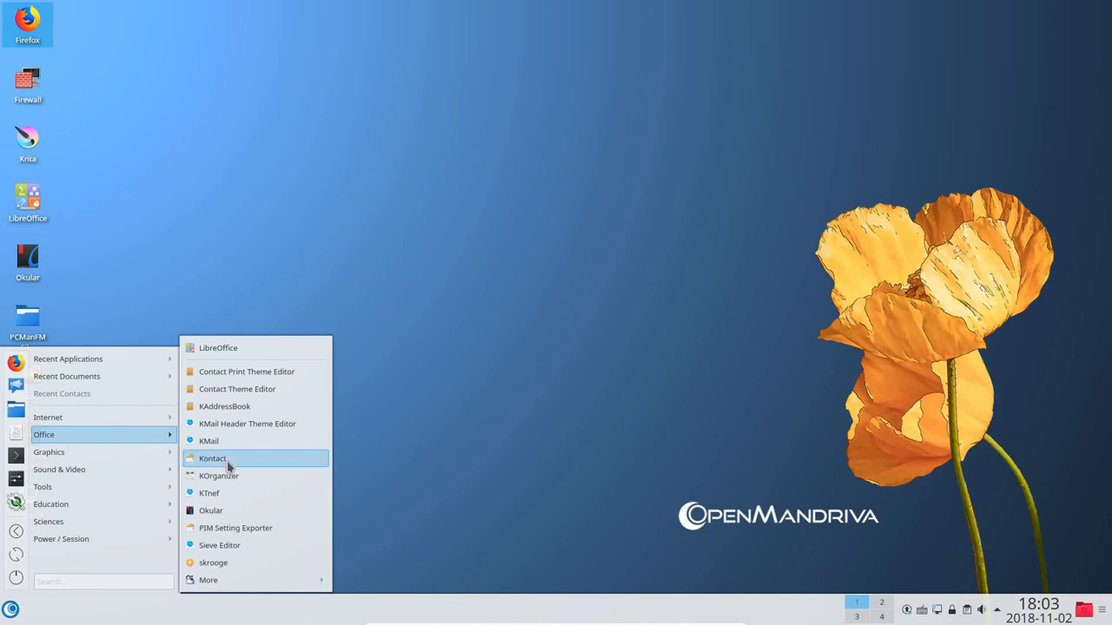
mouse_move(229, 406)
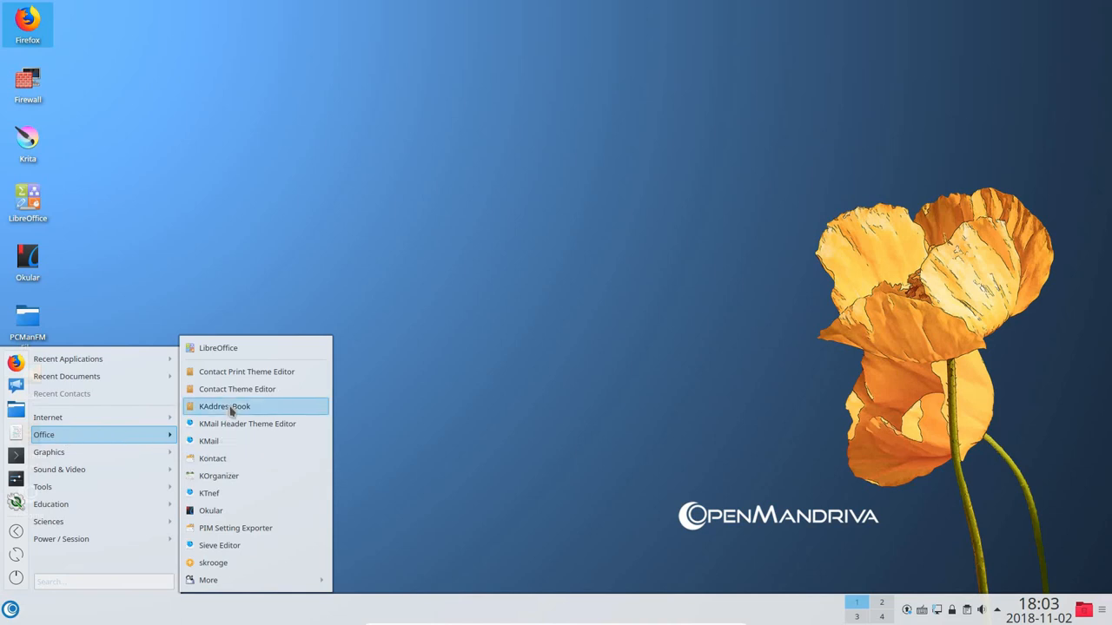
mouse_move(210, 511)
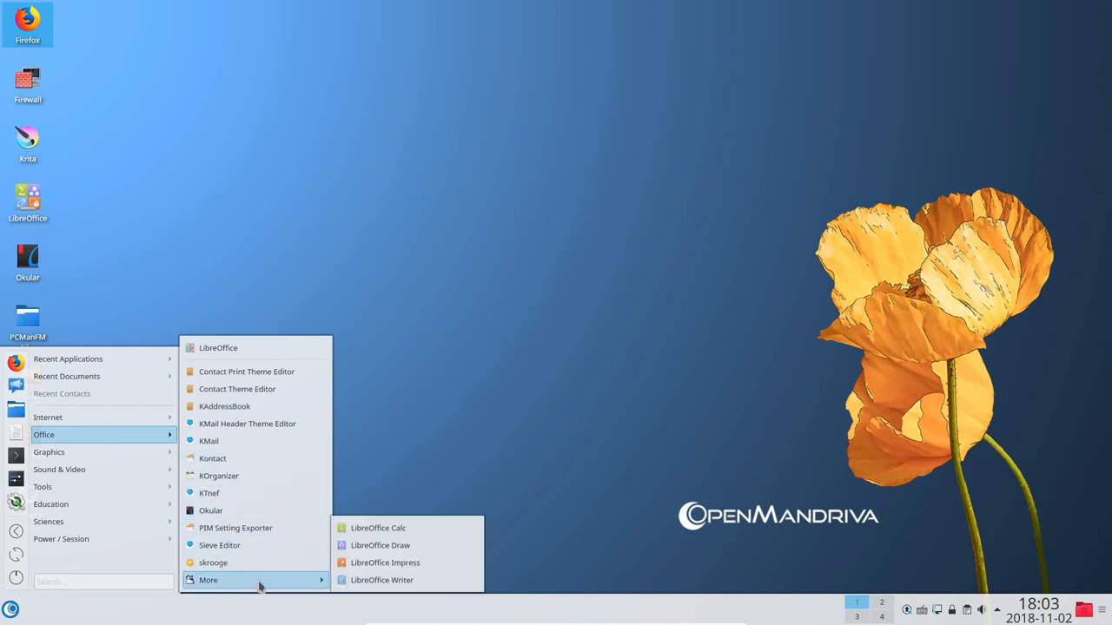
mouse_move(382, 580)
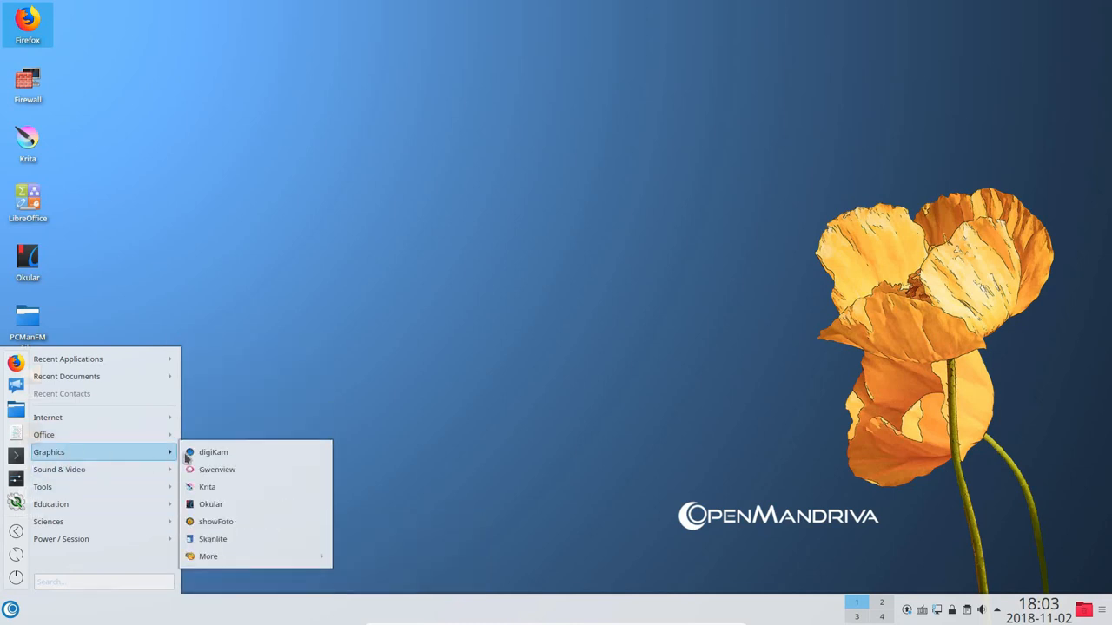
mouse_move(208, 487)
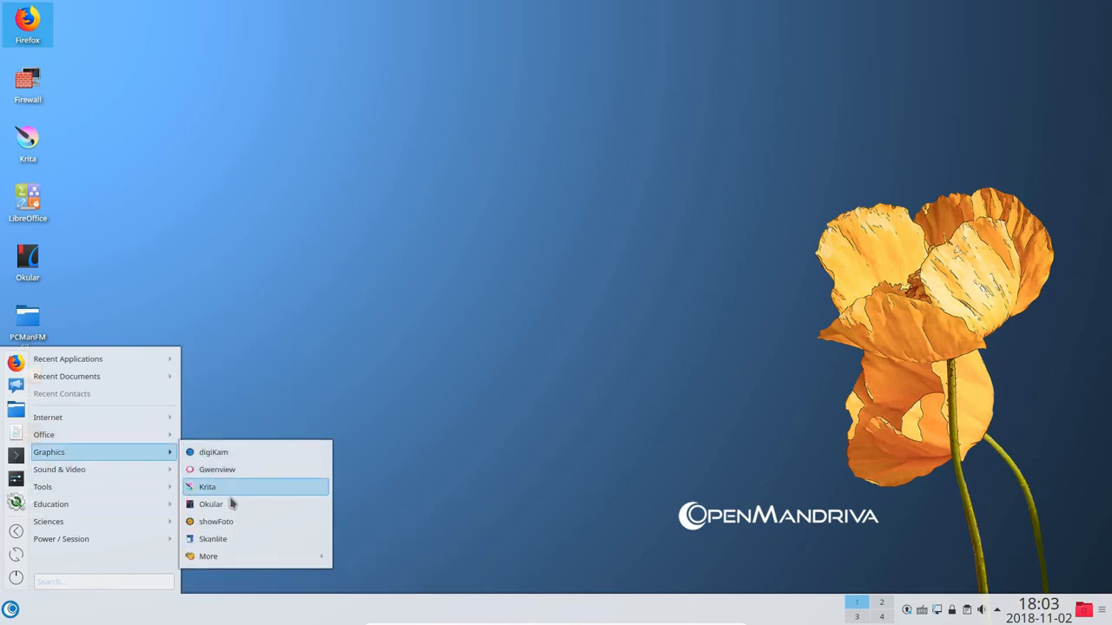
mouse_move(212, 539)
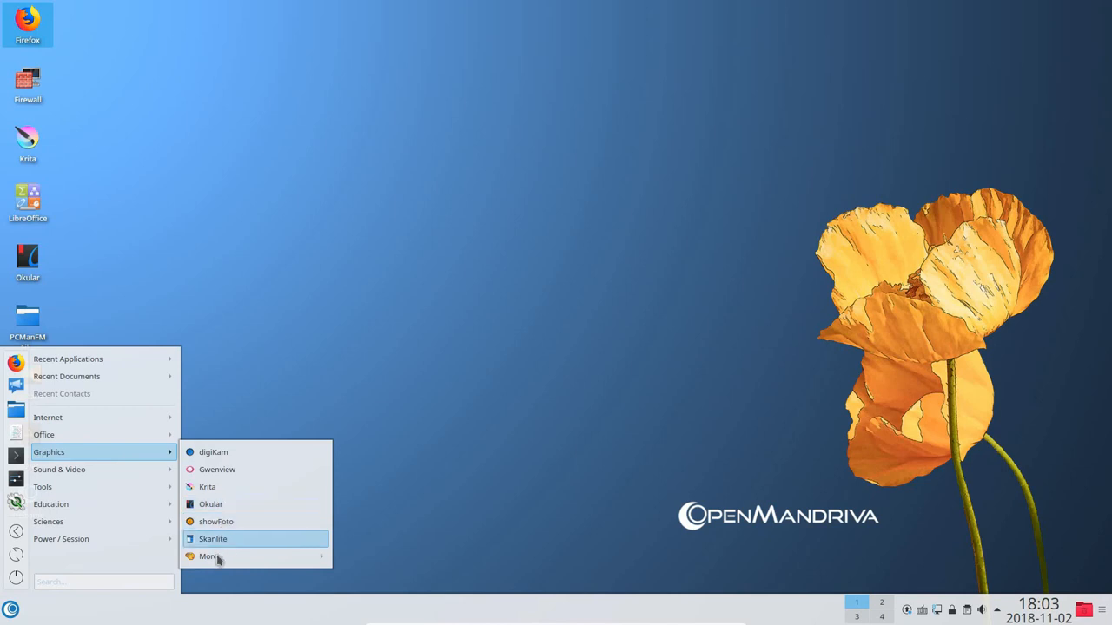
mouse_move(240, 469)
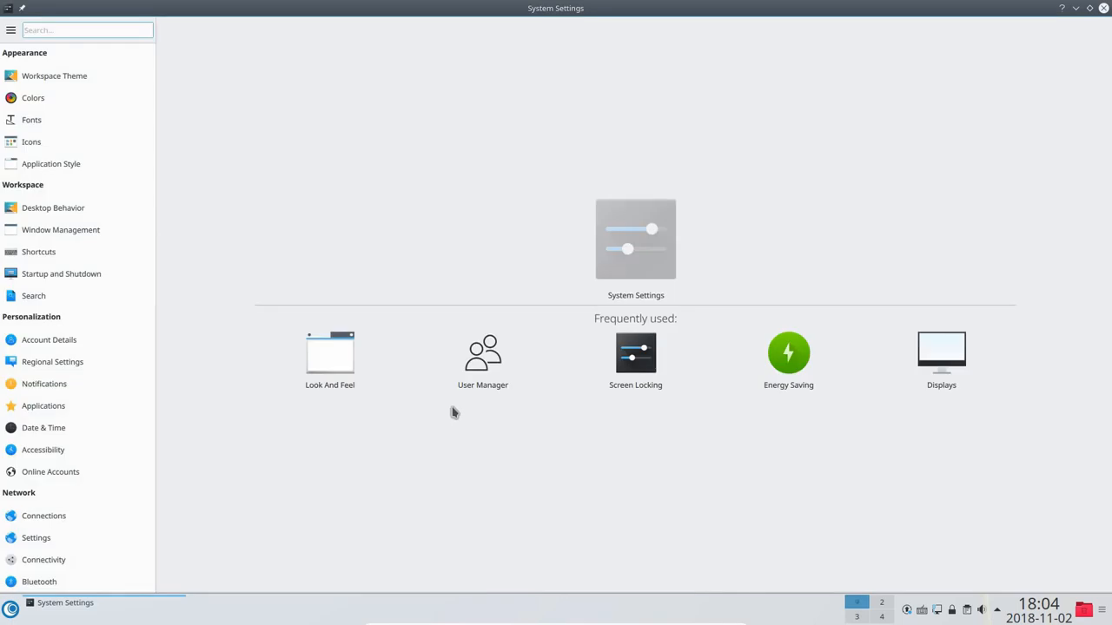
mouse_move(330, 351)
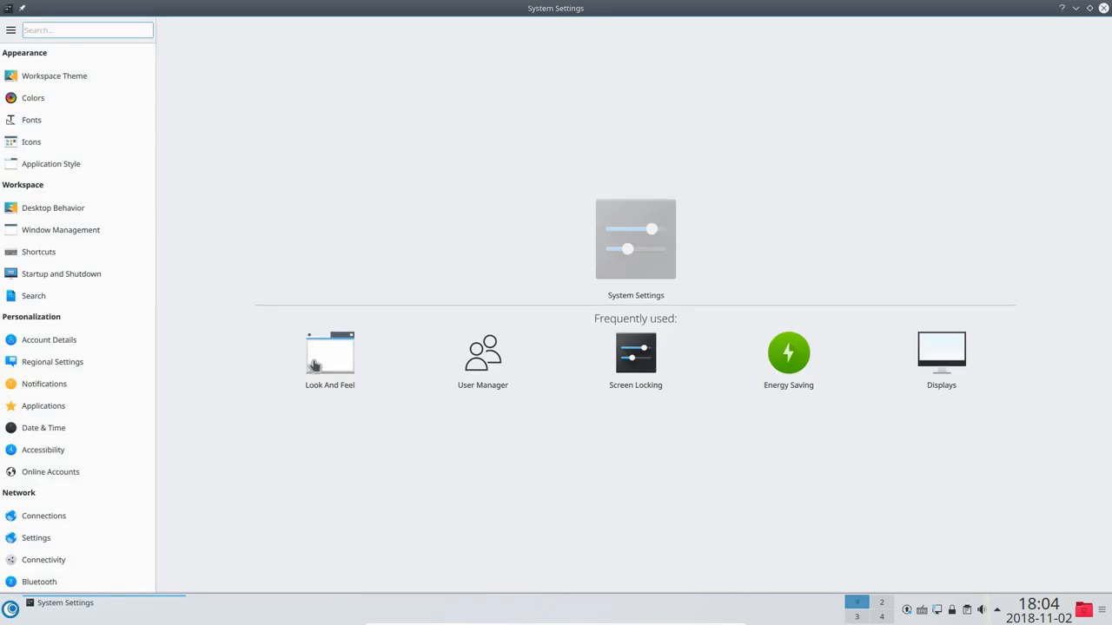
- Show the Look And Feel workspace themes from System Settings' Frequently used section
left_click(330, 358)
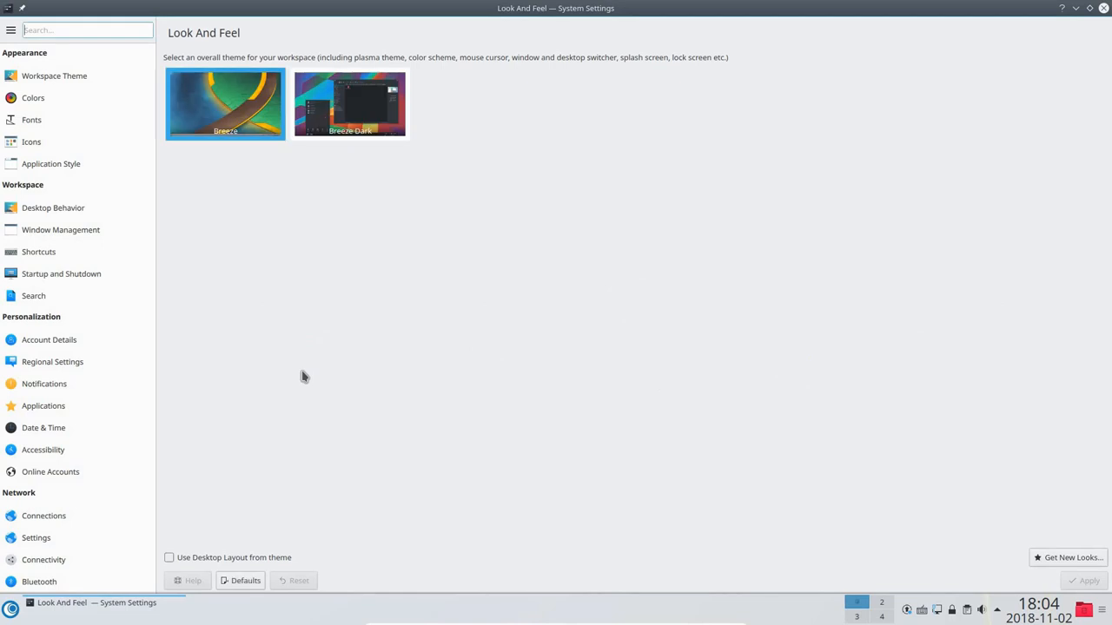
mouse_move(258, 114)
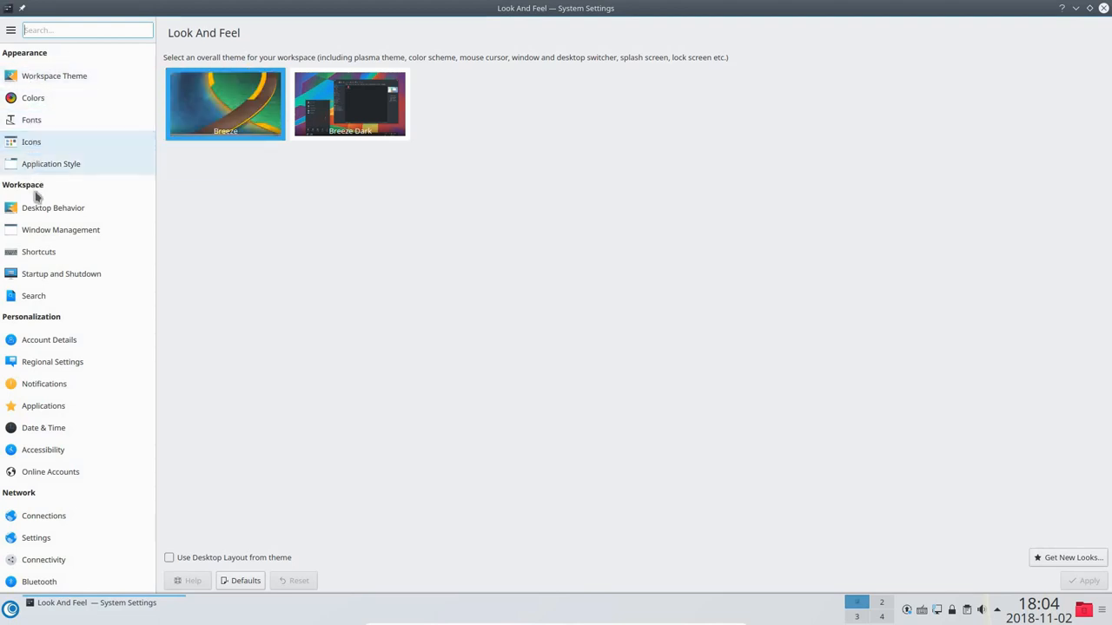
mouse_move(38, 252)
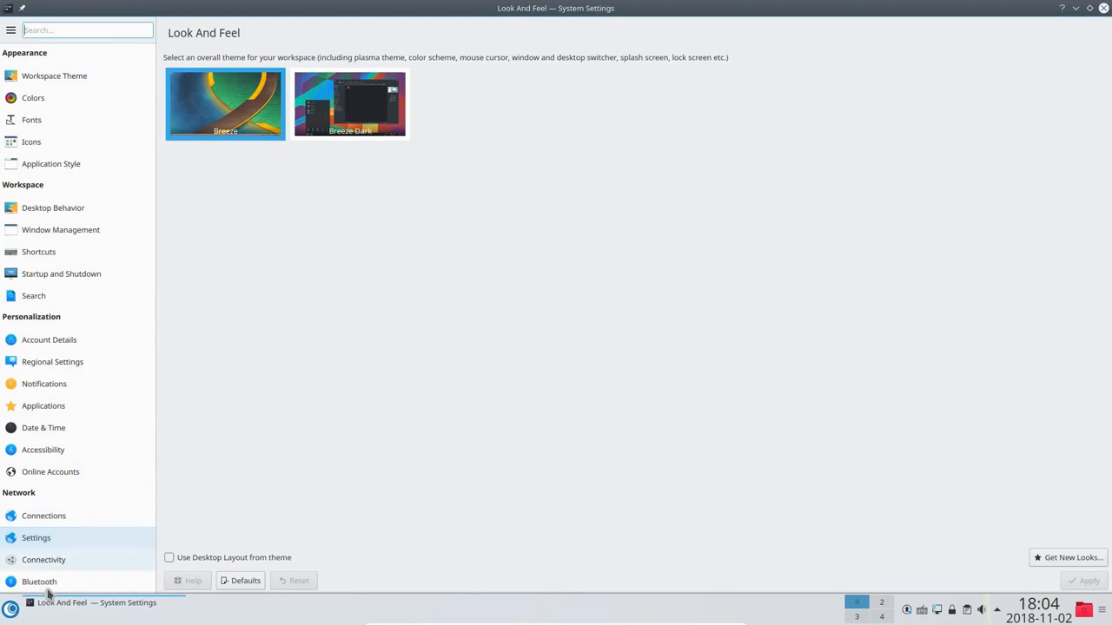
mouse_move(129, 267)
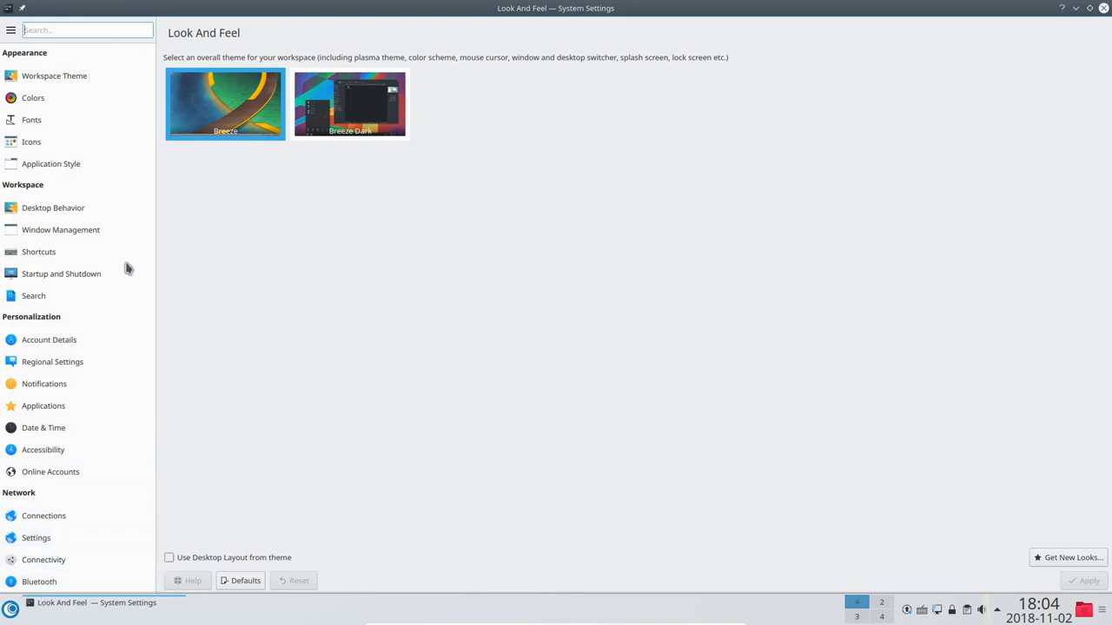
- Browse the Desktop Effects list under Desktop Behavior, then close System Settings
left_click(52, 208)
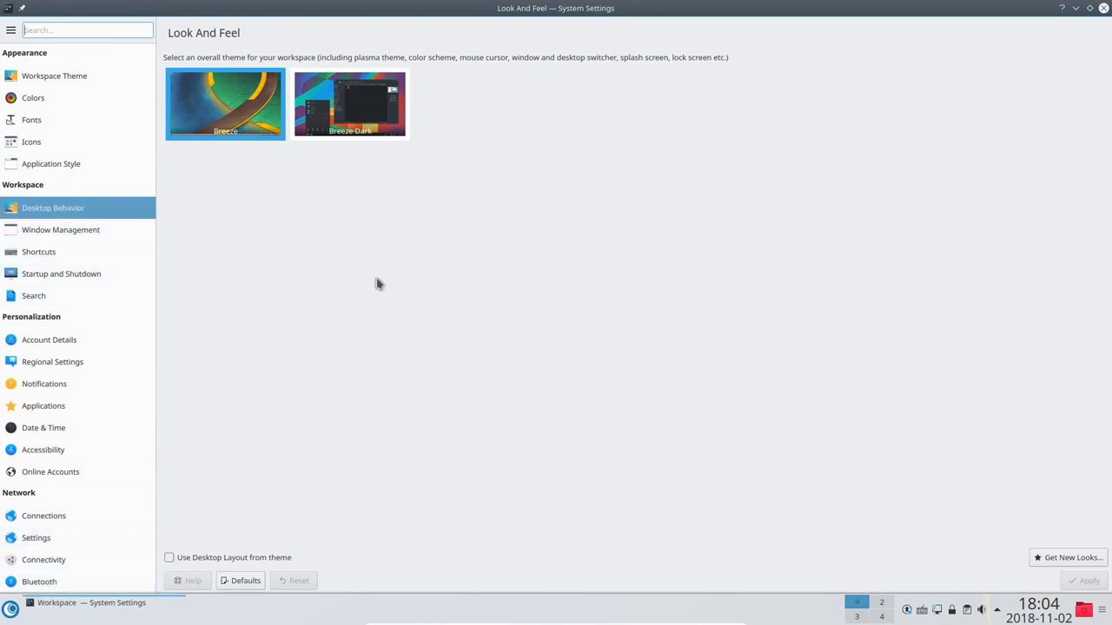
left_click(52, 209)
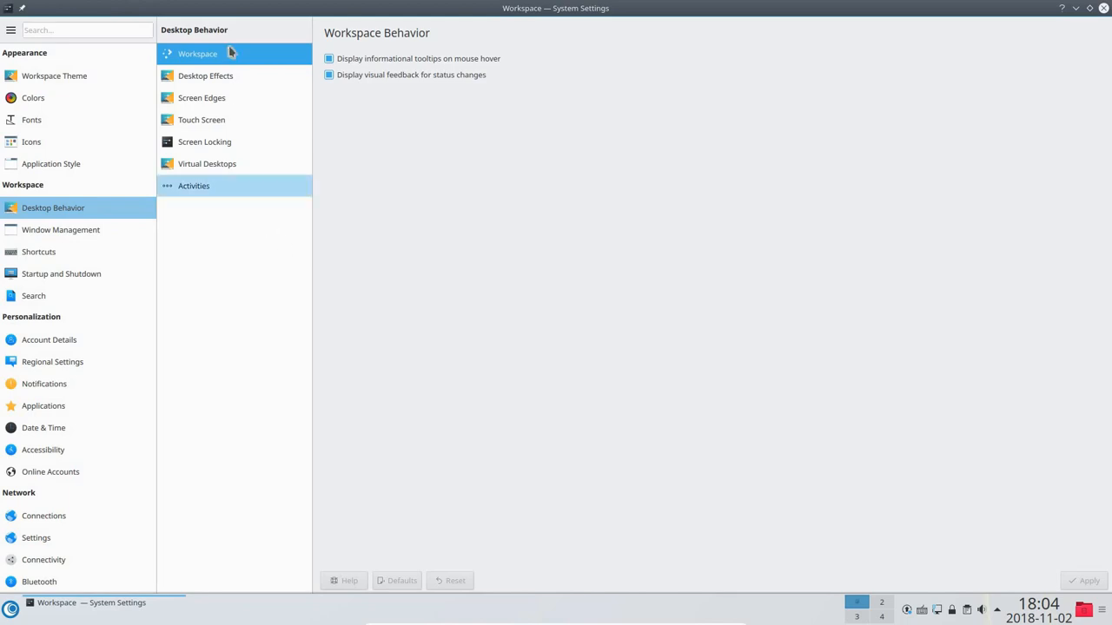
mouse_move(205, 77)
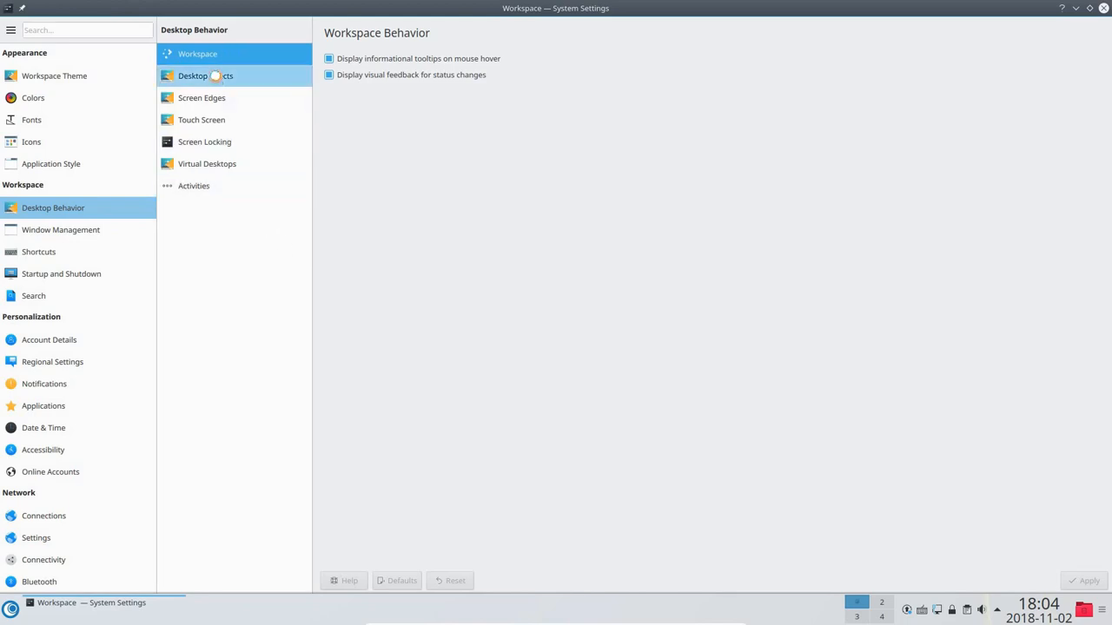
left_click(205, 76)
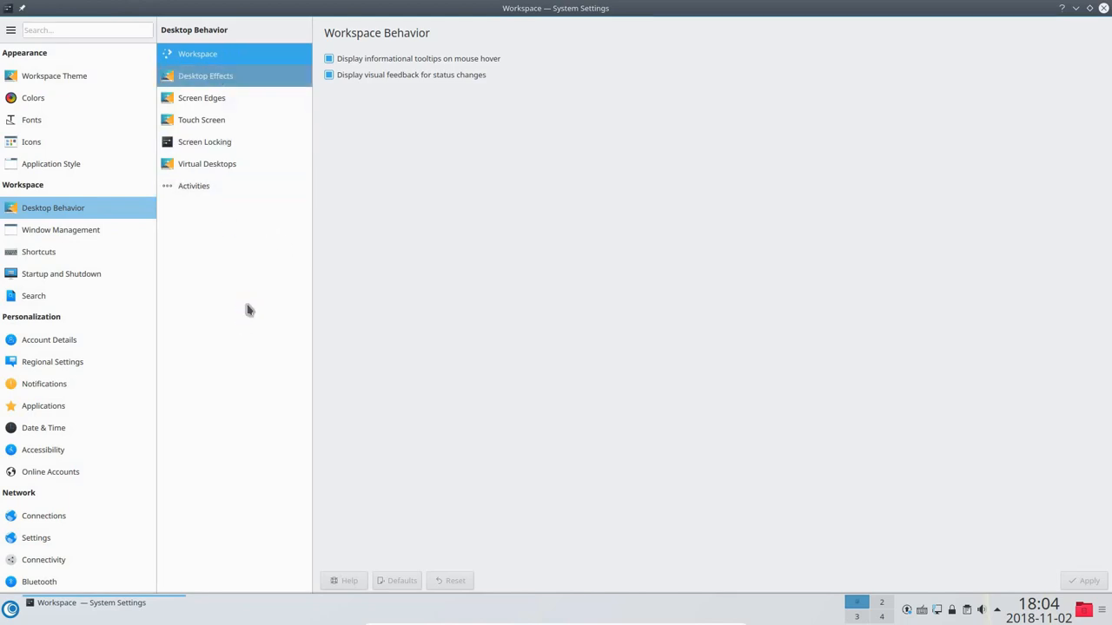
left_click(205, 76)
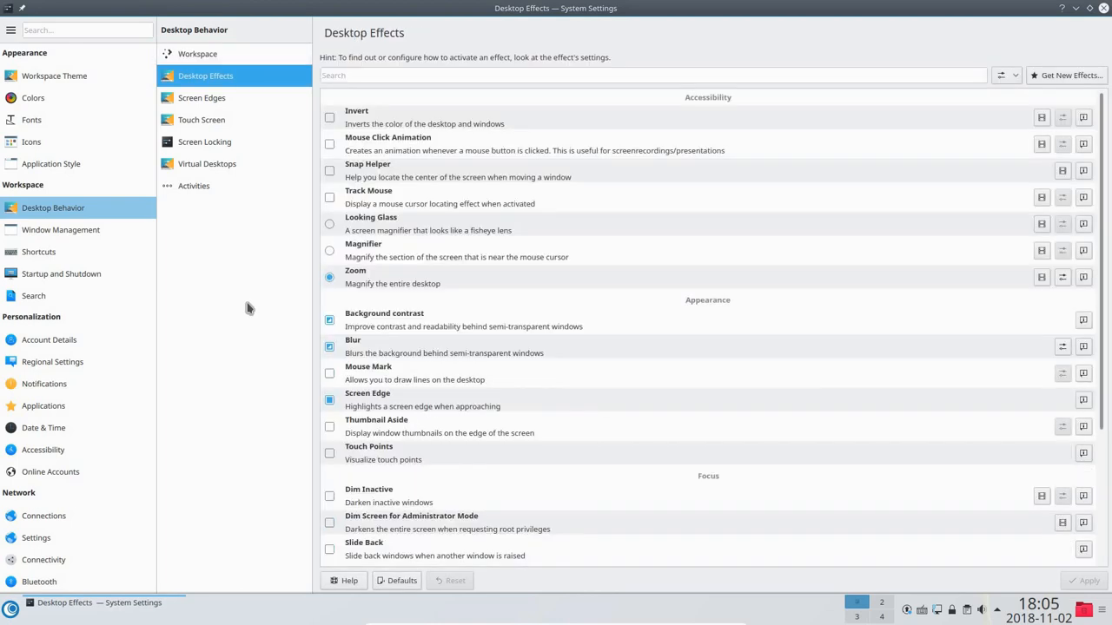
scroll("down", 3)
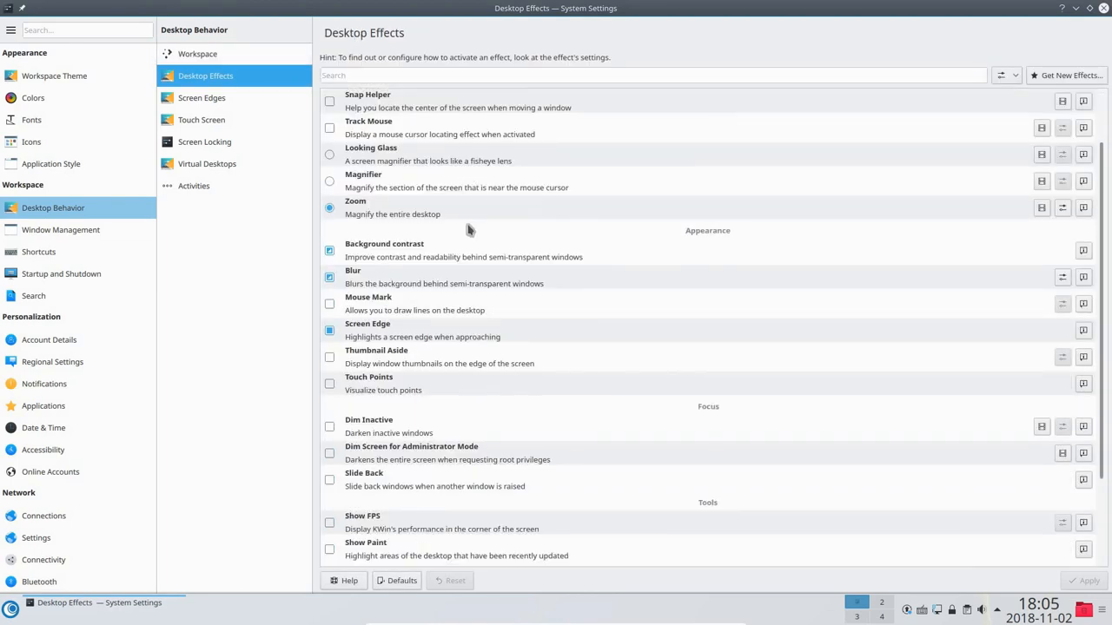
mouse_move(379, 315)
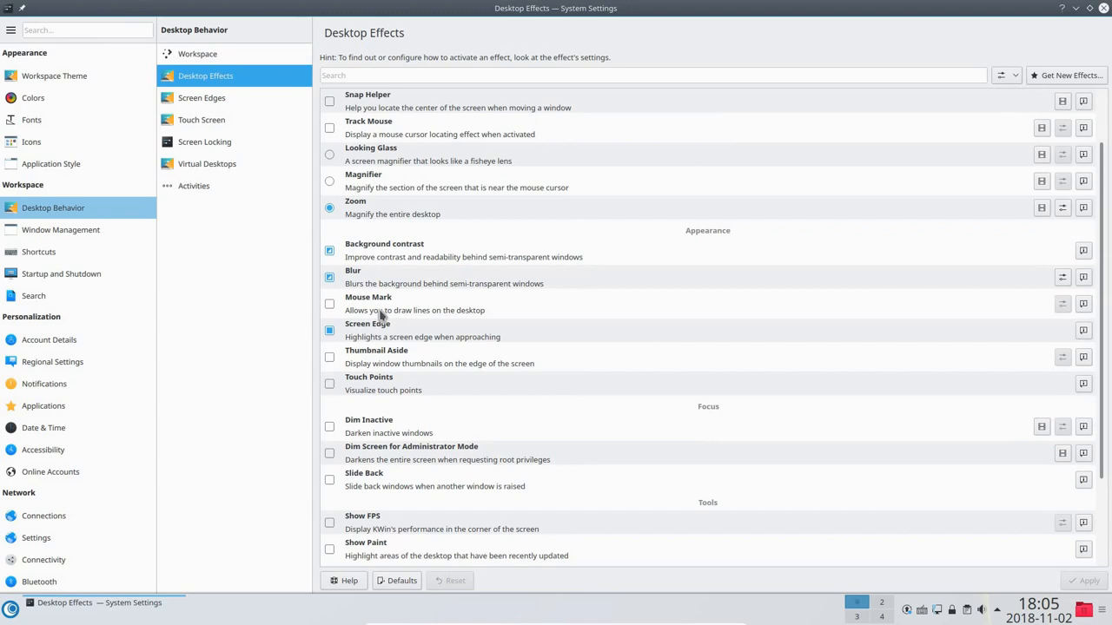
scroll("down", 3)
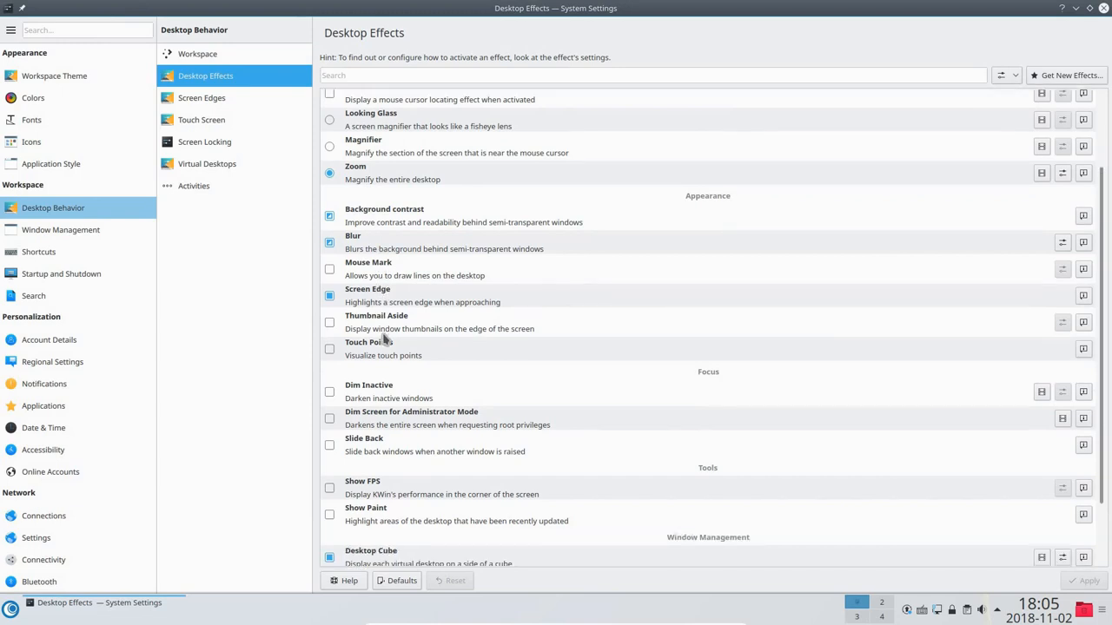
scroll("down", 3)
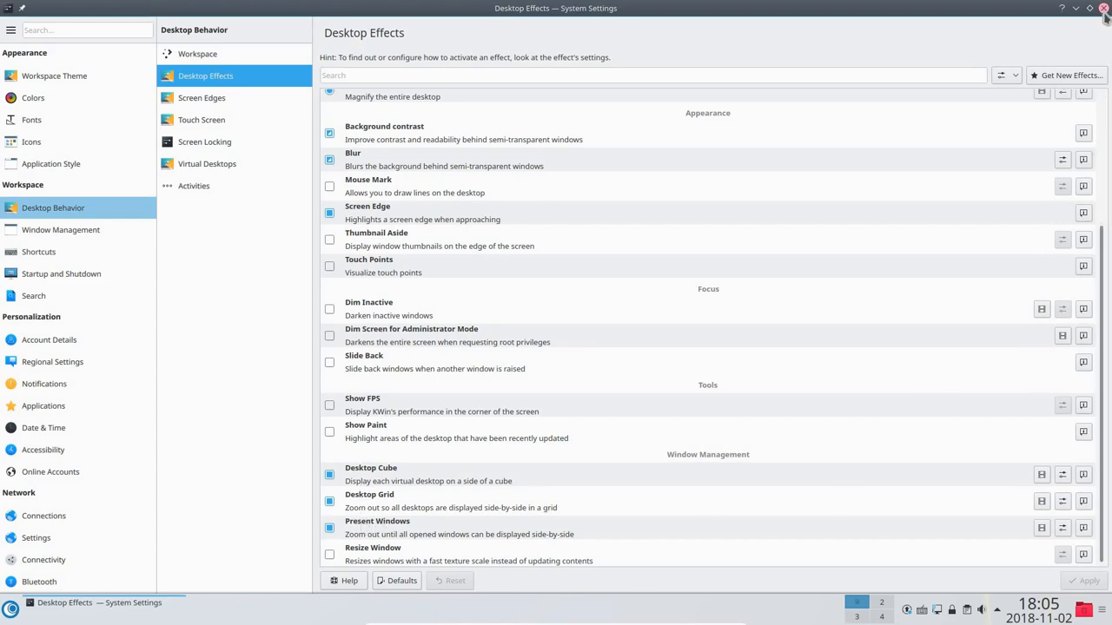
left_click(1105, 7)
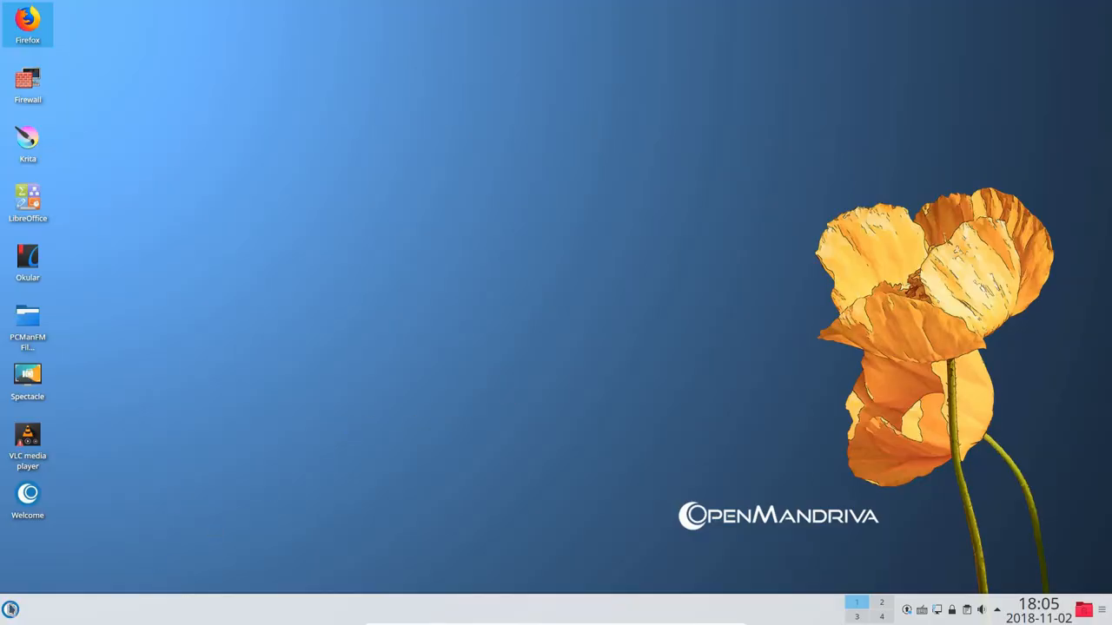
- Bring up the application launcher to reach Konsole under Tools
left_click(11, 608)
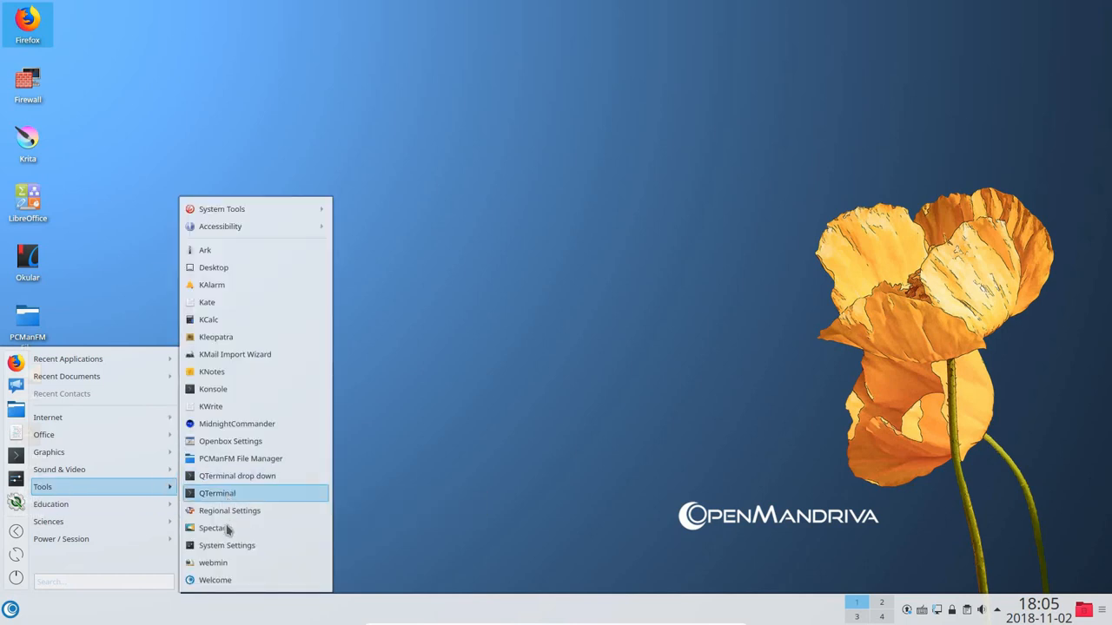
mouse_move(243, 511)
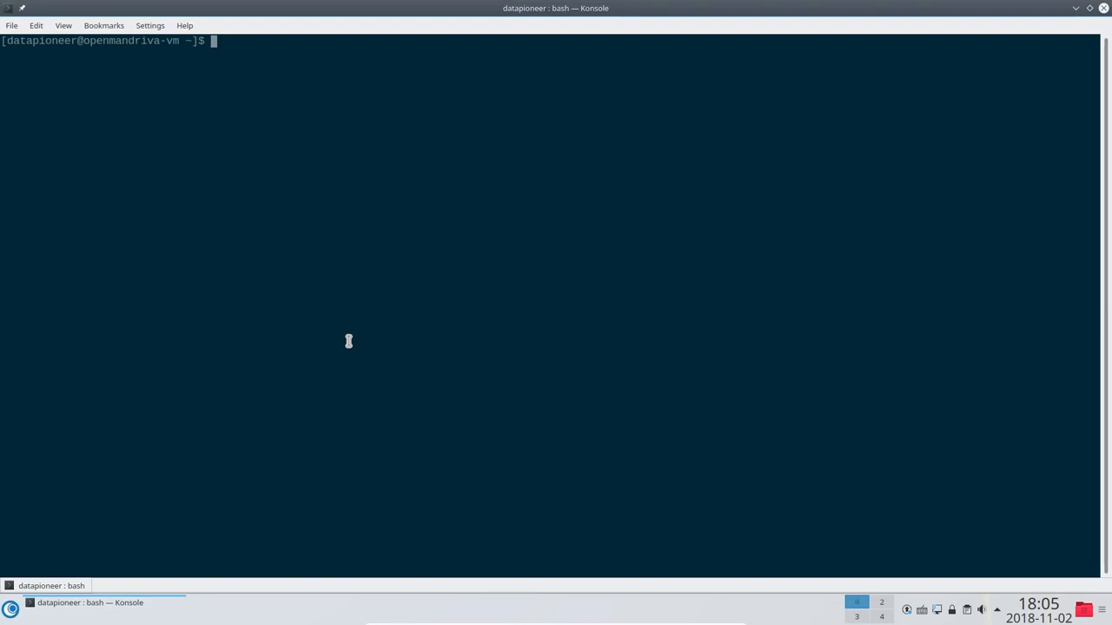
- Enter the partial command "sudo apt" at the bash prompt
type("su")
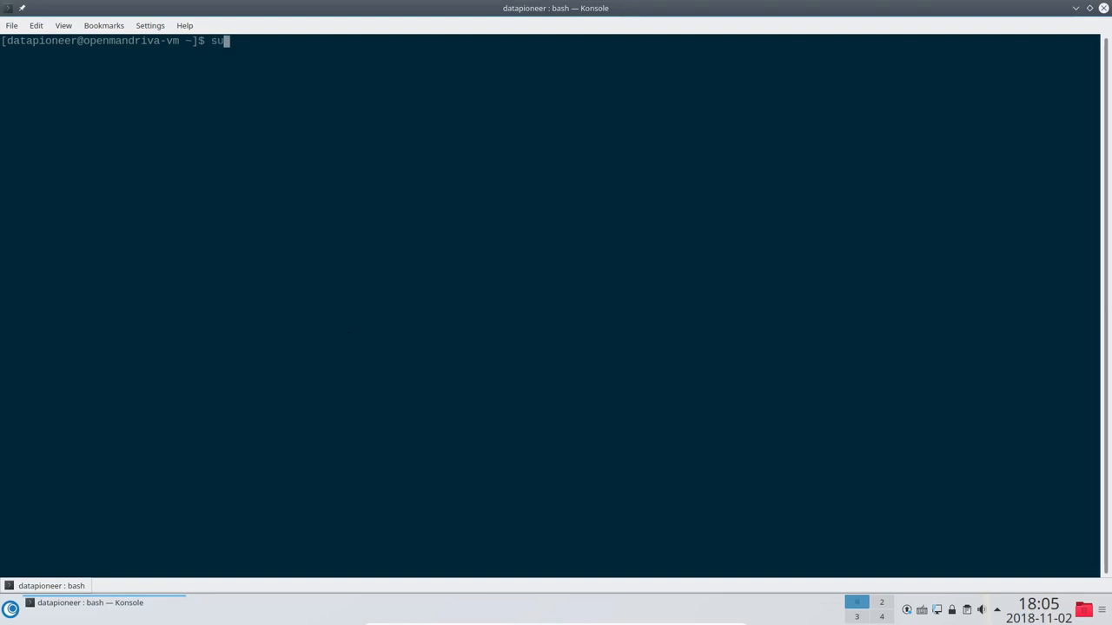
type("do")
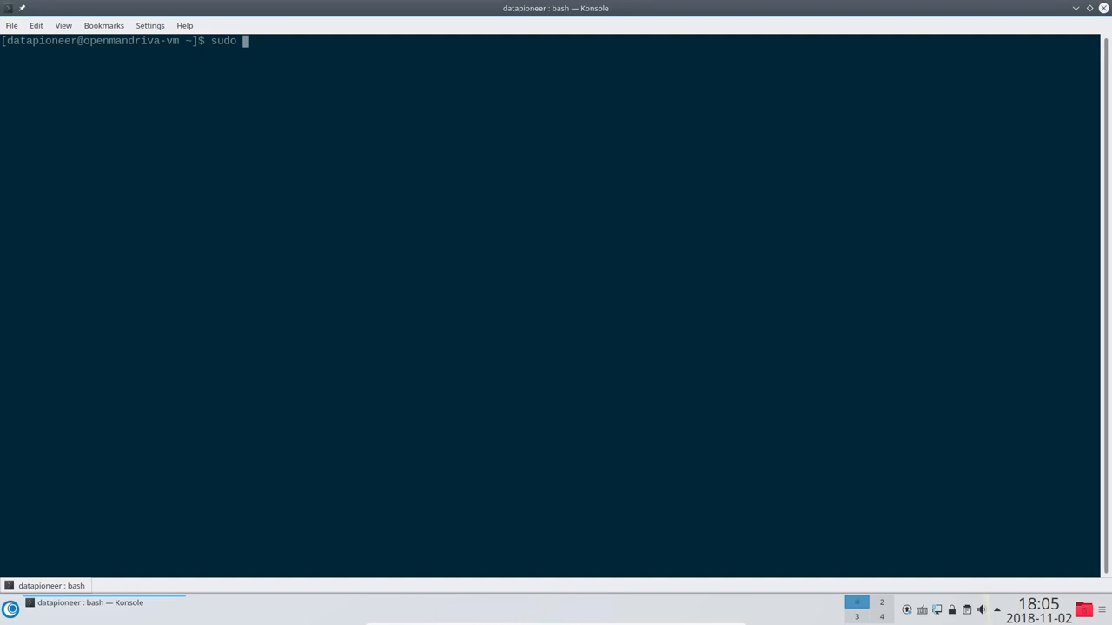
type("apt")
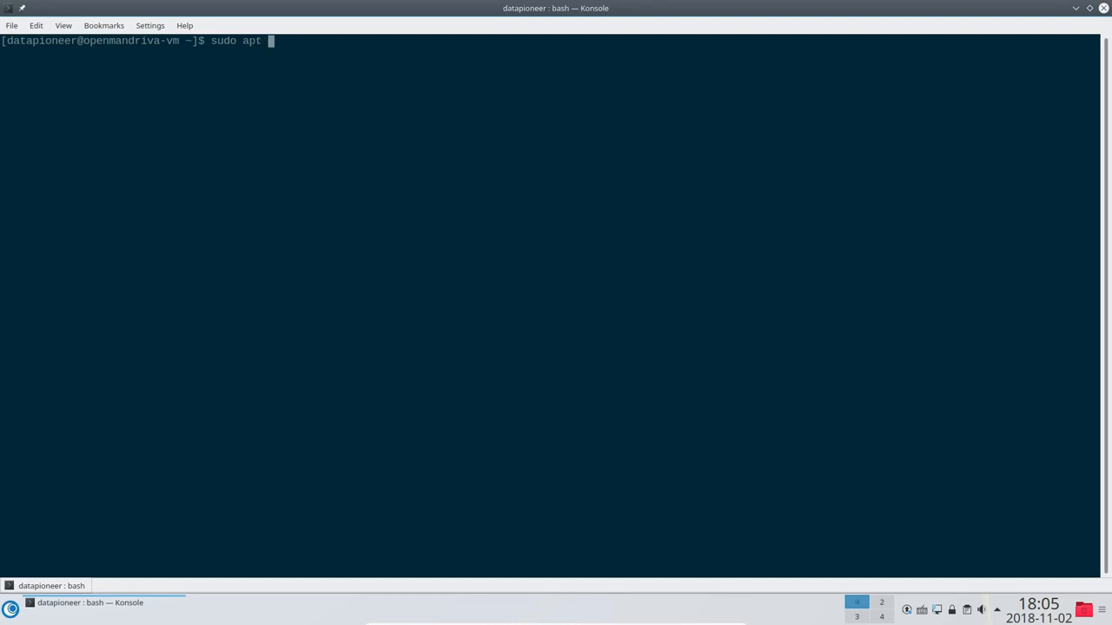